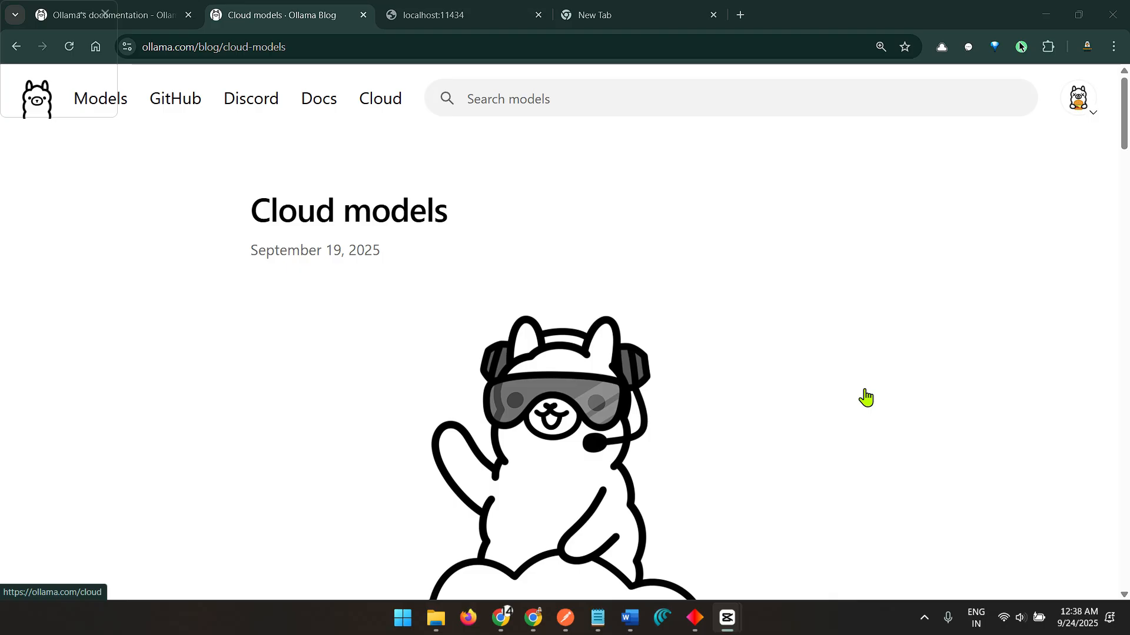
- Scroll down through the Ollama Cloud models blog post
{"action": "scroll", "scroll_direction": "down", "scroll_amount": 3}
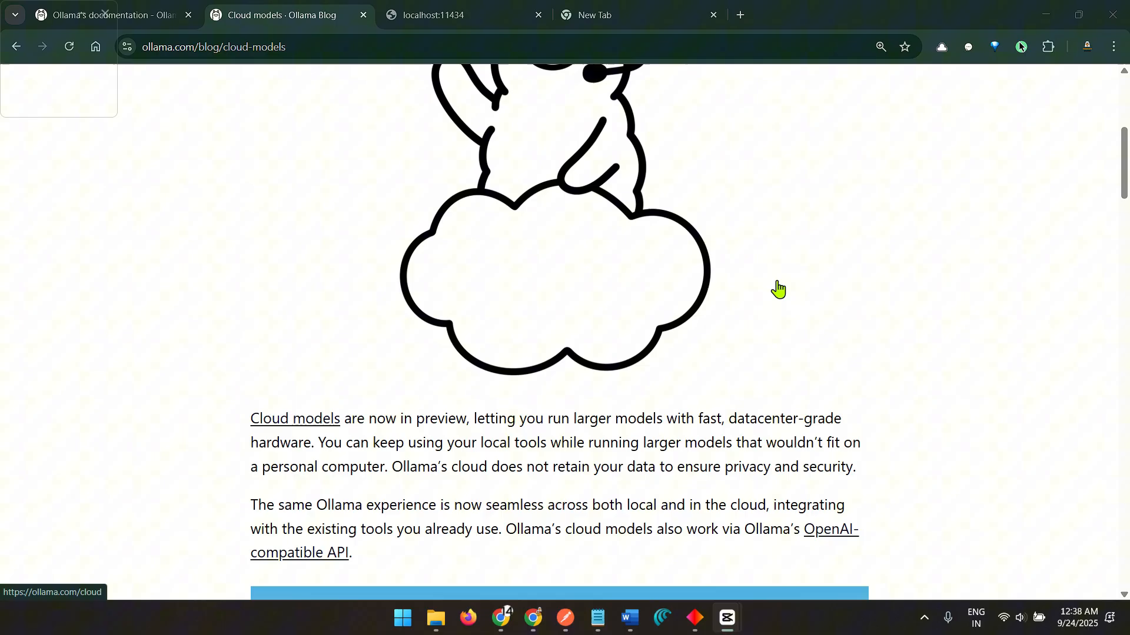
{"action": "scroll", "scroll_direction": "down", "scroll_amount": 3}
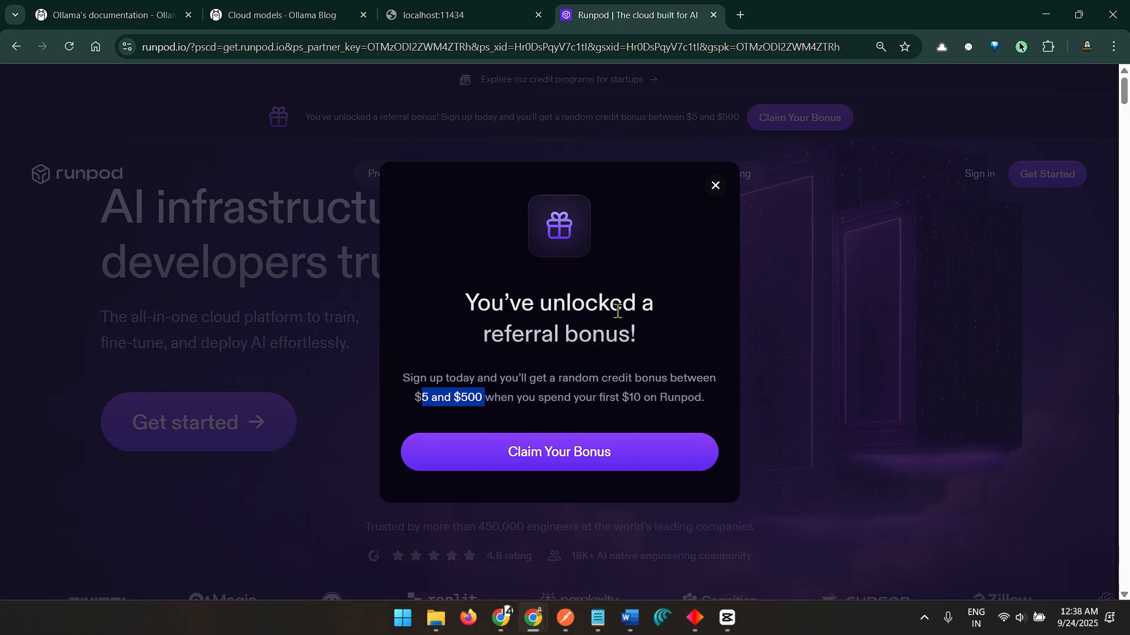
- Highlight the intro phrases about running larger models in datacenters, then reach the Get started section
{"action": "left_click", "coordinate": [281, 14]}
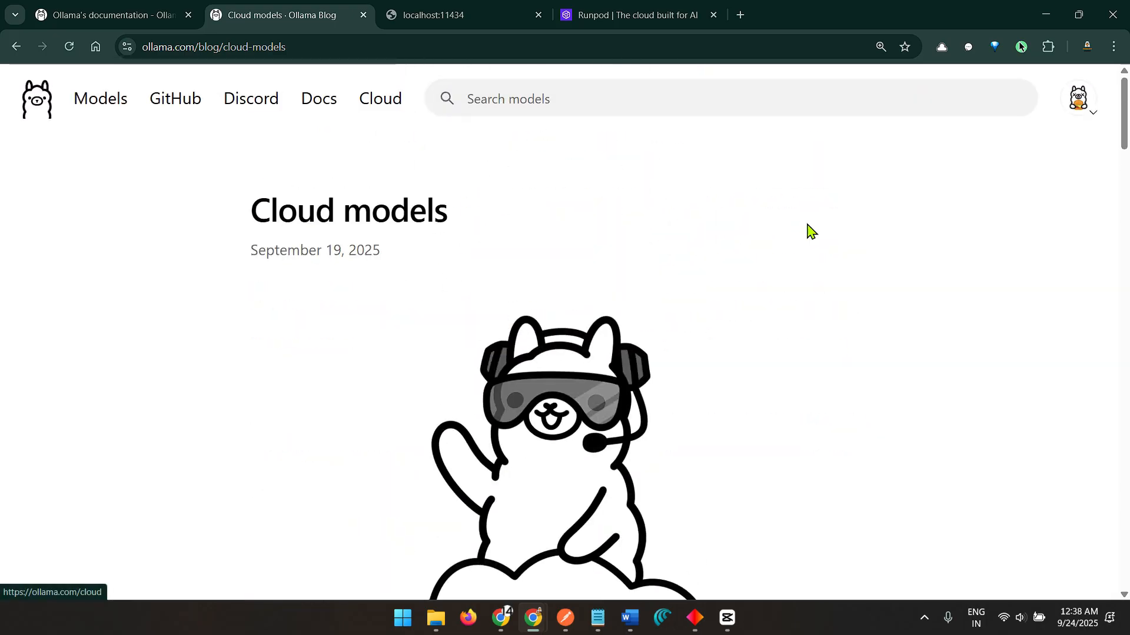
{"action": "scroll", "scroll_direction": "down", "scroll_amount": 3}
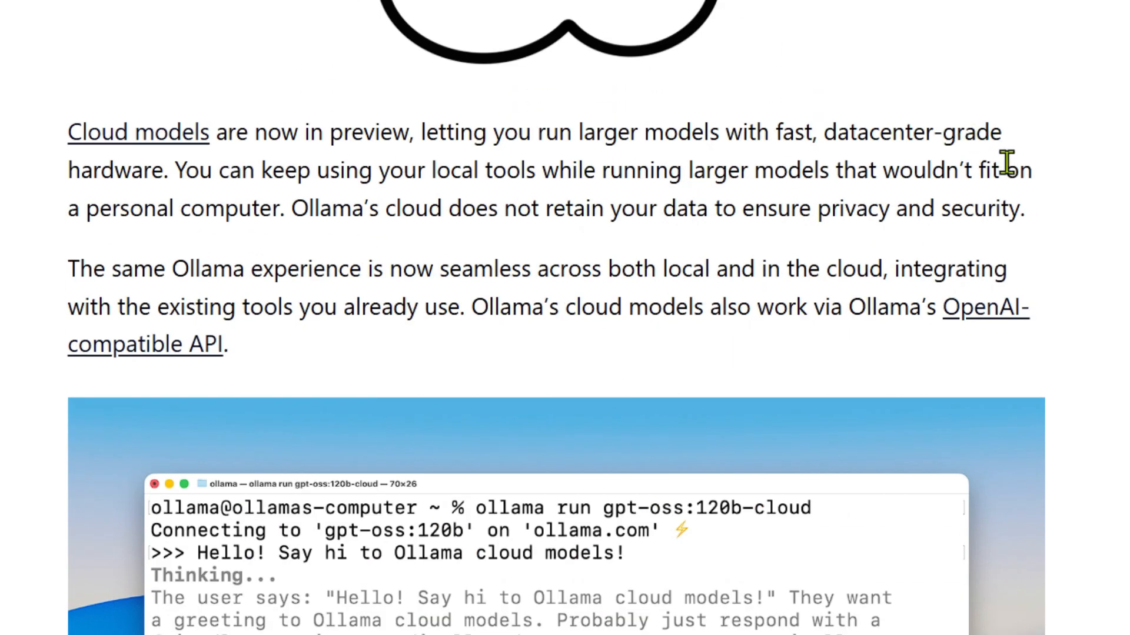
{"action": "left_click_drag", "start_coordinate": [68, 132], "coordinate": [281, 132]}
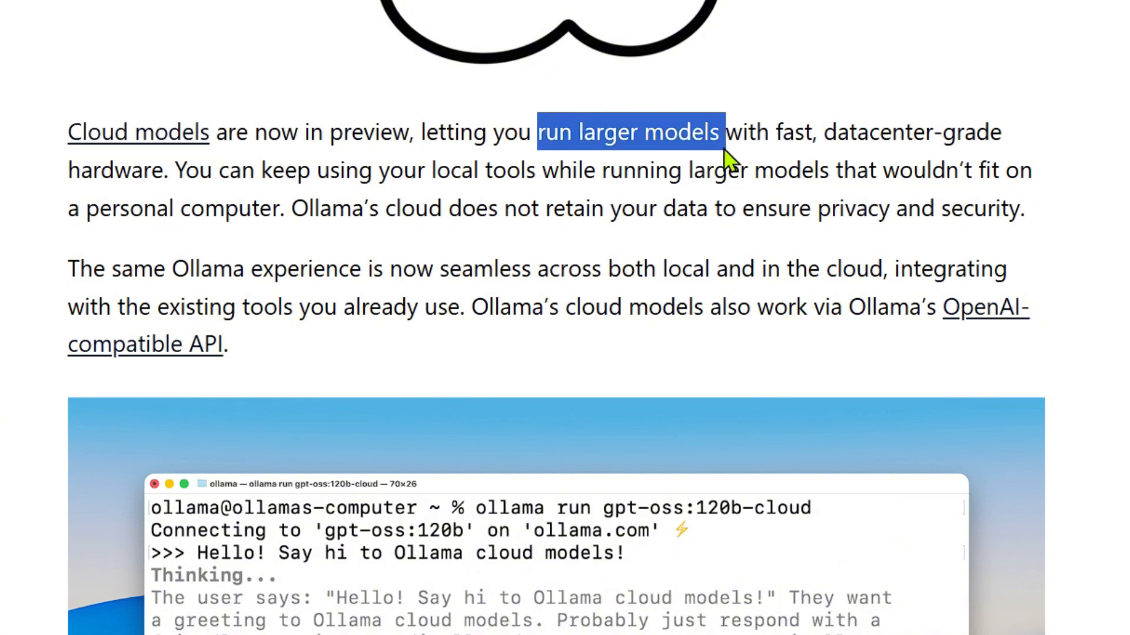
{"action": "double_click", "coordinate": [878, 132]}
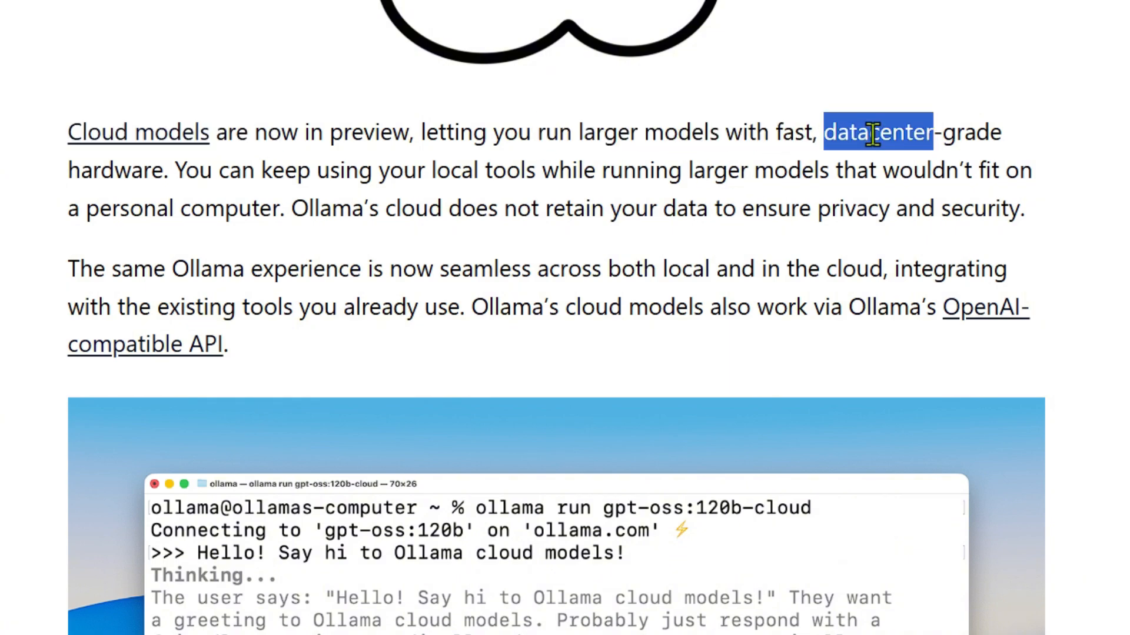
{"action": "mouse_move", "coordinate": [776, 216]}
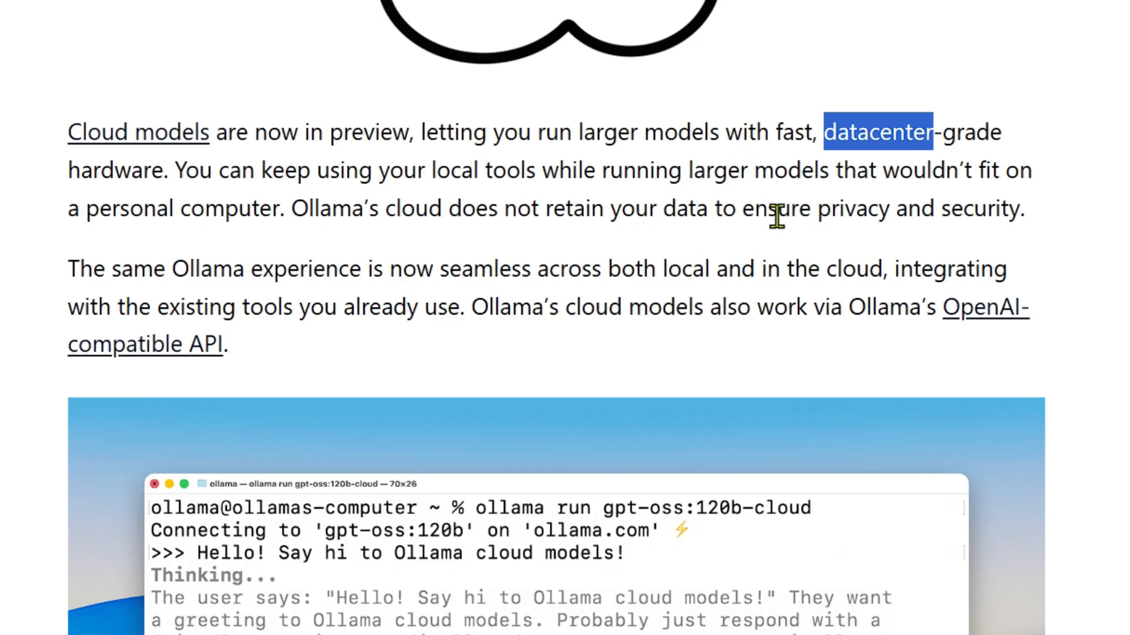
{"action": "double_click", "coordinate": [631, 171]}
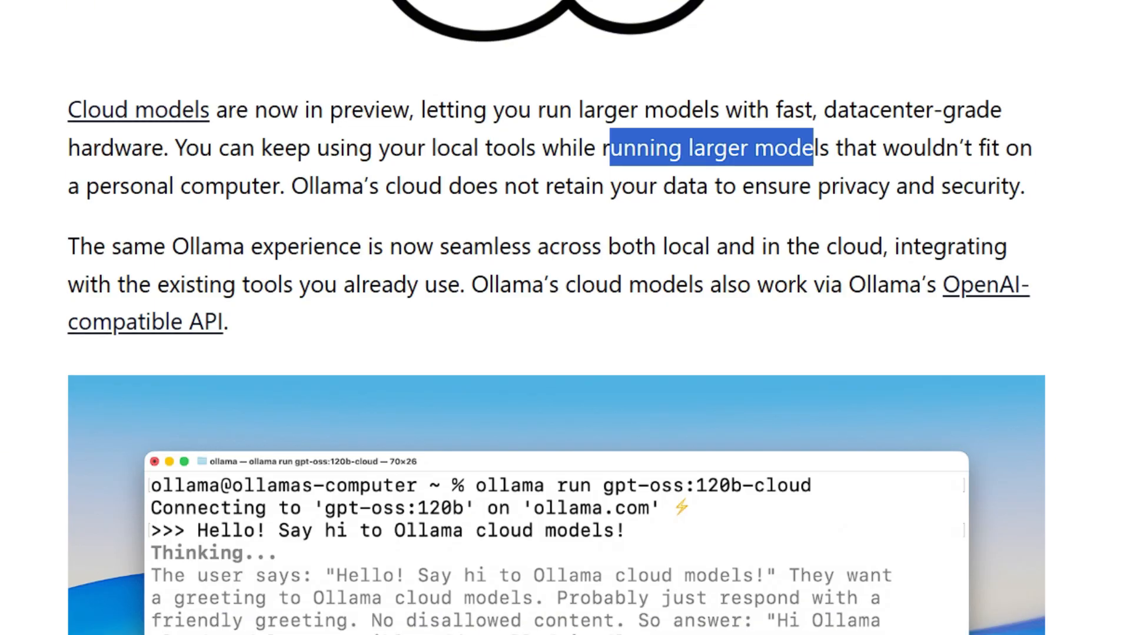
{"action": "scroll", "scroll_direction": "down", "scroll_amount": 3}
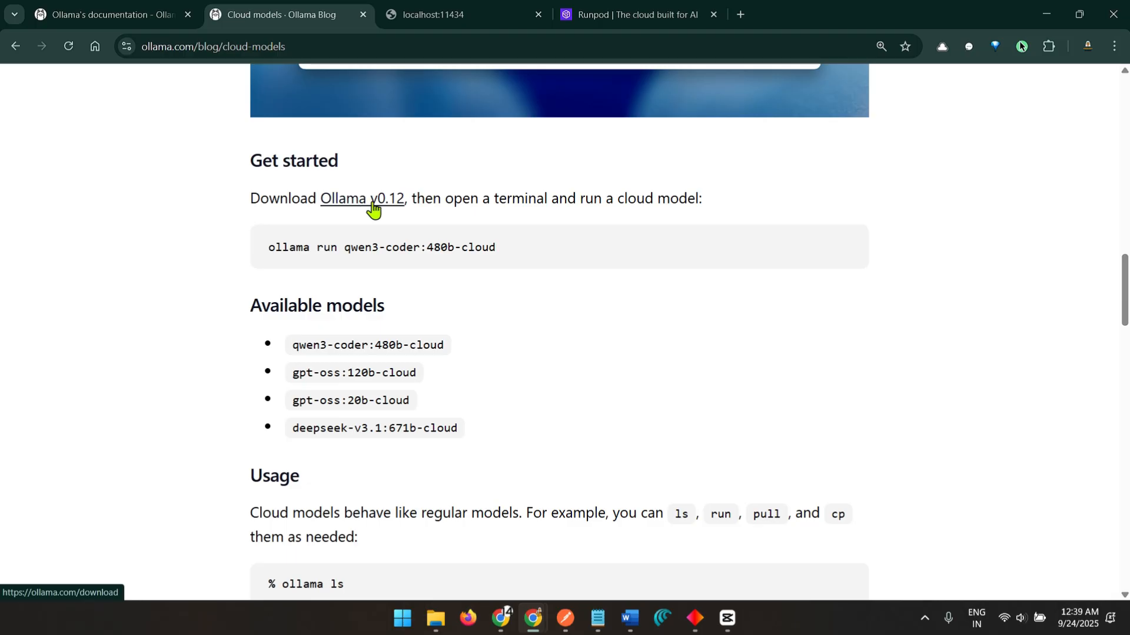
- Open the Ollama v0.12 download link in a new Chrome tab
{"action": "right_click", "coordinate": [360, 197]}
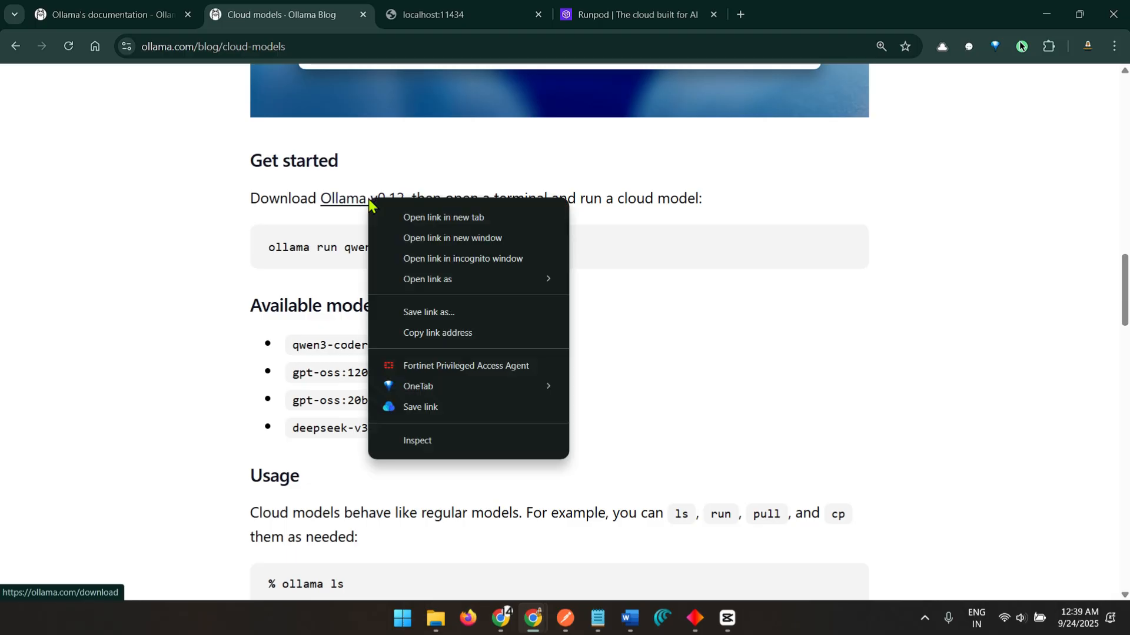
{"action": "left_click", "coordinate": [443, 216]}
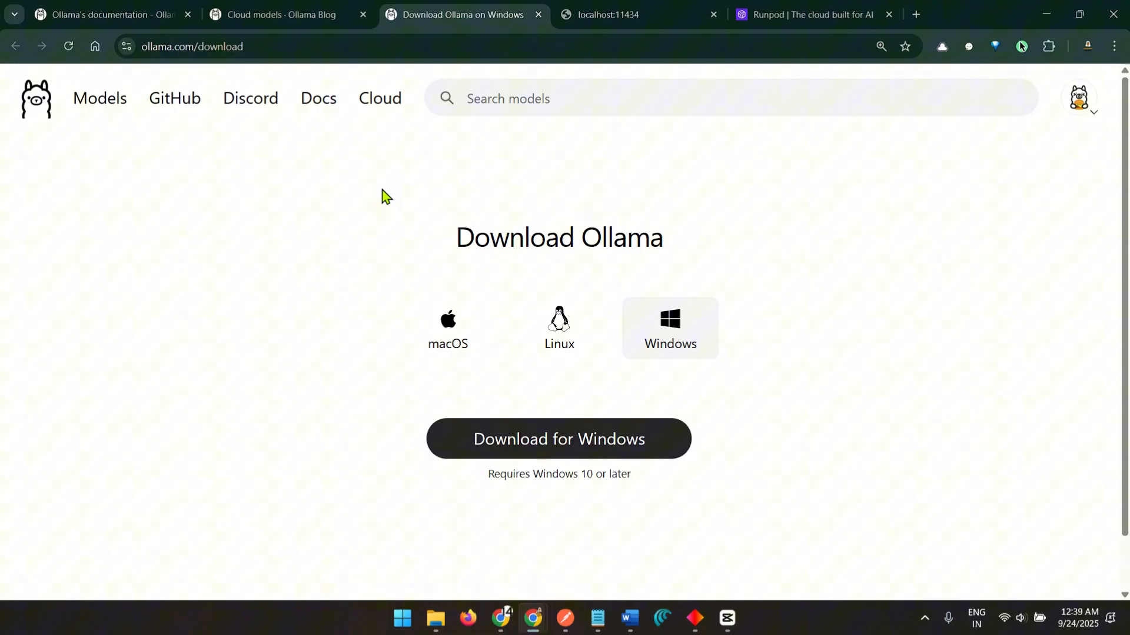
{"action": "mouse_move", "coordinate": [644, 320]}
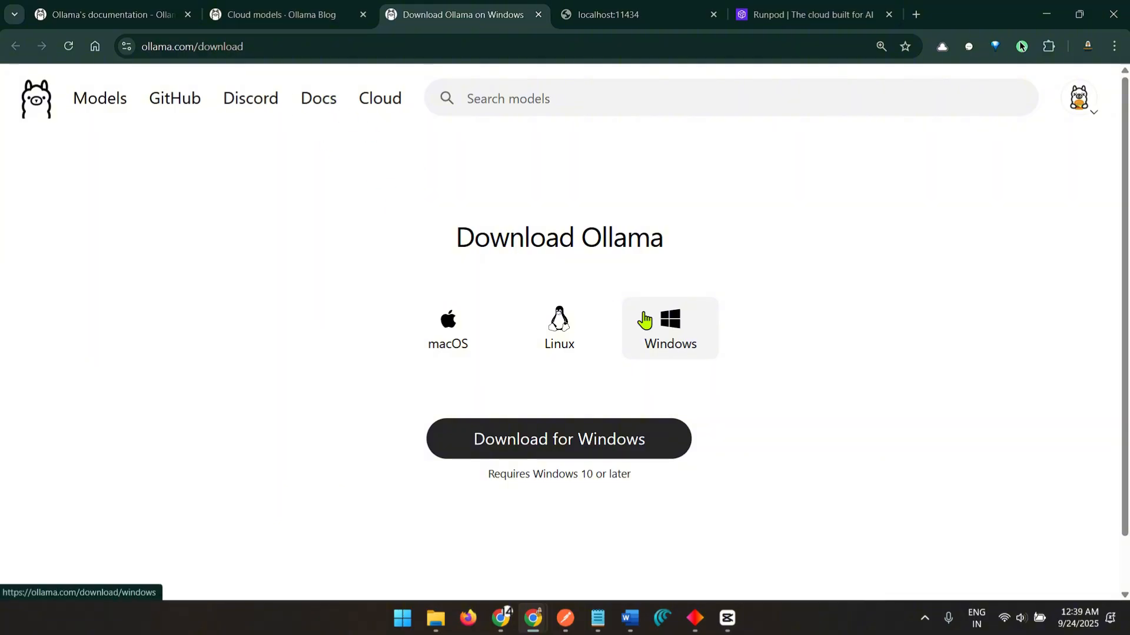
{"action": "mouse_move", "coordinate": [558, 439]}
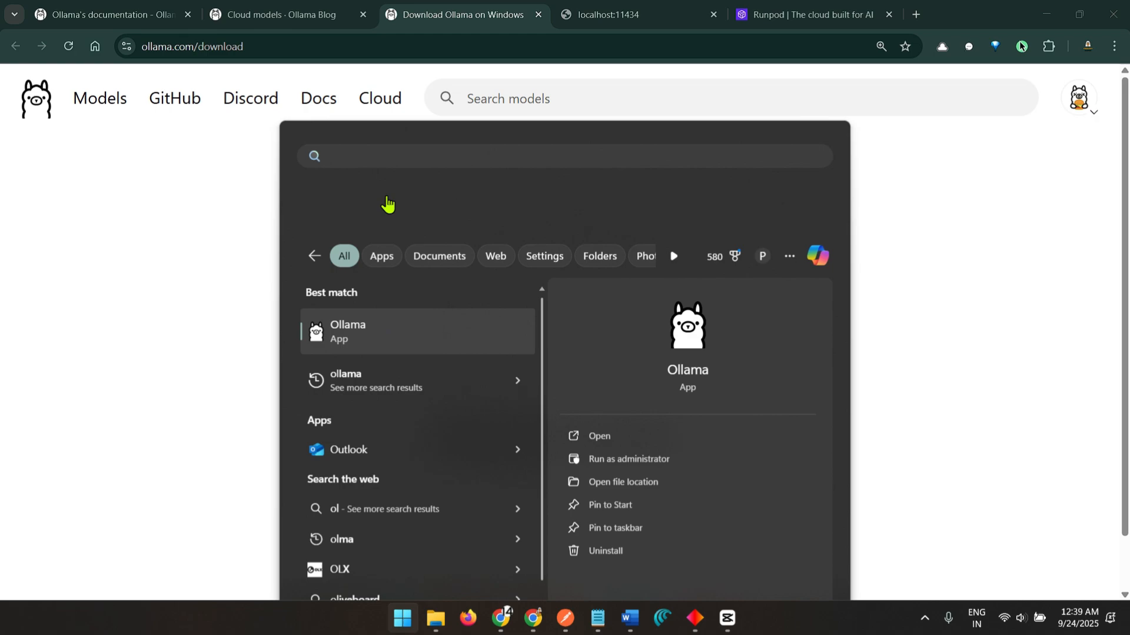
- Launch Command Prompt from the Windows Start search results
{"action": "left_click", "coordinate": [347, 330]}
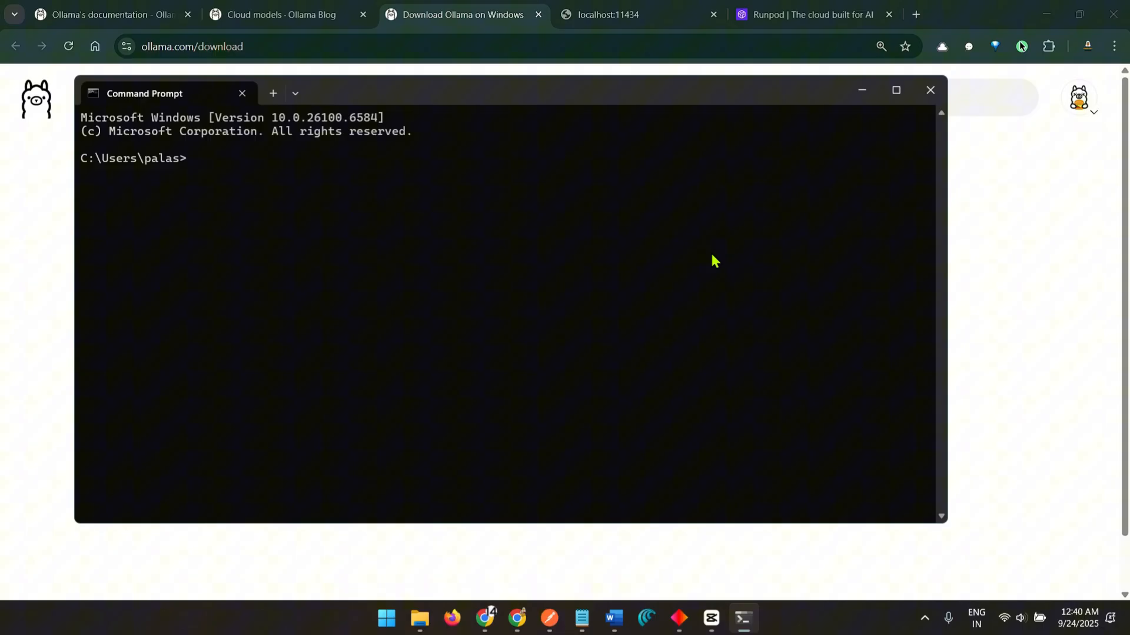
- Run ollama to show its usage help and highlight the create and help commands
{"action": "type", "text": "ollama"}
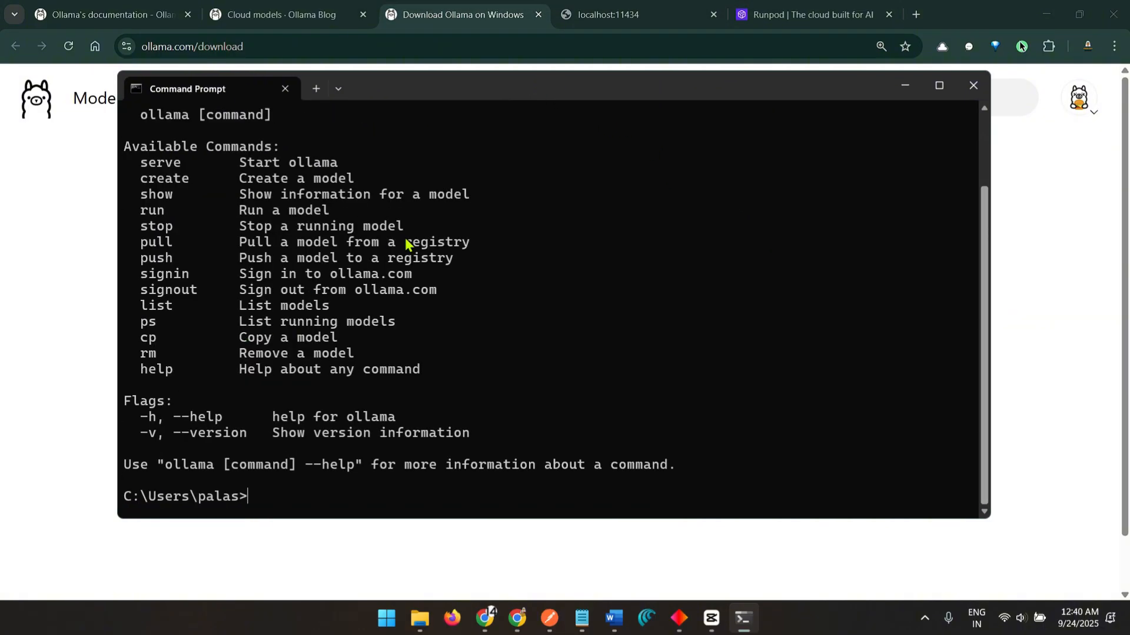
{"action": "left_click", "coordinate": [938, 85]}
{"action": "type", "text": "o"}
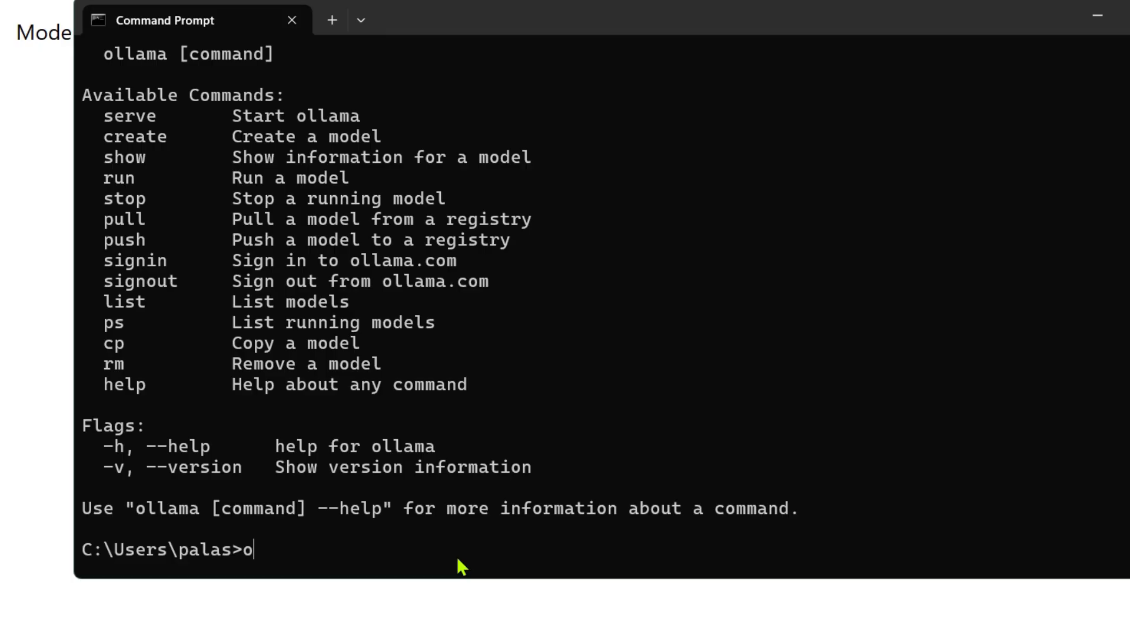
{"action": "type", "text": "llama serve"}
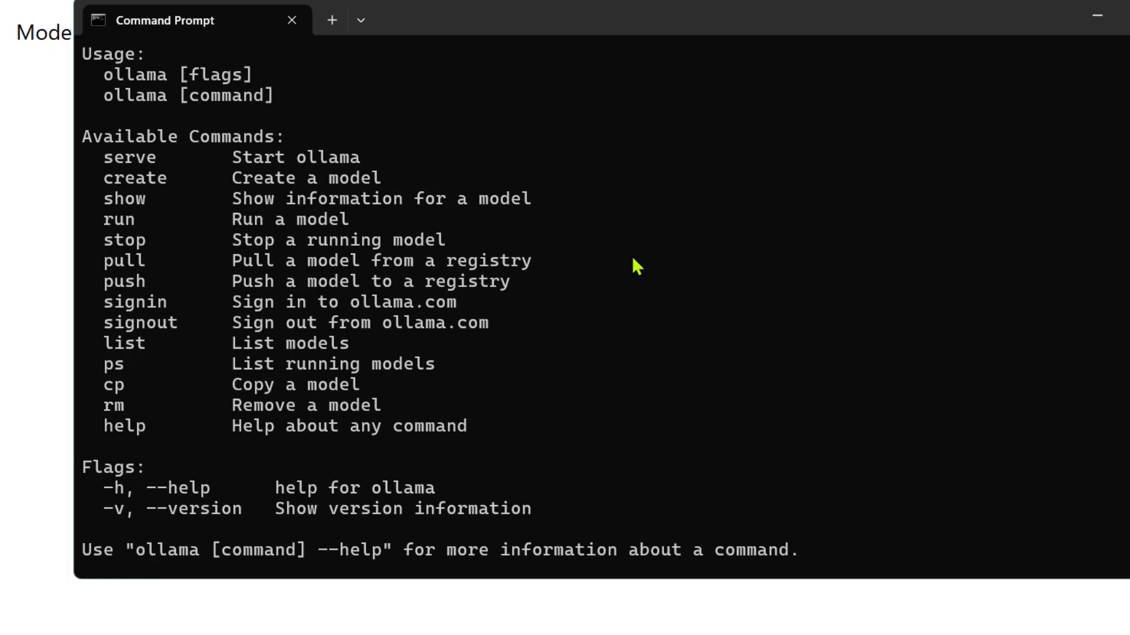
{"action": "double_click", "coordinate": [135, 178]}
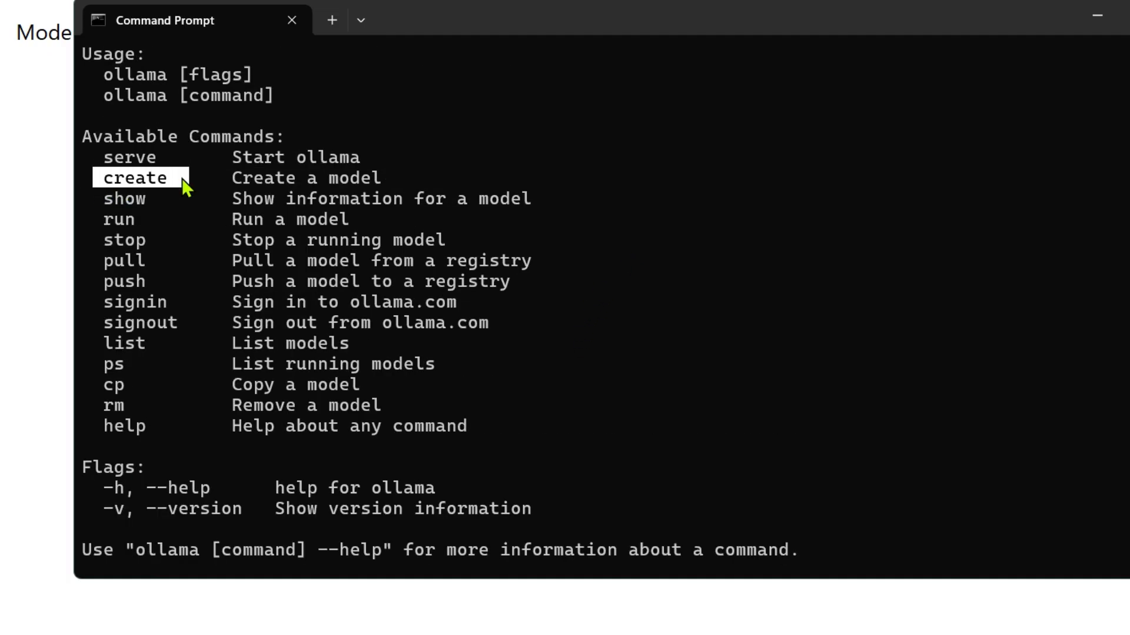
{"action": "mouse_move", "coordinate": [392, 241]}
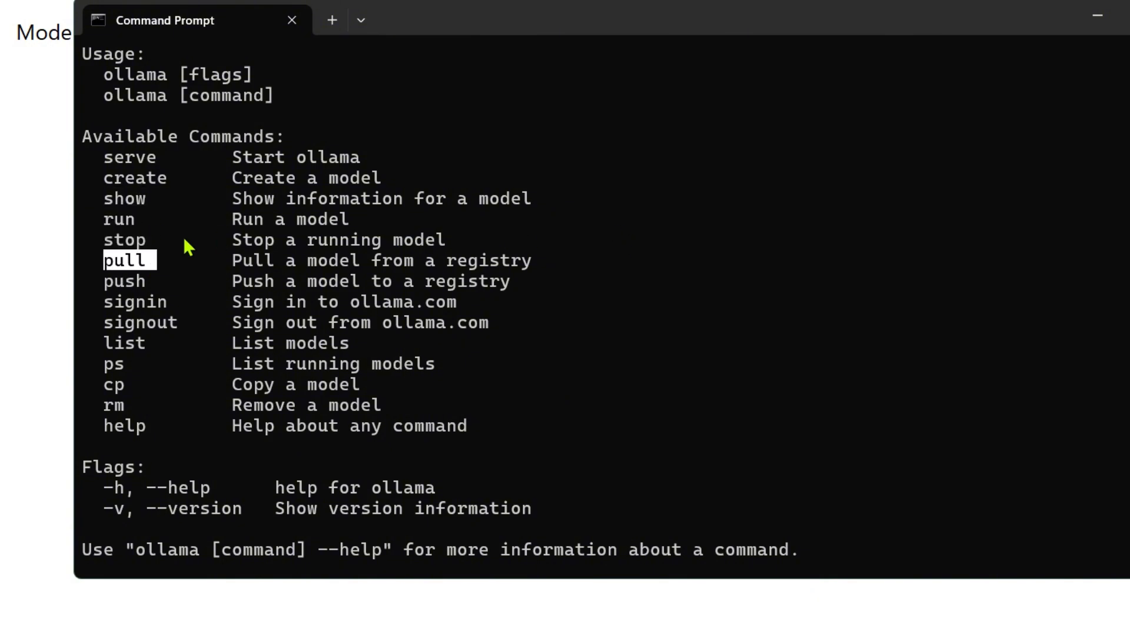
{"action": "mouse_move", "coordinate": [111, 302]}
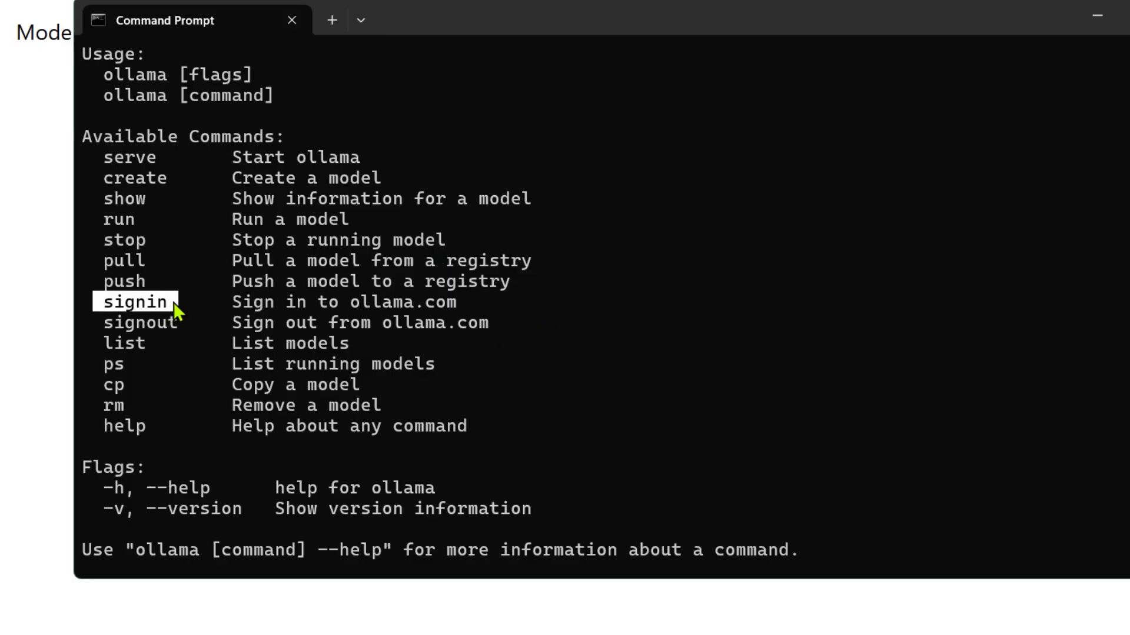
{"action": "mouse_move", "coordinate": [275, 301]}
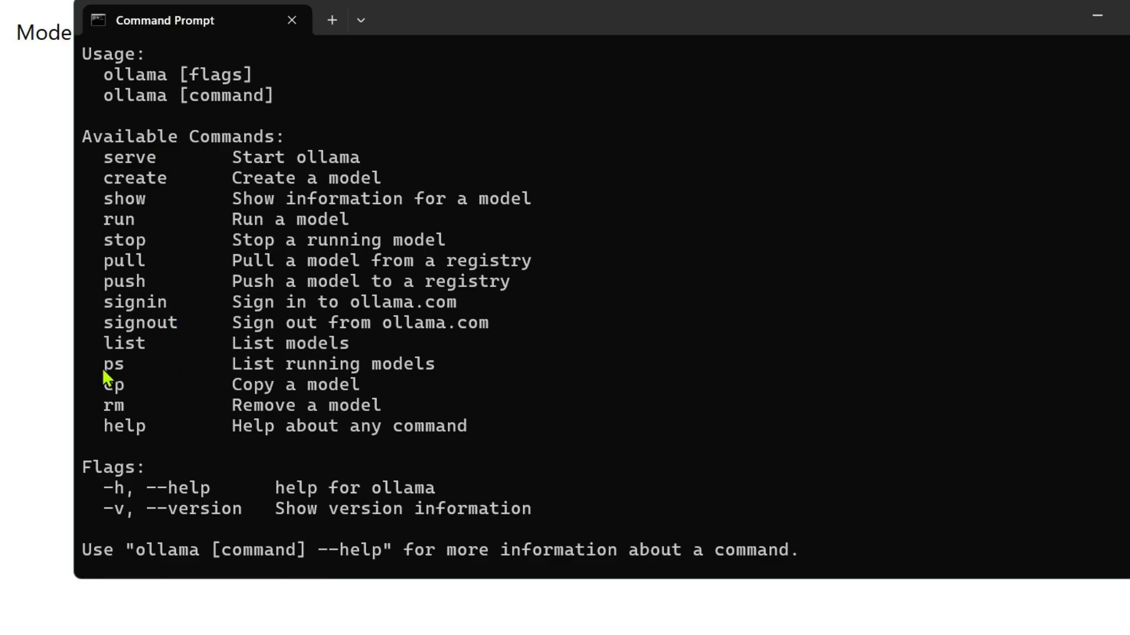
{"action": "double_click", "coordinate": [112, 385]}
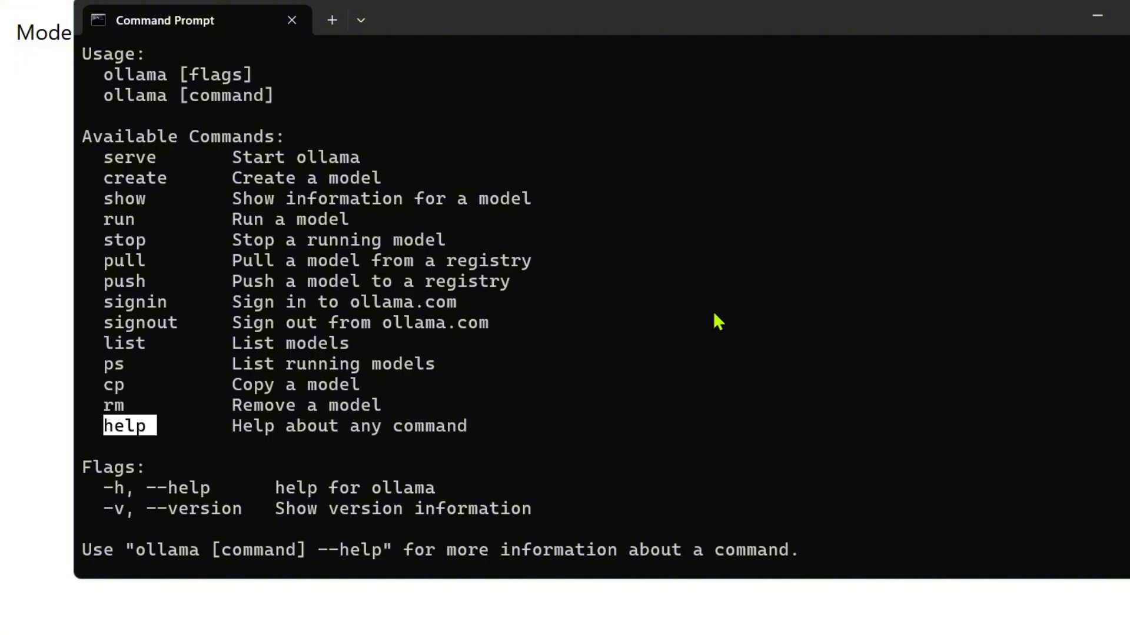
- Run ollama serve and ollama list, highlighting the gpt-oss:120b-cloud and gpt-oss:20b-cloud rows
{"action": "type", "text": "ollama serve"}
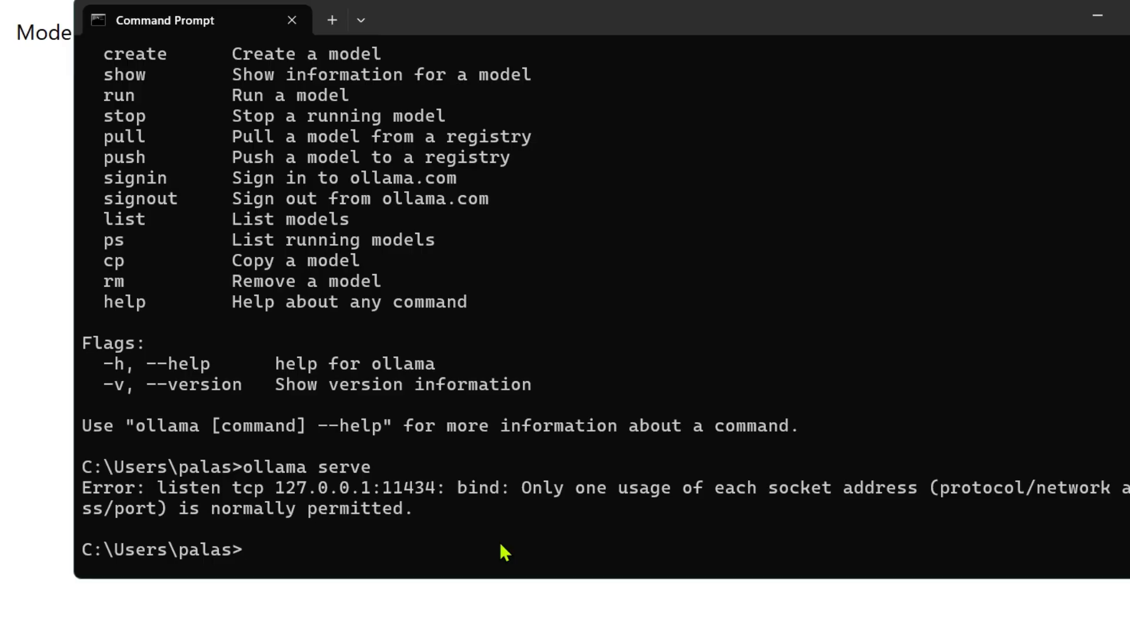
{"action": "type", "text": "ollama list"}
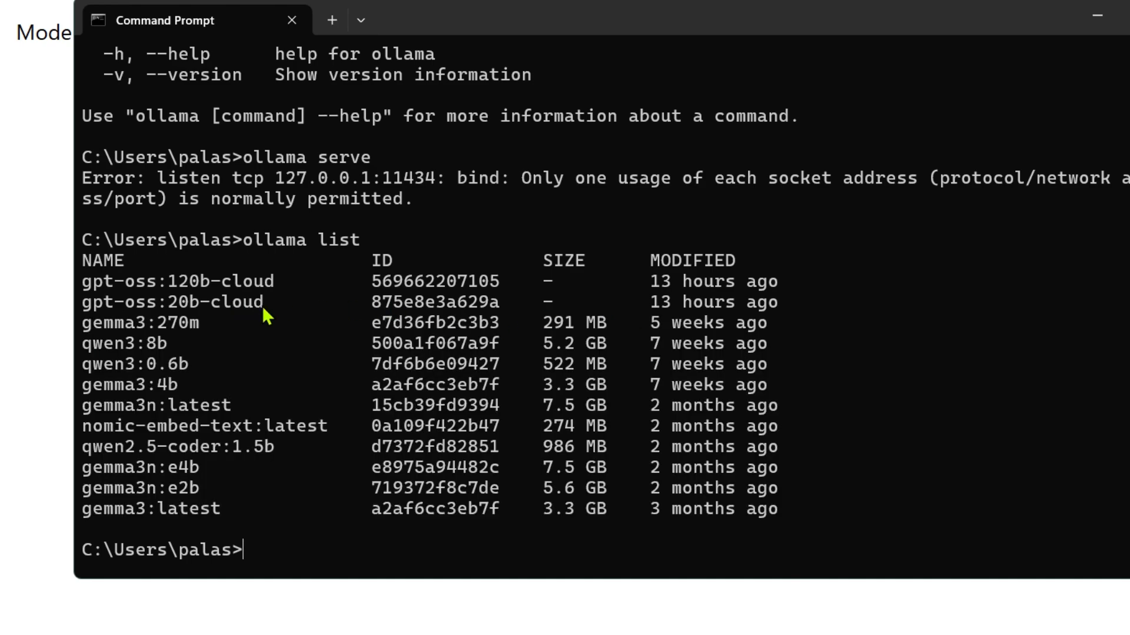
{"action": "left_click_drag", "start_coordinate": [85, 281], "coordinate": [267, 303]}
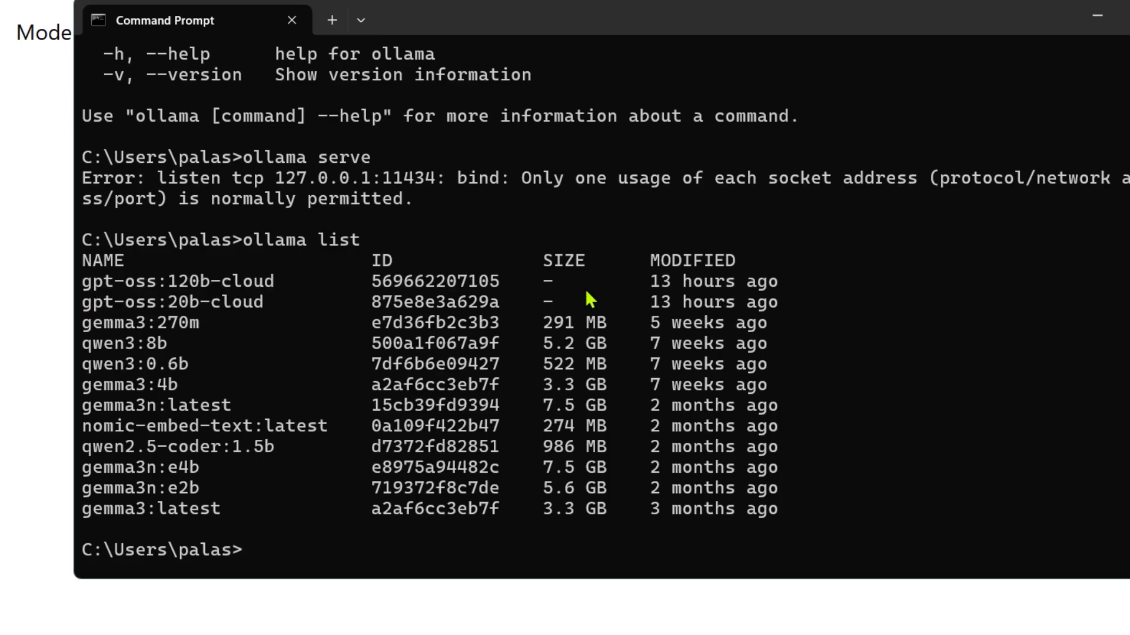
{"action": "left_click_drag", "start_coordinate": [111, 282], "coordinate": [807, 302]}
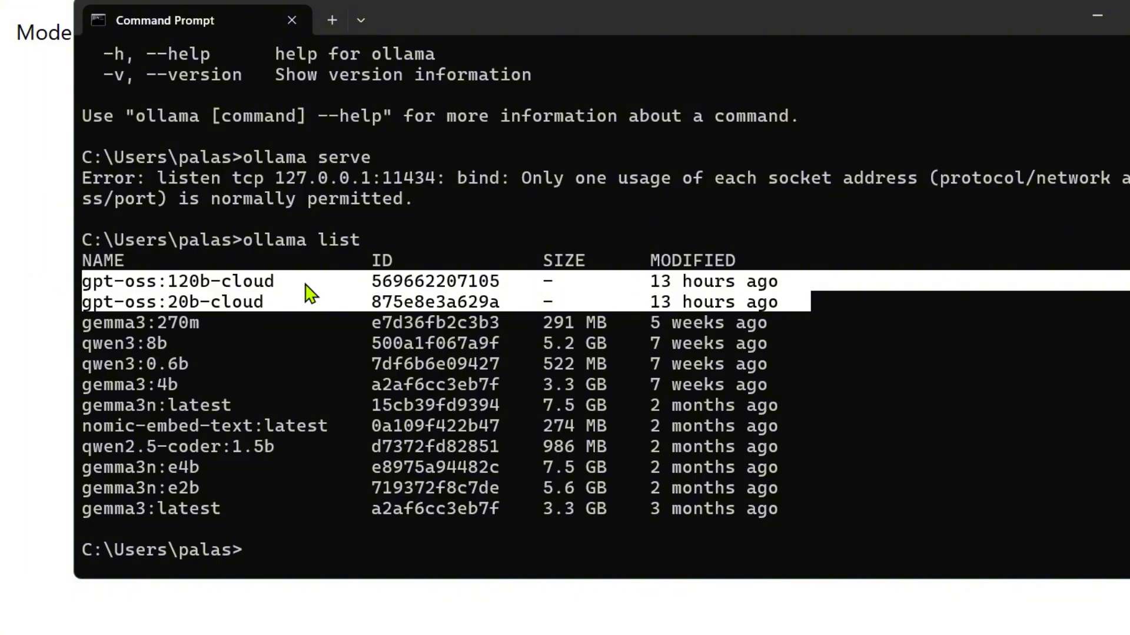
{"action": "mouse_move", "coordinate": [297, 573]}
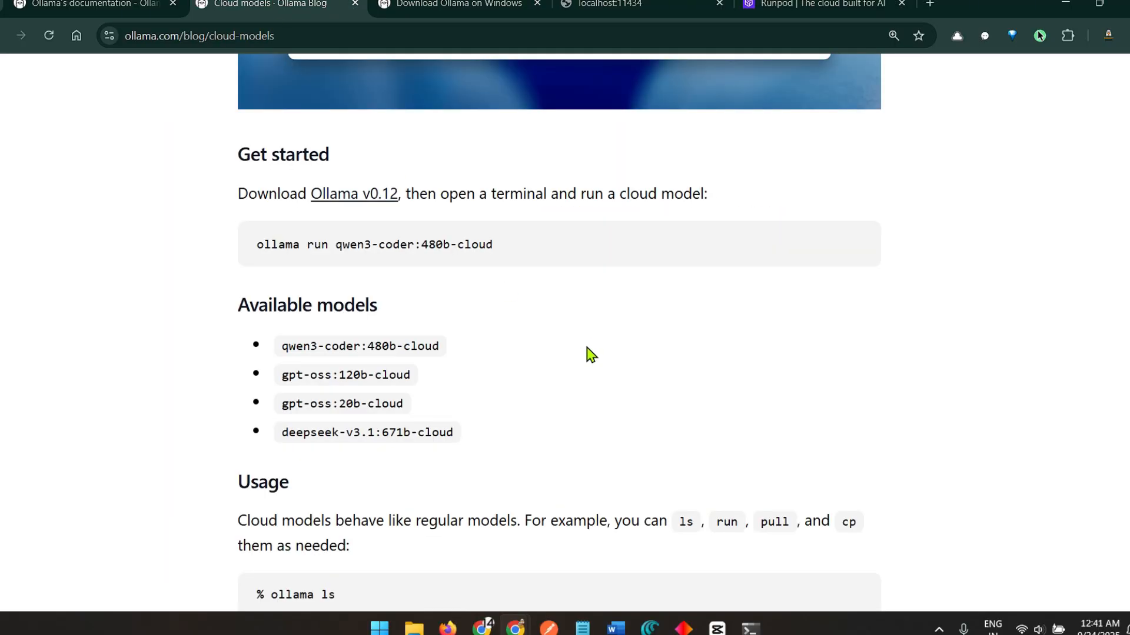
- Select the qwen3-coder:480b-cloud model name in the blog's available models list
{"action": "scroll", "scroll_direction": "down", "scroll_amount": 3}
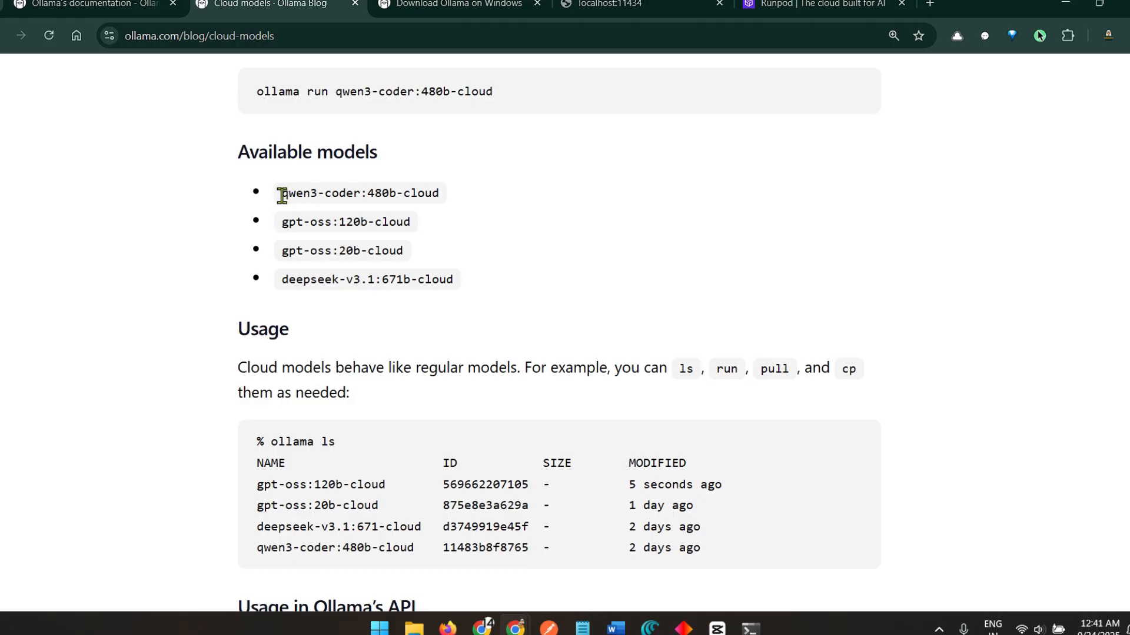
{"action": "double_click", "coordinate": [287, 193]}
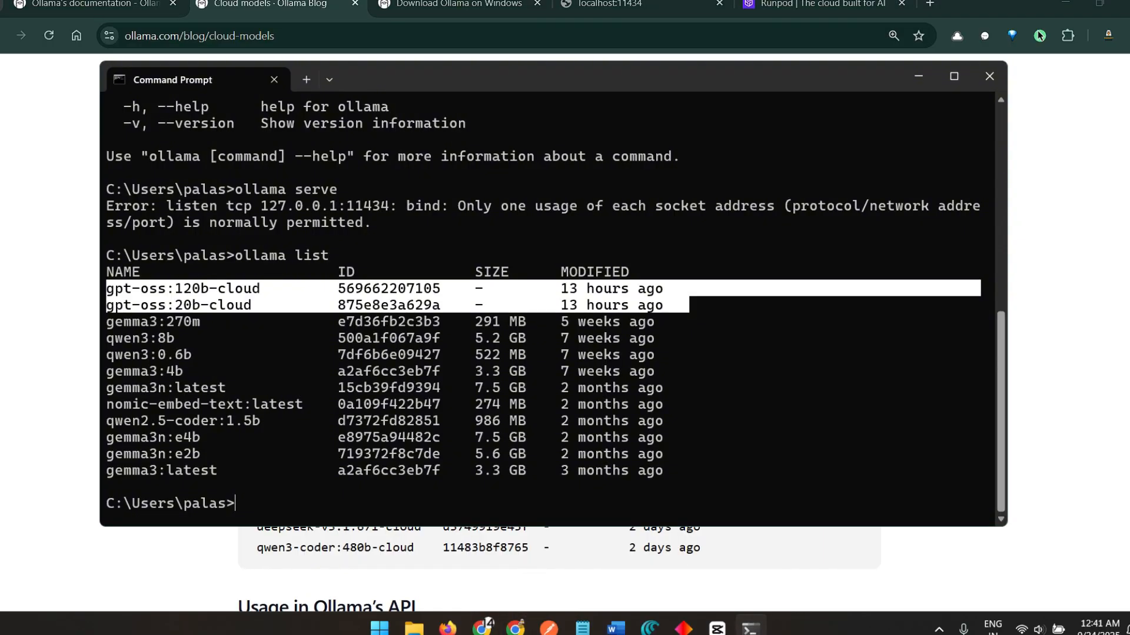
- Clear the screen and pull the qwen3-coder:480b-cloud model with ollama pull
{"action": "type", "text": "cl"}
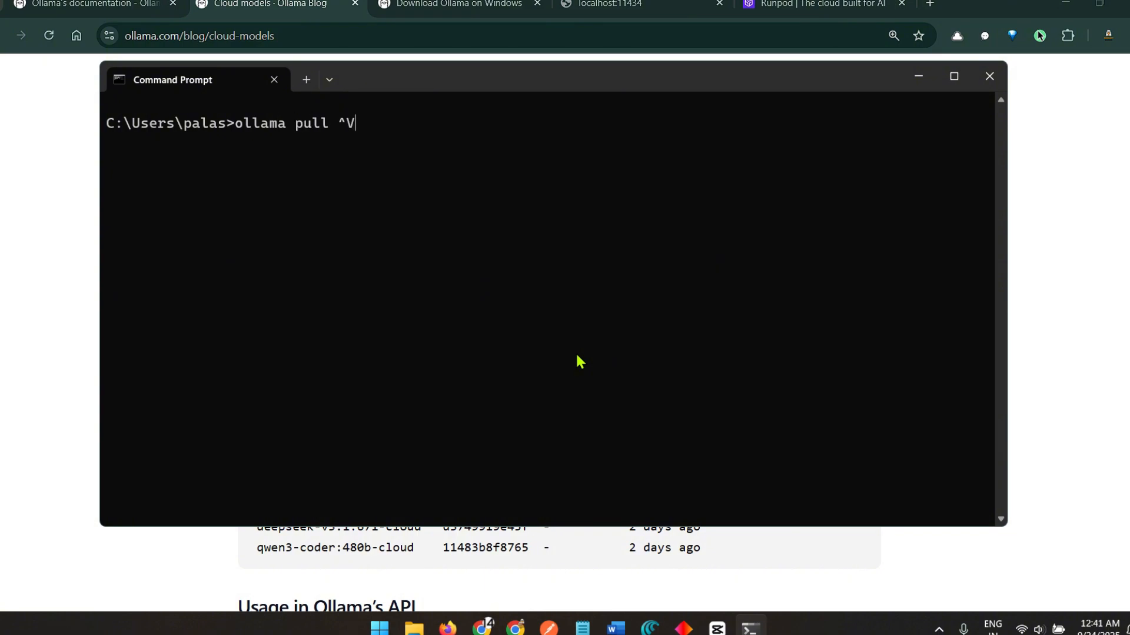
{"action": "type", "text": "qwen3-coder:480b-cloud"}
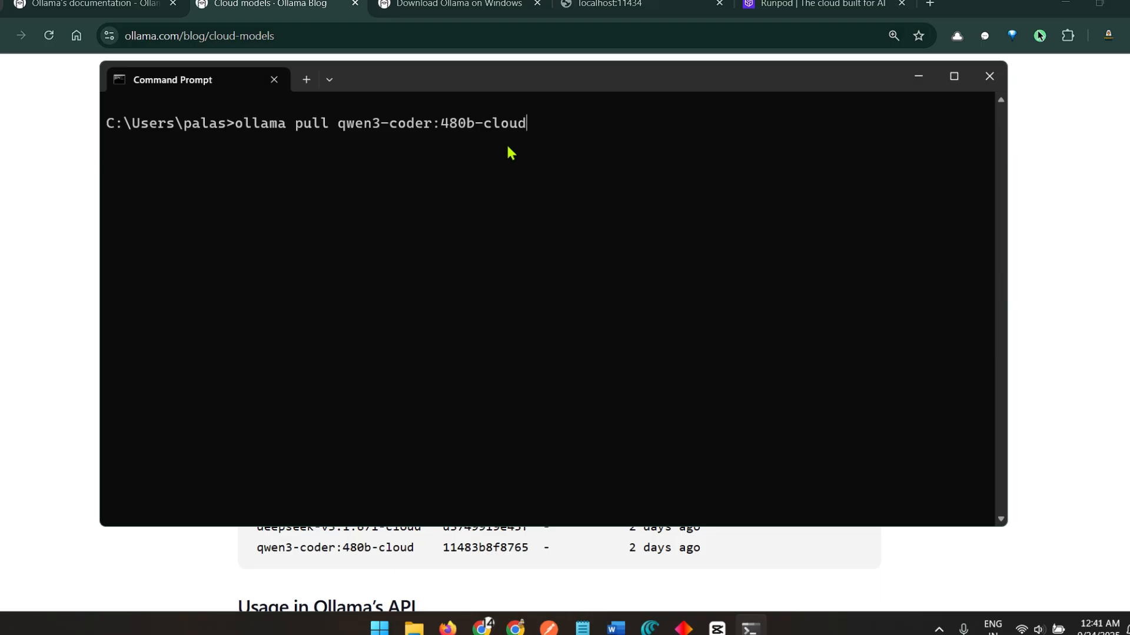
{"action": "key", "text": "Enter"}
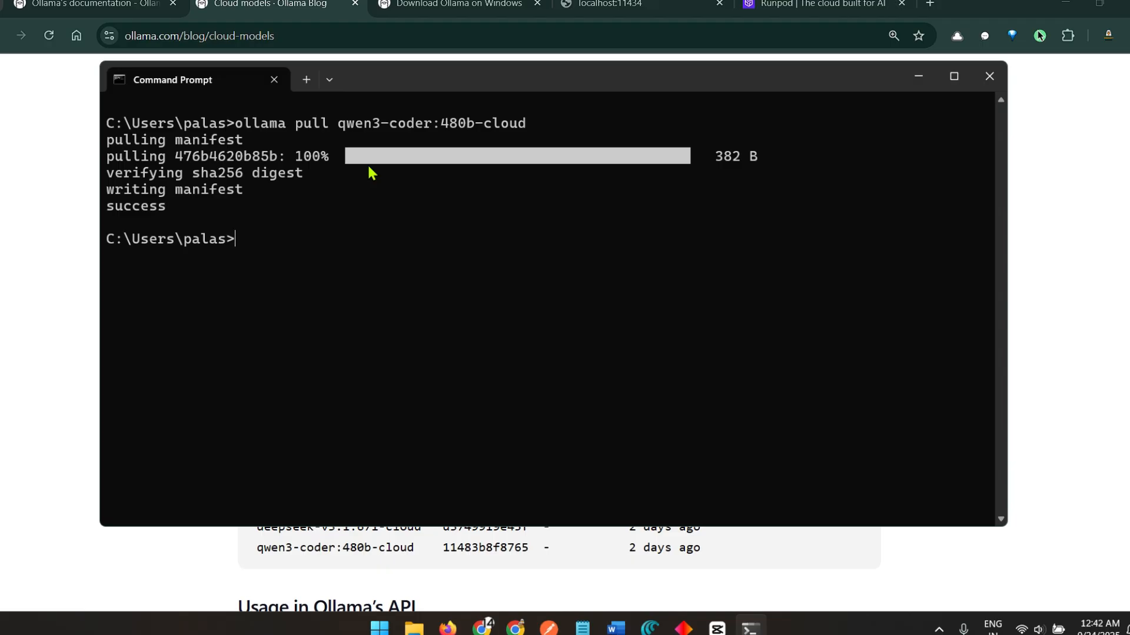
{"action": "mouse_move", "coordinate": [263, 271]}
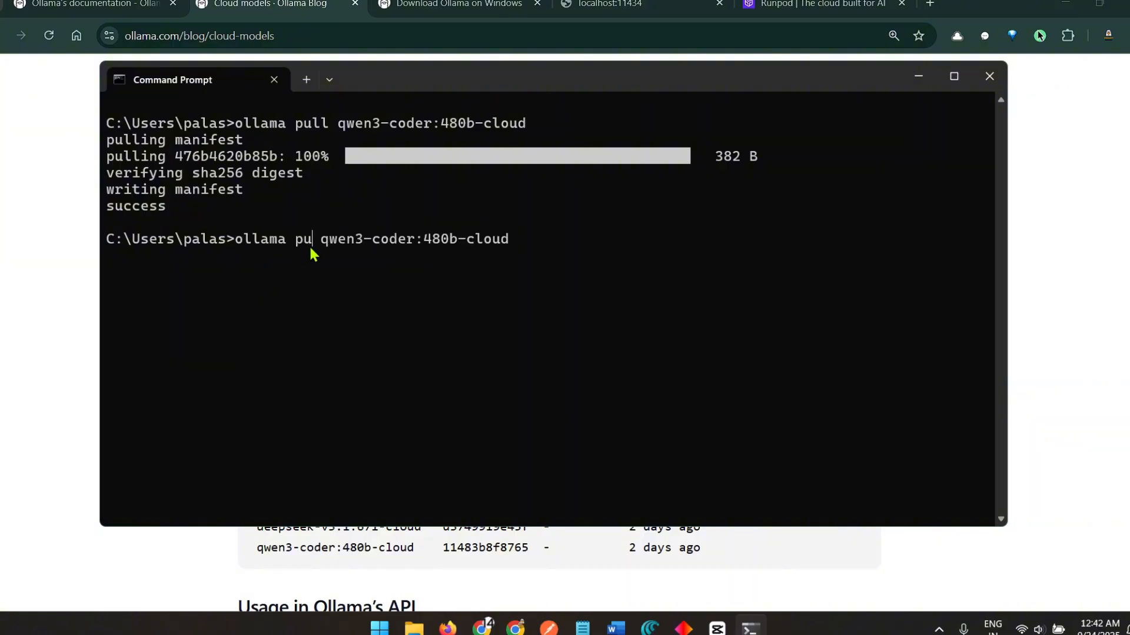
- Run qwen3-coder:480b-cloud and ask it what the capital of India is
{"action": "type", "text": "run"}
{"action": "key", "text": "Enter"}
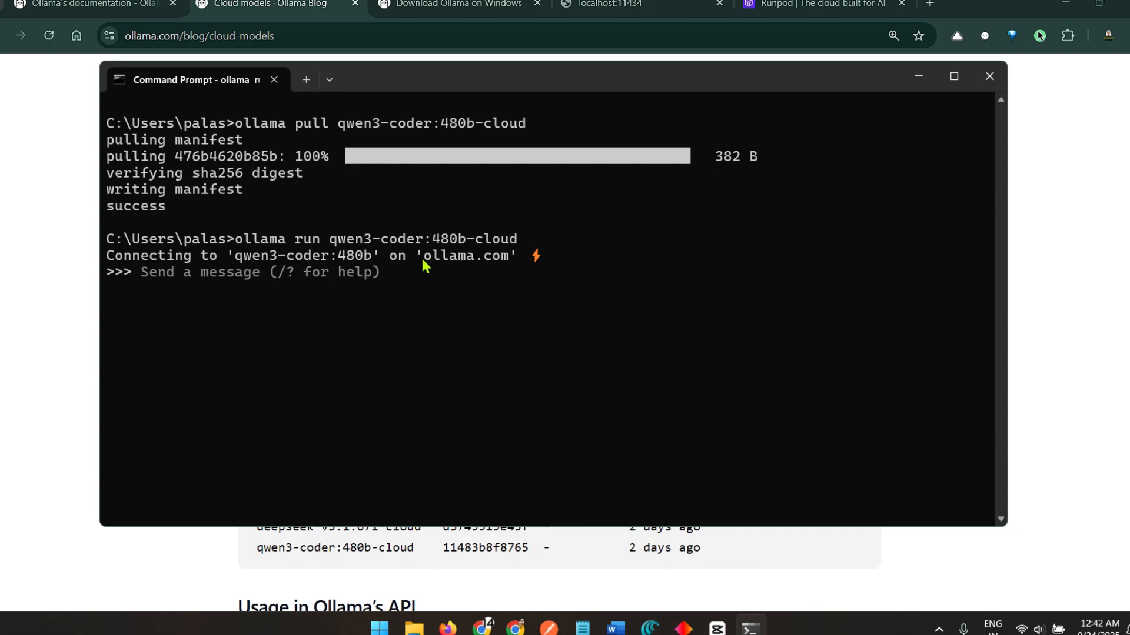
{"action": "type", "text": "wh"}
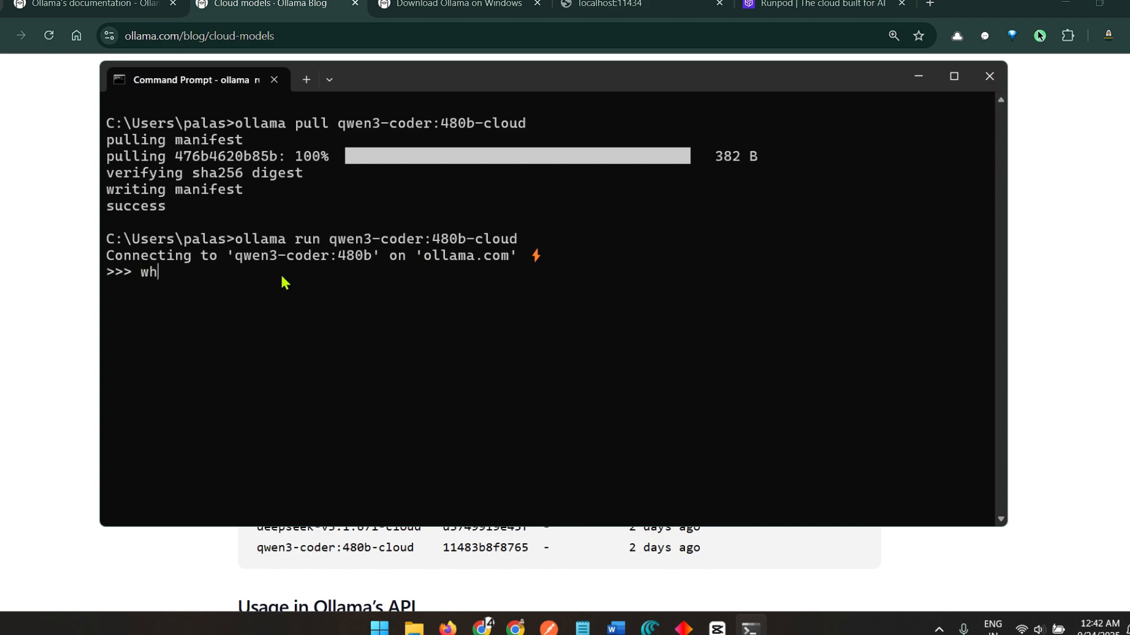
{"action": "type", "text": "at is the cpaital o"}
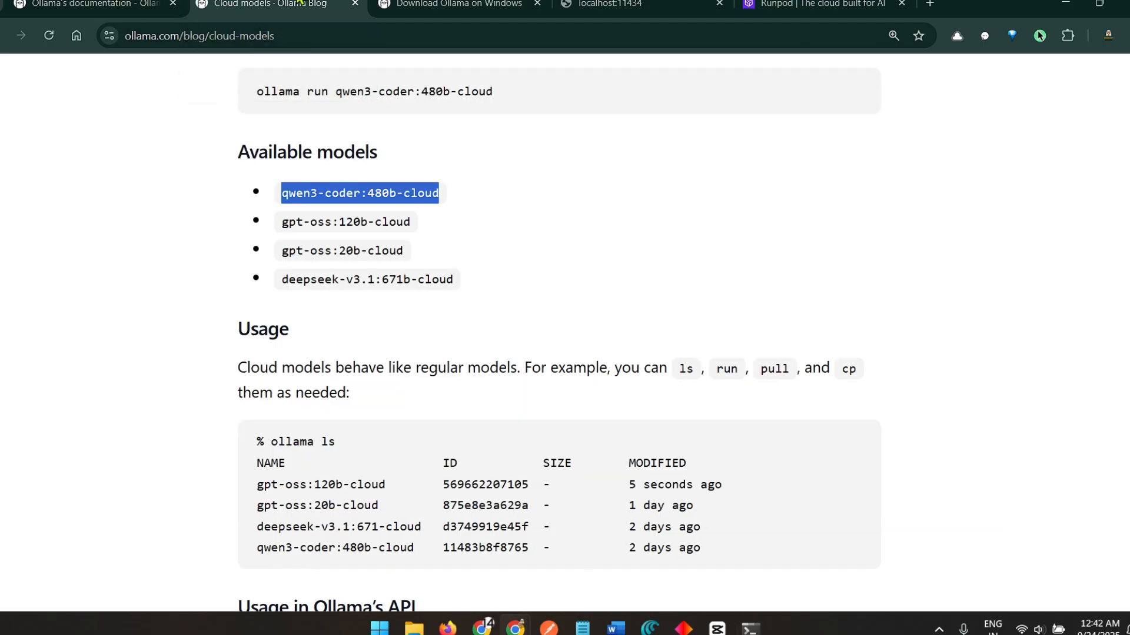
- Copy gpt-oss:120b-cloud from the blog and run it with ollama run in Command Prompt
{"action": "left_click", "coordinate": [353, 213]}
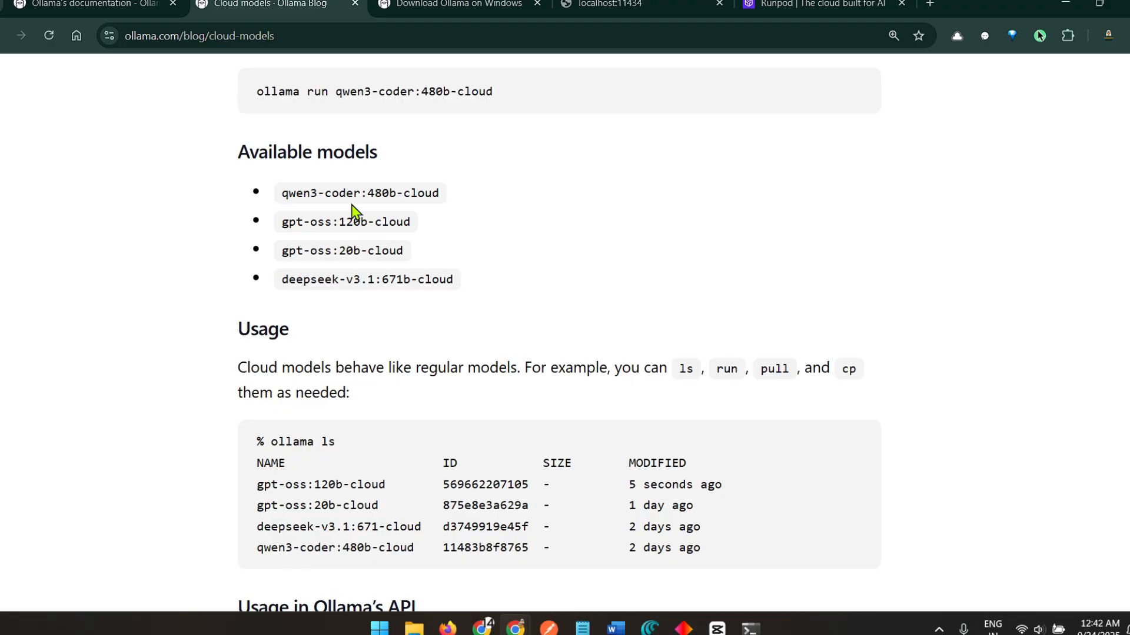
{"action": "mouse_move", "coordinate": [353, 214]}
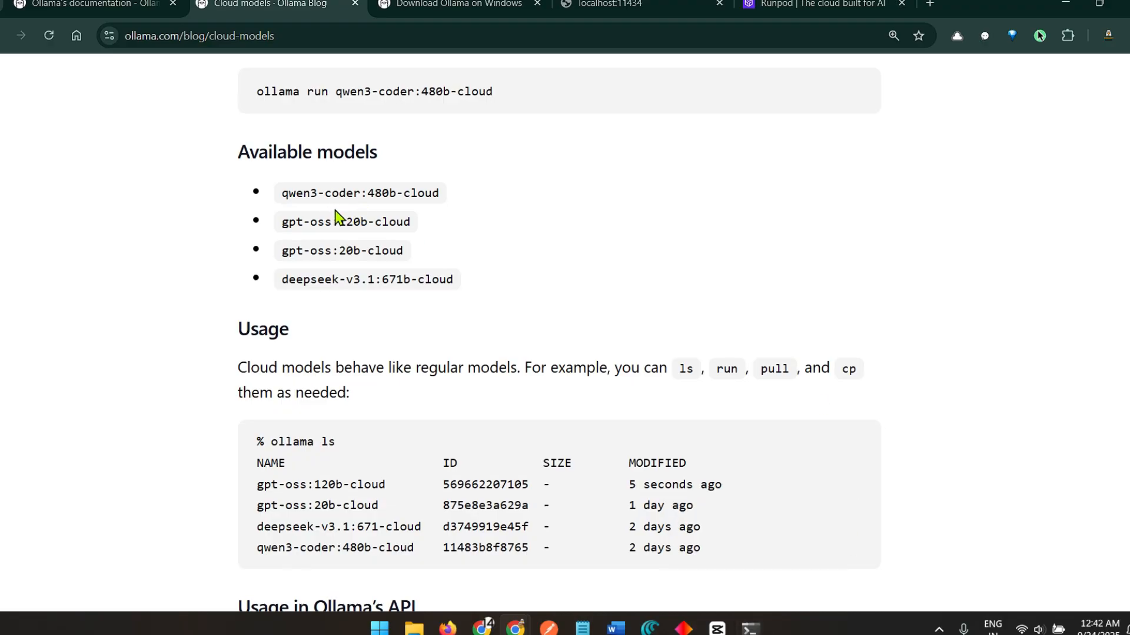
{"action": "double_click", "coordinate": [345, 222]}
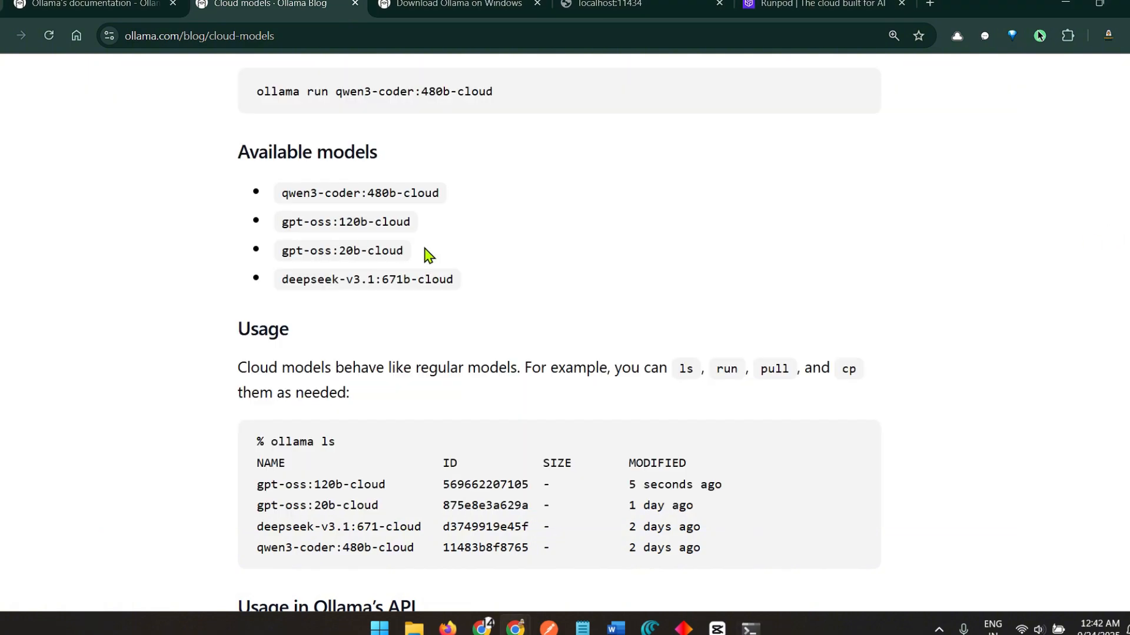
{"action": "left_click", "coordinate": [749, 629]}
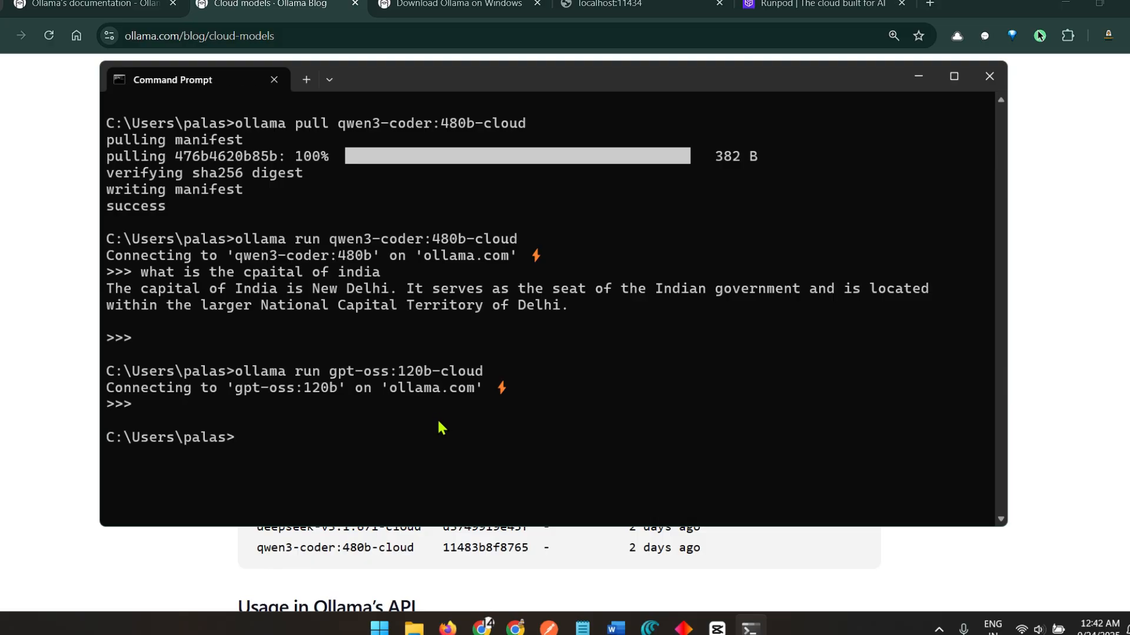
{"action": "type", "text": "ollama"}
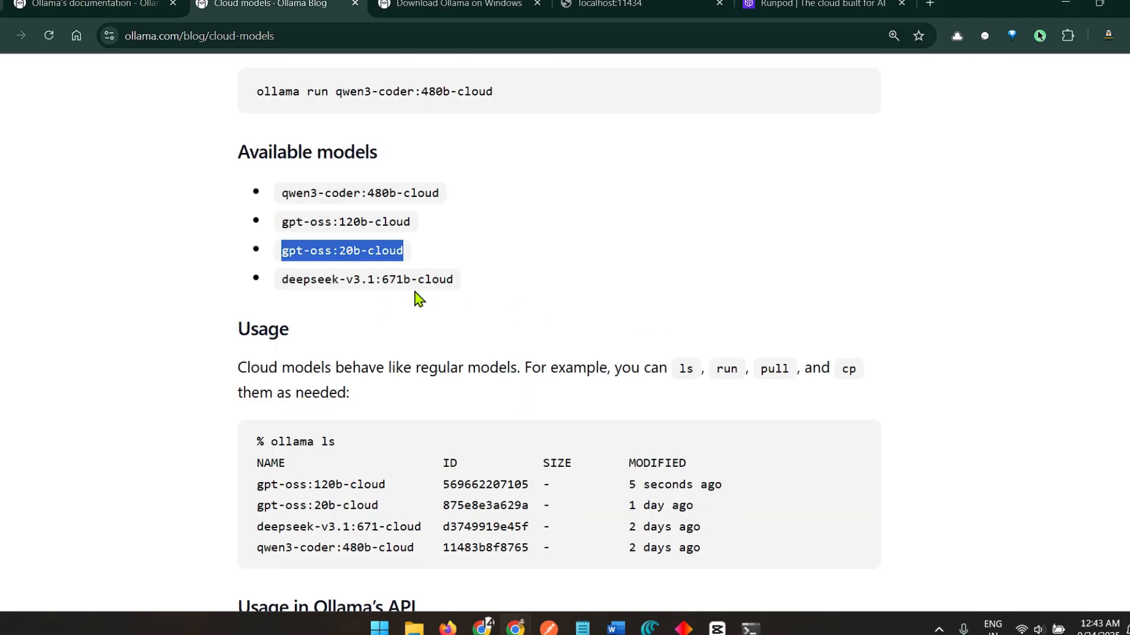
- Back in the terminal, enter ollama run with the deepseek-v3.1:671b-cloud model name
{"action": "left_click", "coordinate": [749, 627]}
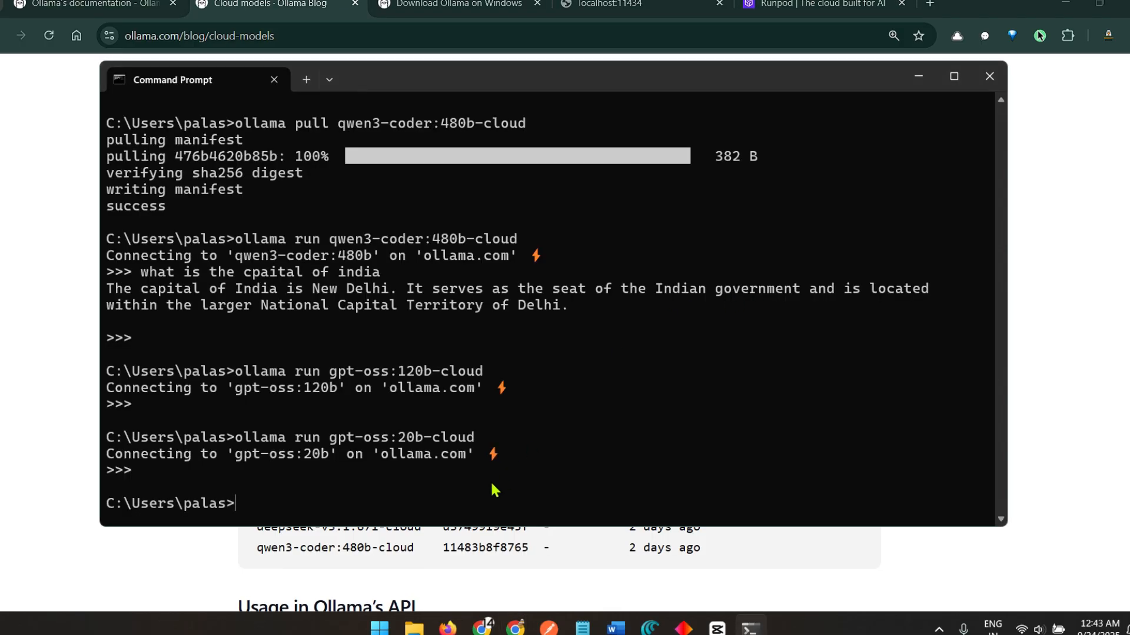
{"action": "type", "text": "ollama run"}
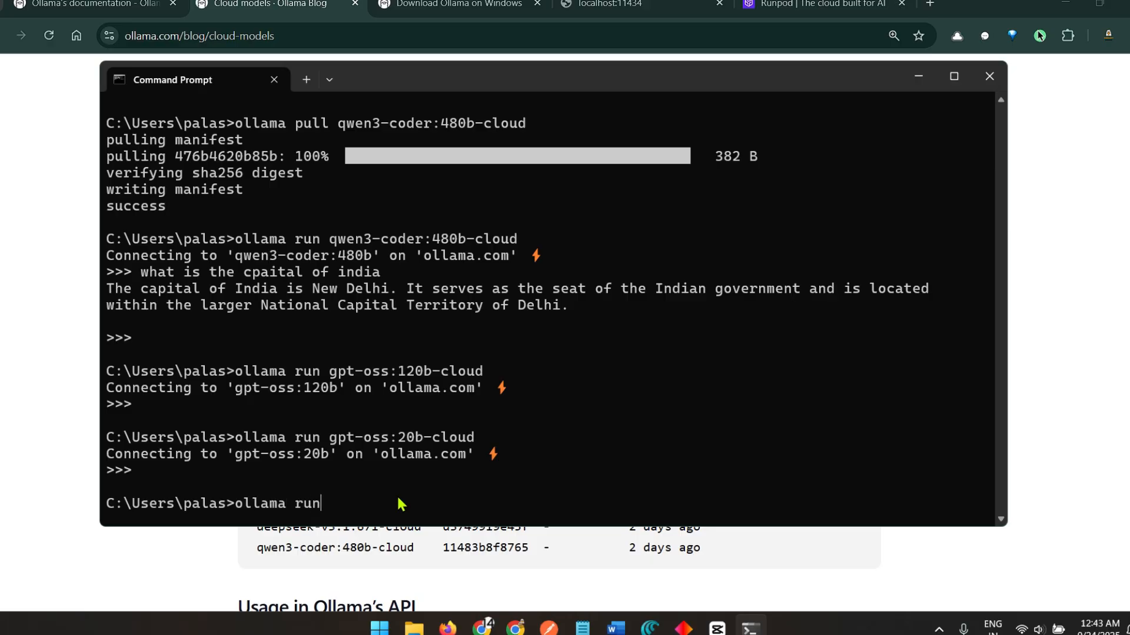
{"action": "type", "text": "deepseek-v3.1:671b-cloud"}
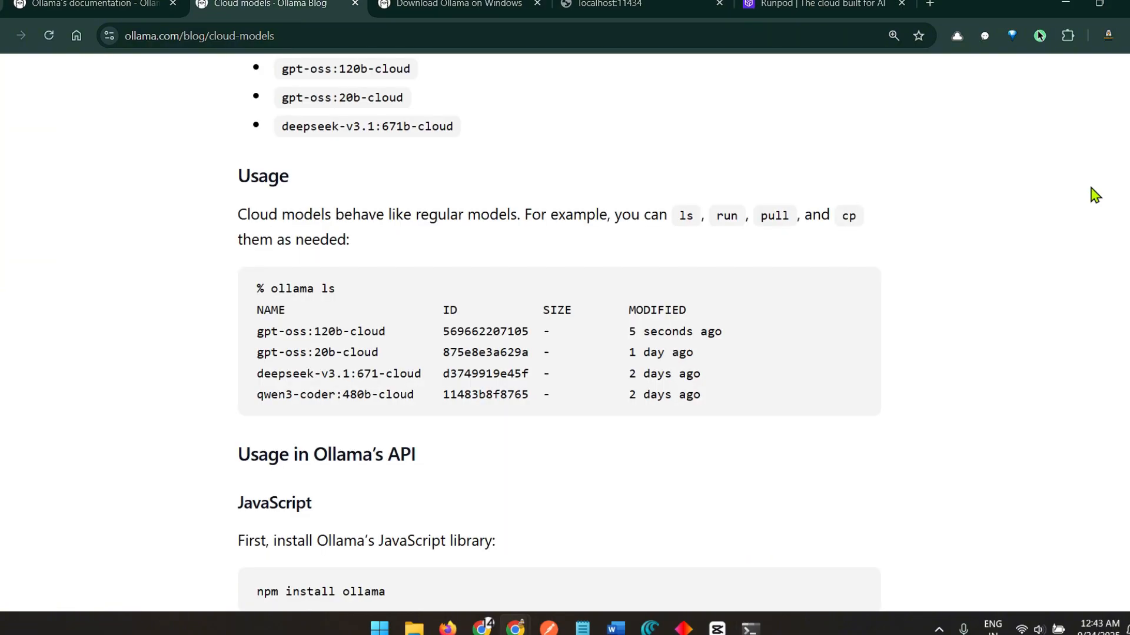
{"action": "mouse_move", "coordinate": [772, 275]}
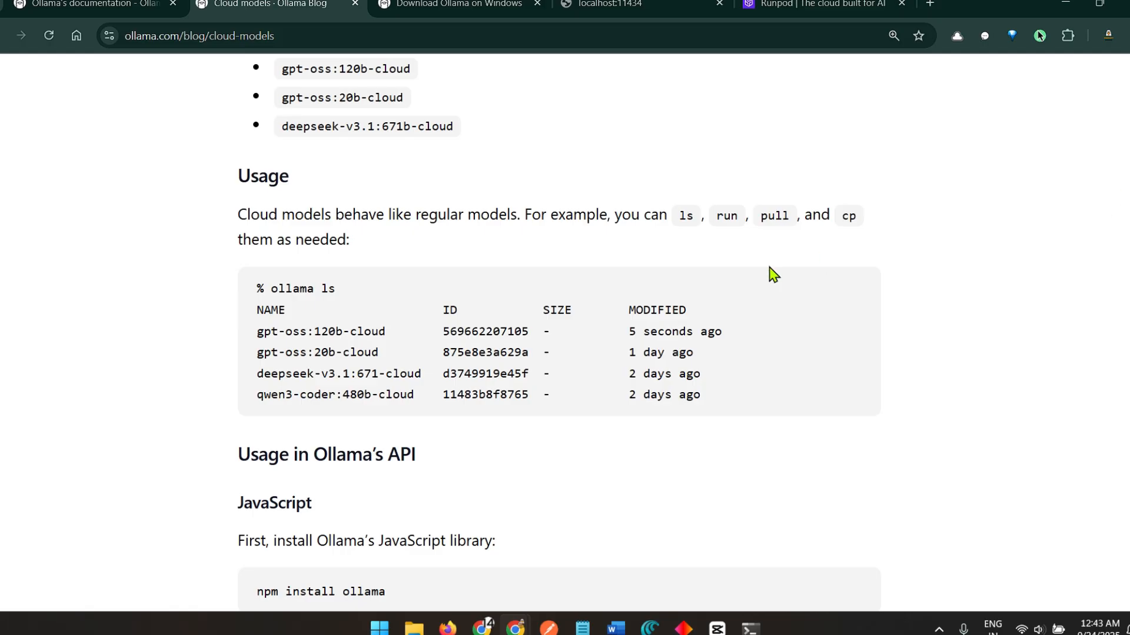
- Highlight the blog's 'ollama ls' example output in the Usage section, then scroll on
{"action": "left_click_drag", "start_coordinate": [256, 288], "coordinate": [699, 396]}
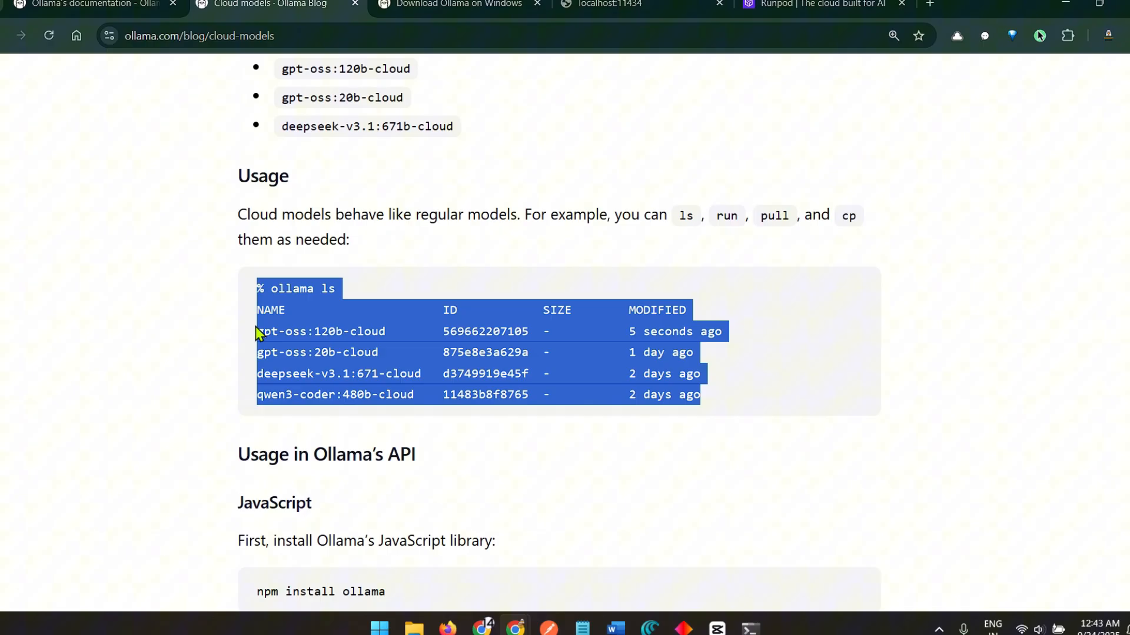
{"action": "left_click", "coordinate": [1035, 284]}
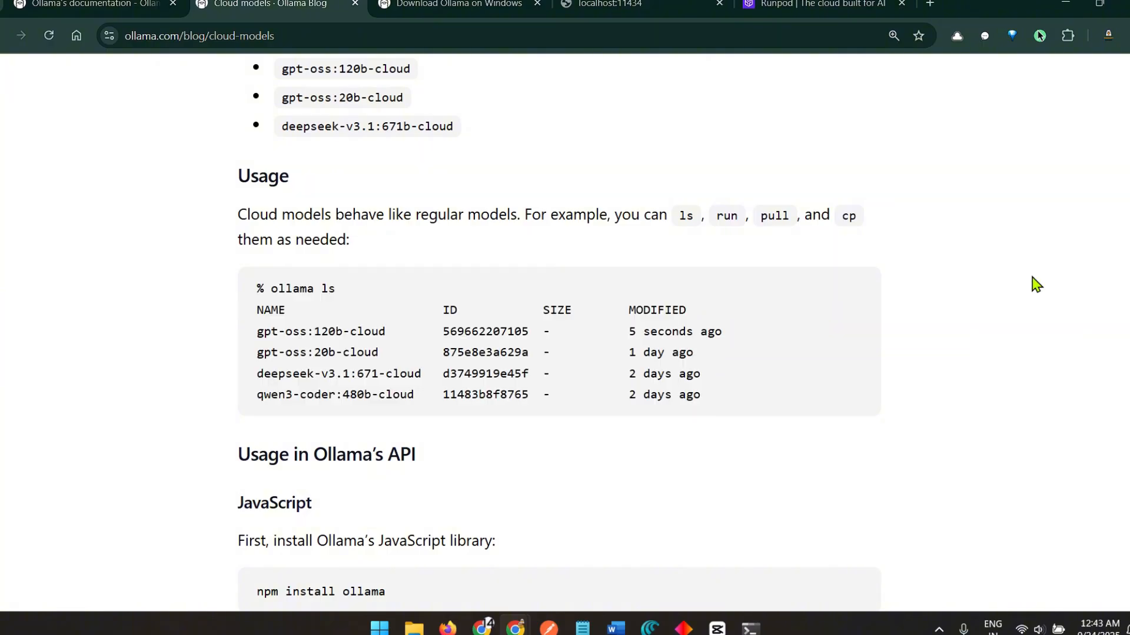
{"action": "scroll", "scroll_direction": "down", "scroll_amount": 3}
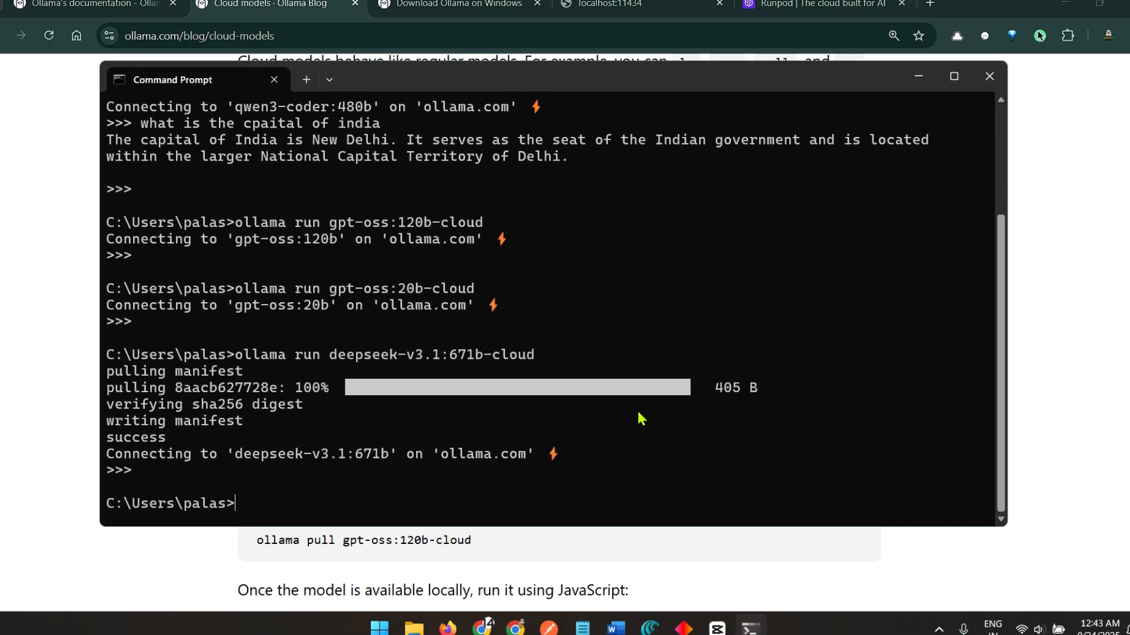
- Clear the screen with cls and run 'ollama list' to show the four cloud models
{"action": "type", "text": "cls"}
{"action": "type", "text": "ollama list"}
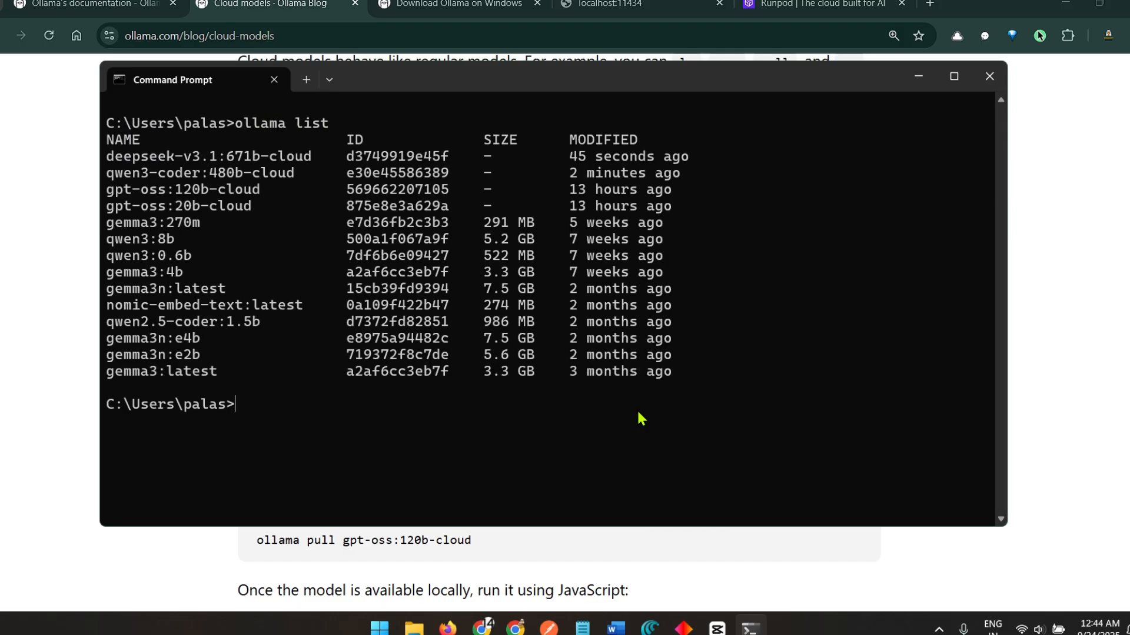
{"action": "mouse_move", "coordinate": [551, 378]}
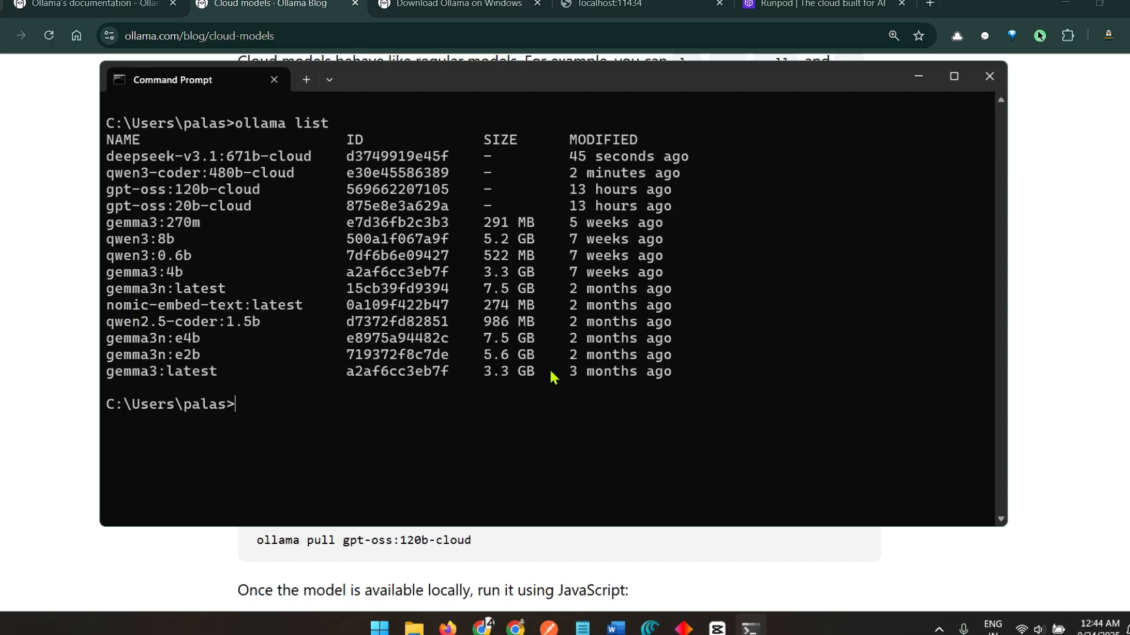
{"action": "type", "text": "ollama run"}
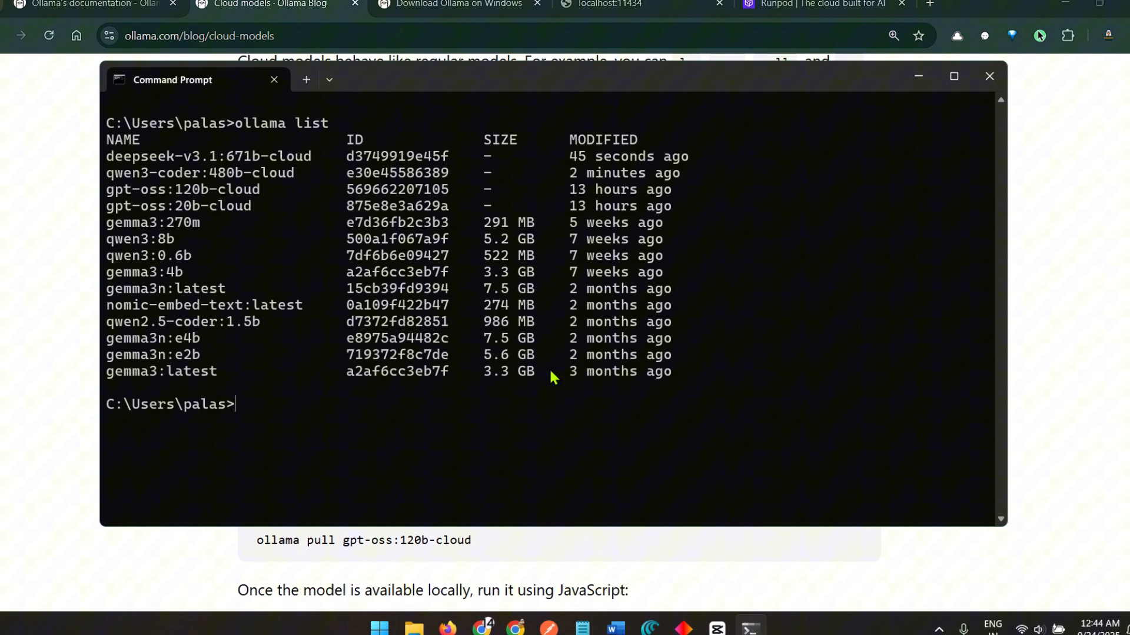
{"action": "mouse_move", "coordinate": [777, 503]}
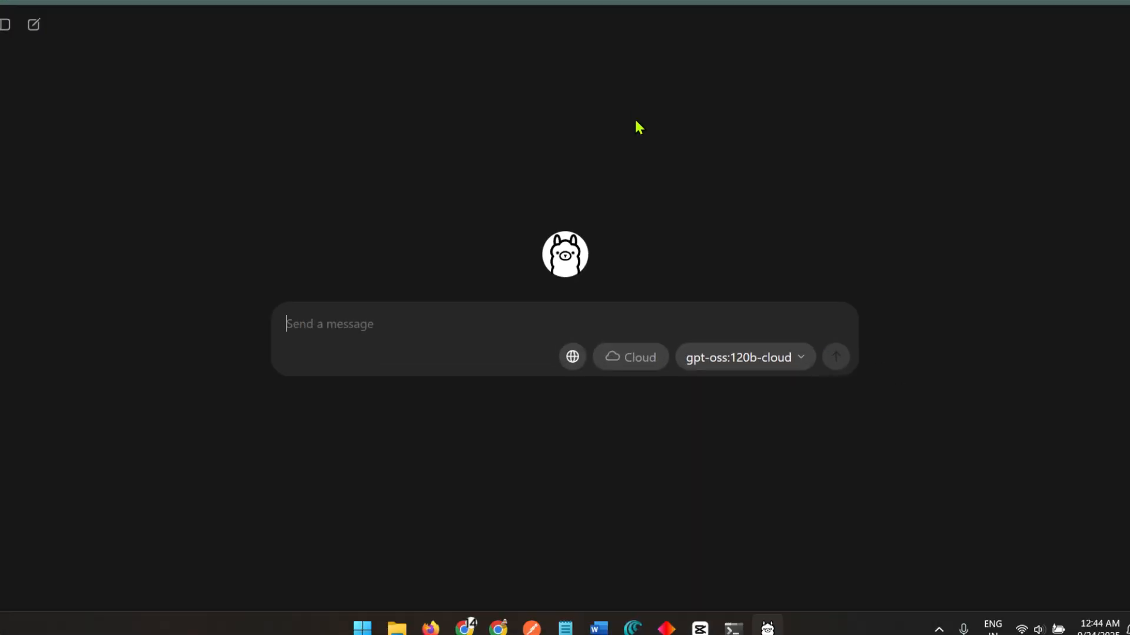
{"action": "mouse_move", "coordinate": [821, 369]}
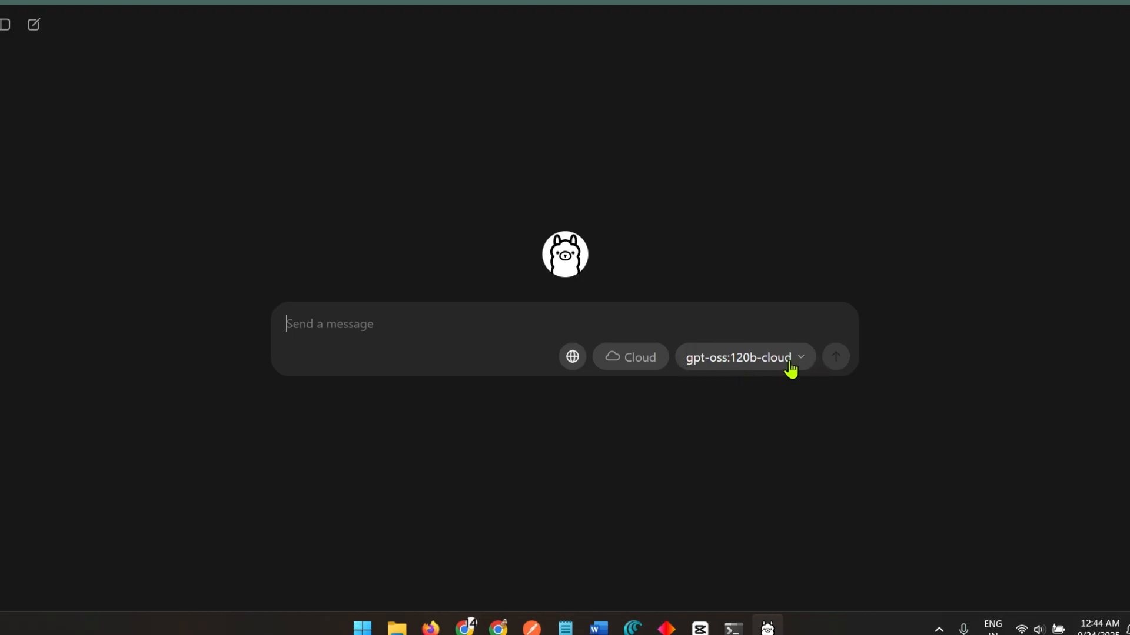
- Ask gpt-oss:120b-cloud for a long story on a tiger eating veggies and read the chapters
{"action": "type", "text": "Write a long sto"}
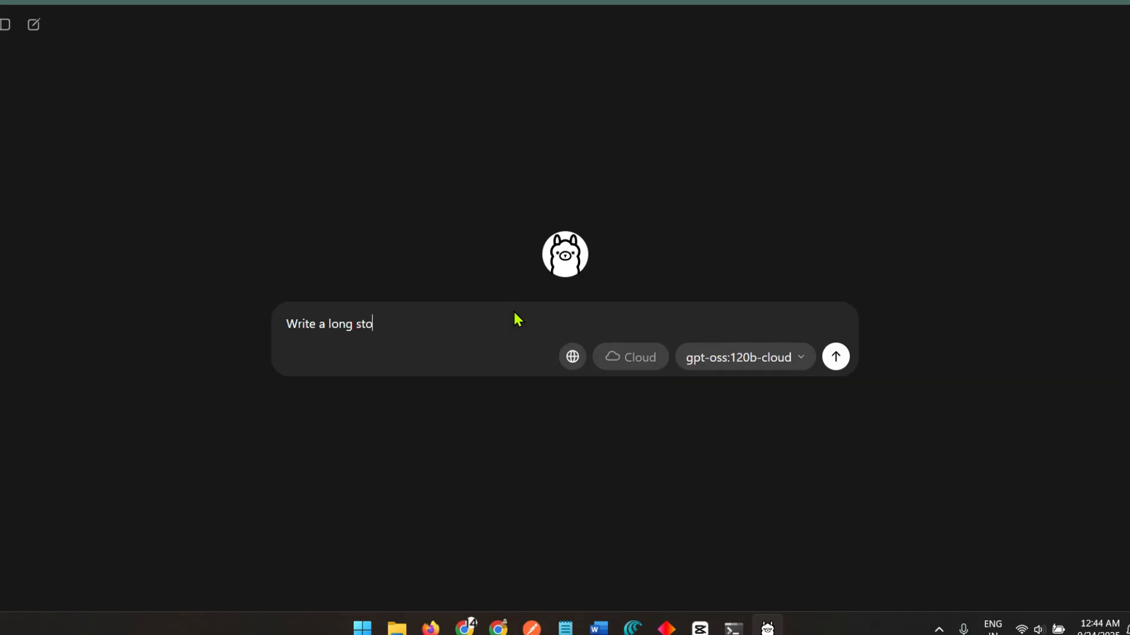
{"action": "type", "text": "ry on a tigaer"}
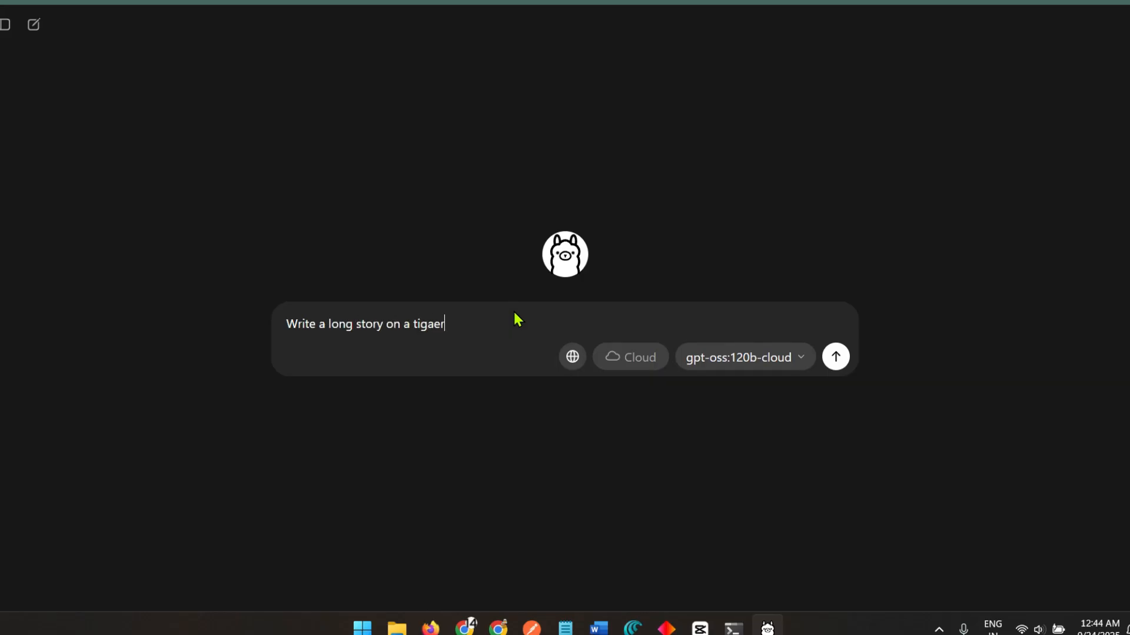
{"action": "left_click", "coordinate": [836, 357]}
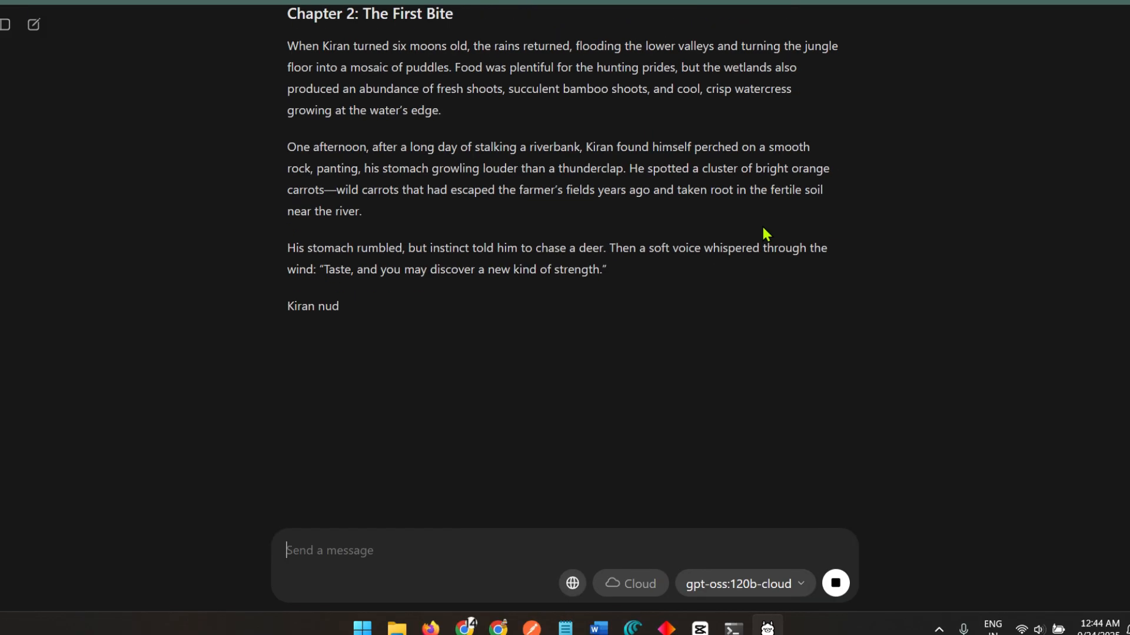
{"action": "scroll", "scroll_direction": "down", "scroll_amount": 3}
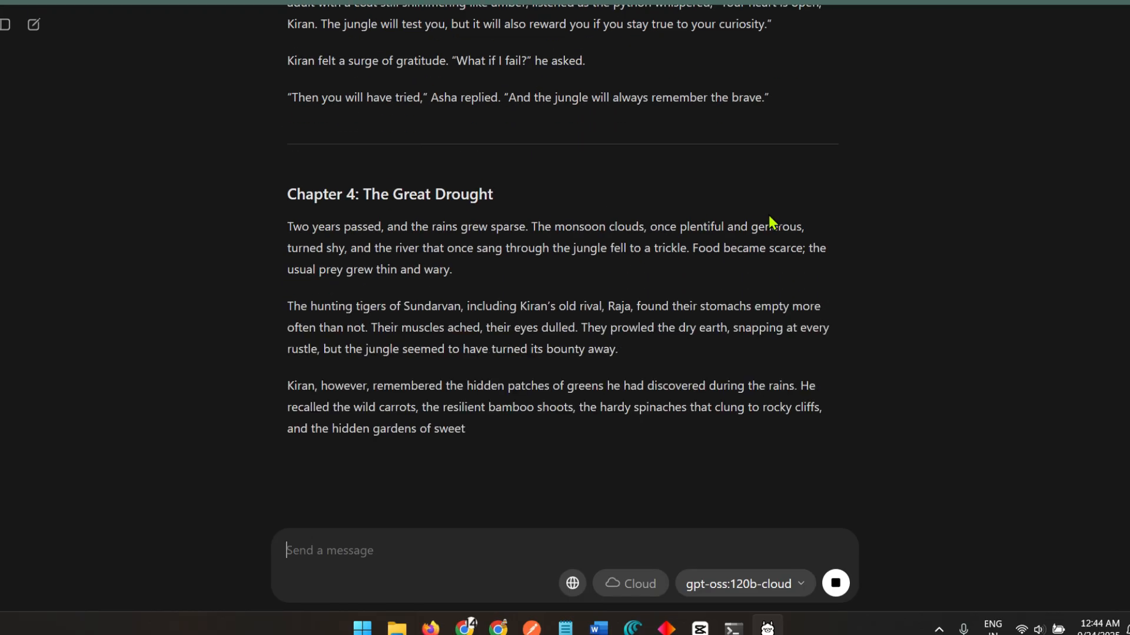
{"action": "scroll", "scroll_direction": "down", "scroll_amount": 3}
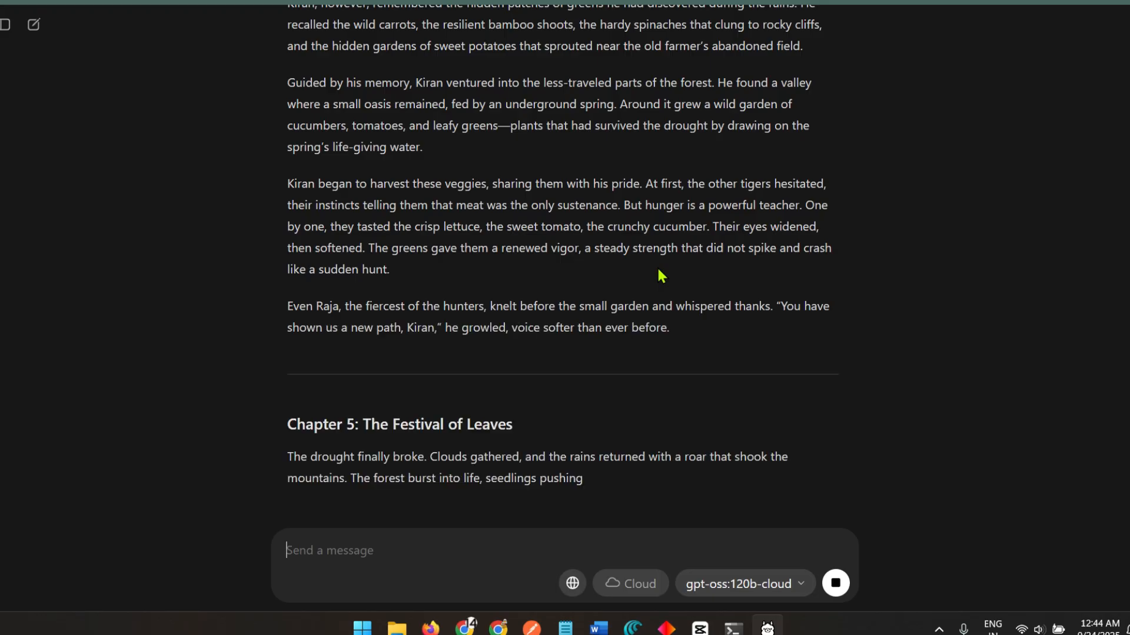
{"action": "scroll", "scroll_direction": "down", "scroll_amount": 3}
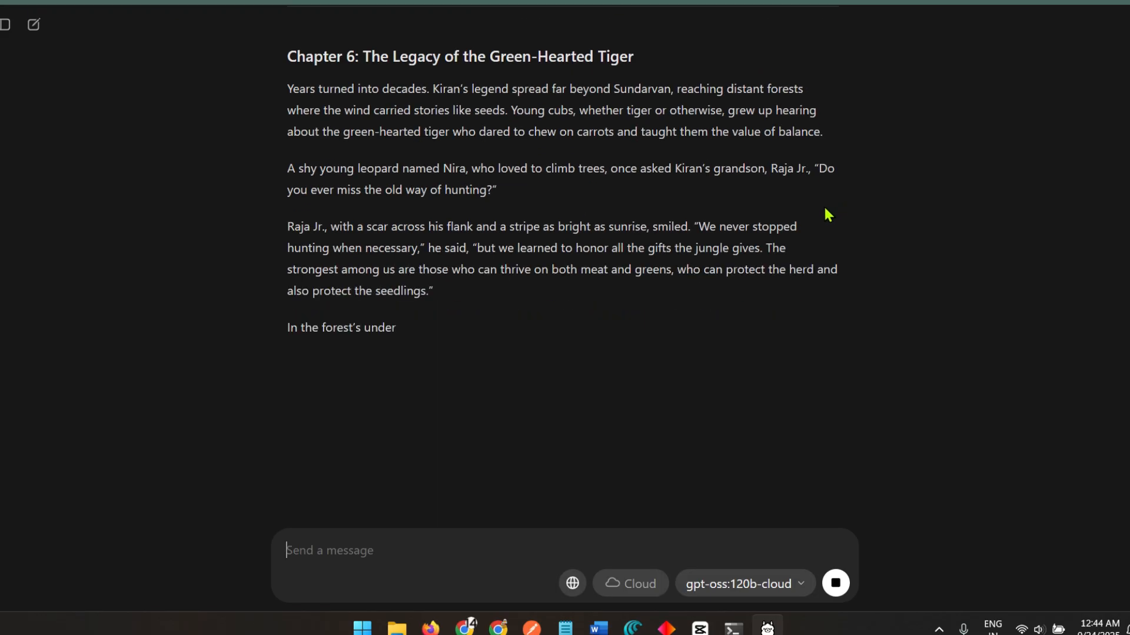
{"action": "scroll", "scroll_direction": "down", "scroll_amount": 3}
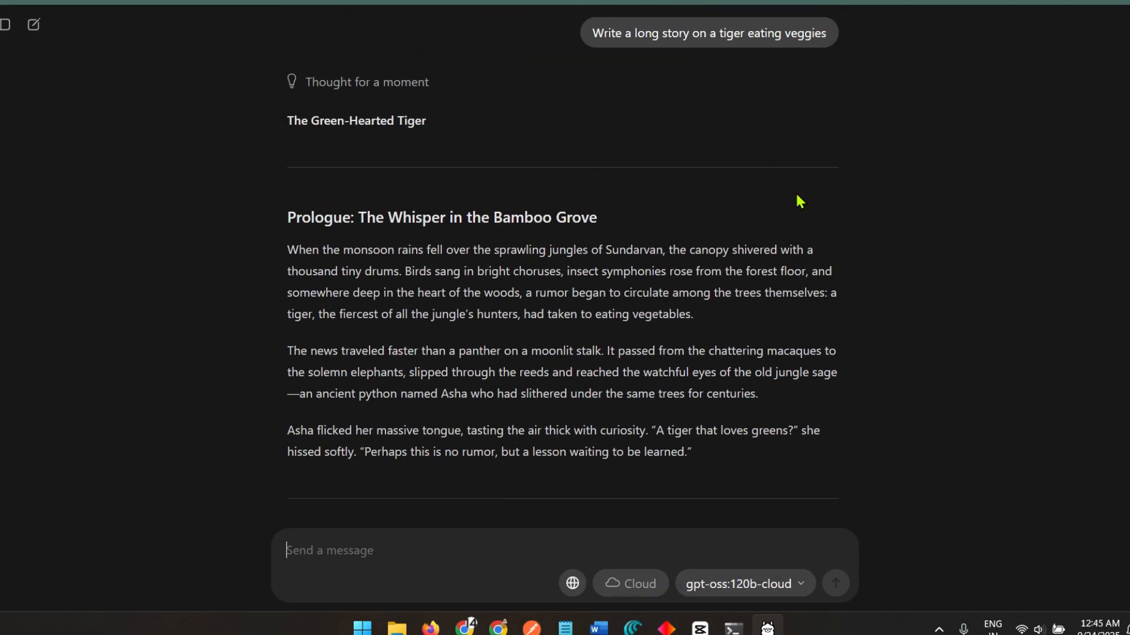
{"action": "left_click", "coordinate": [732, 627]}
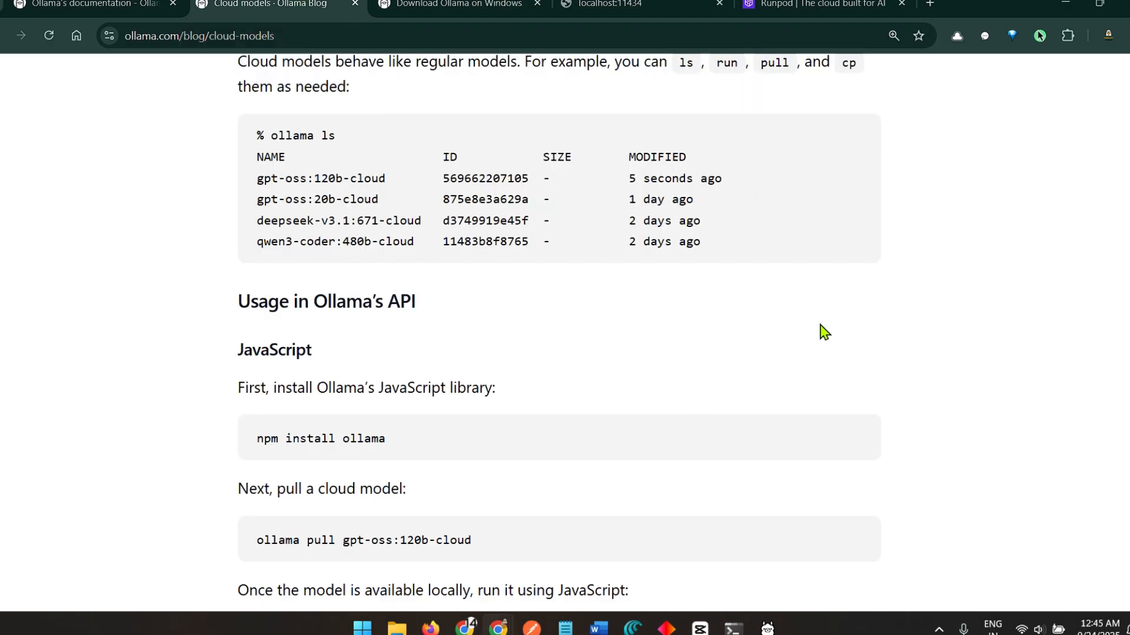
{"action": "mouse_move", "coordinate": [259, 181]}
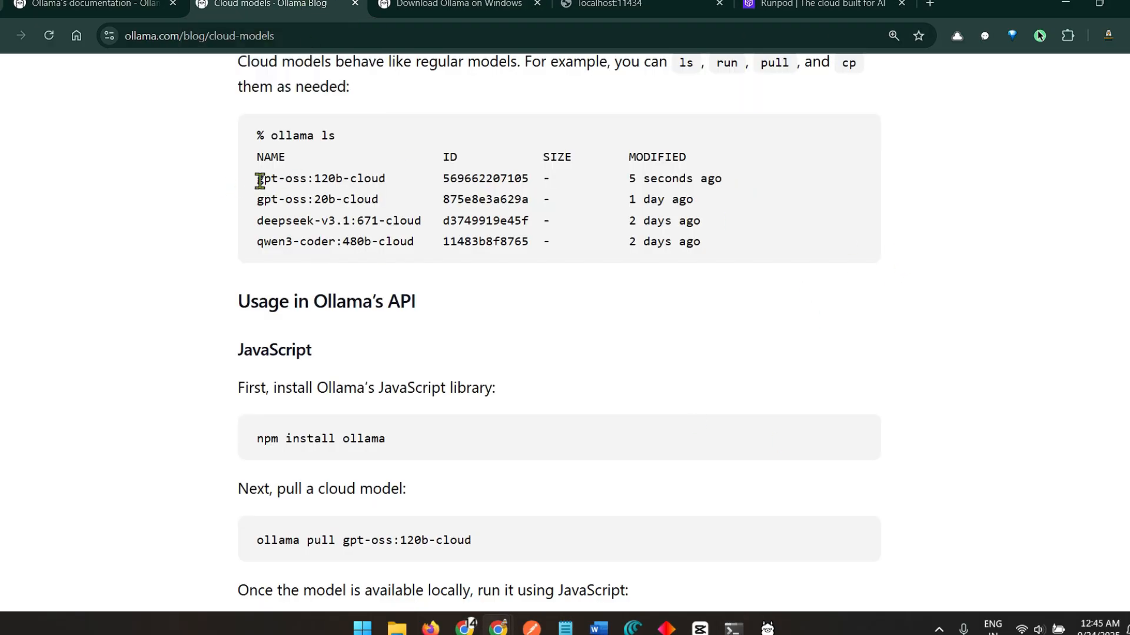
- Read the JavaScript and Python examples, highlighting the ollama.chat call naming the cloud model
{"action": "scroll", "scroll_direction": "down", "scroll_amount": 3}
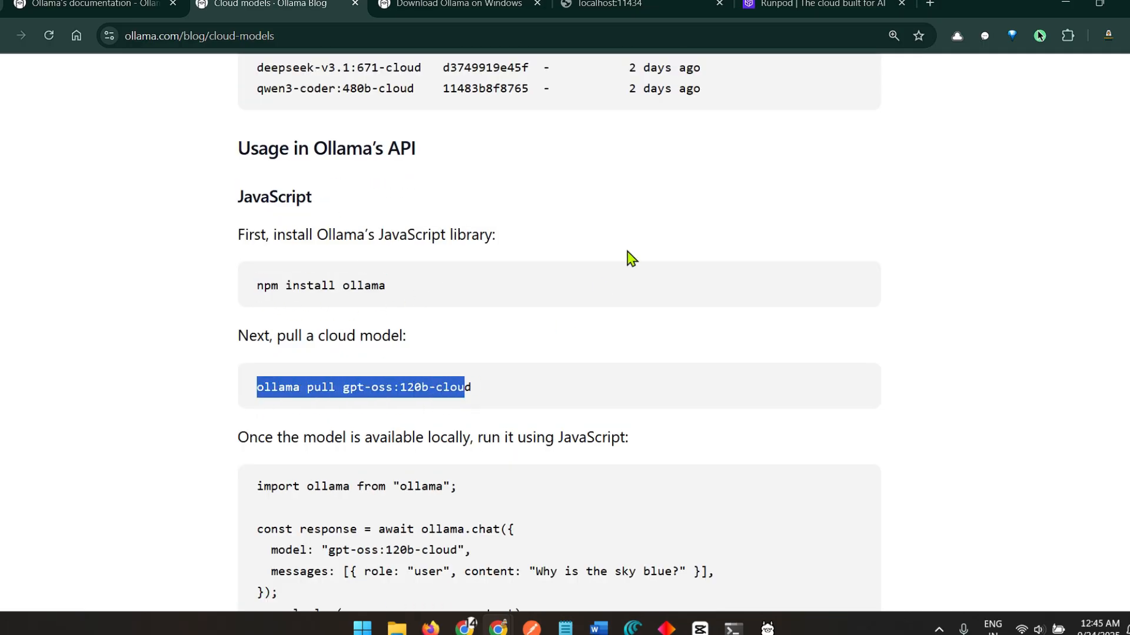
{"action": "scroll", "scroll_direction": "down", "scroll_amount": 3}
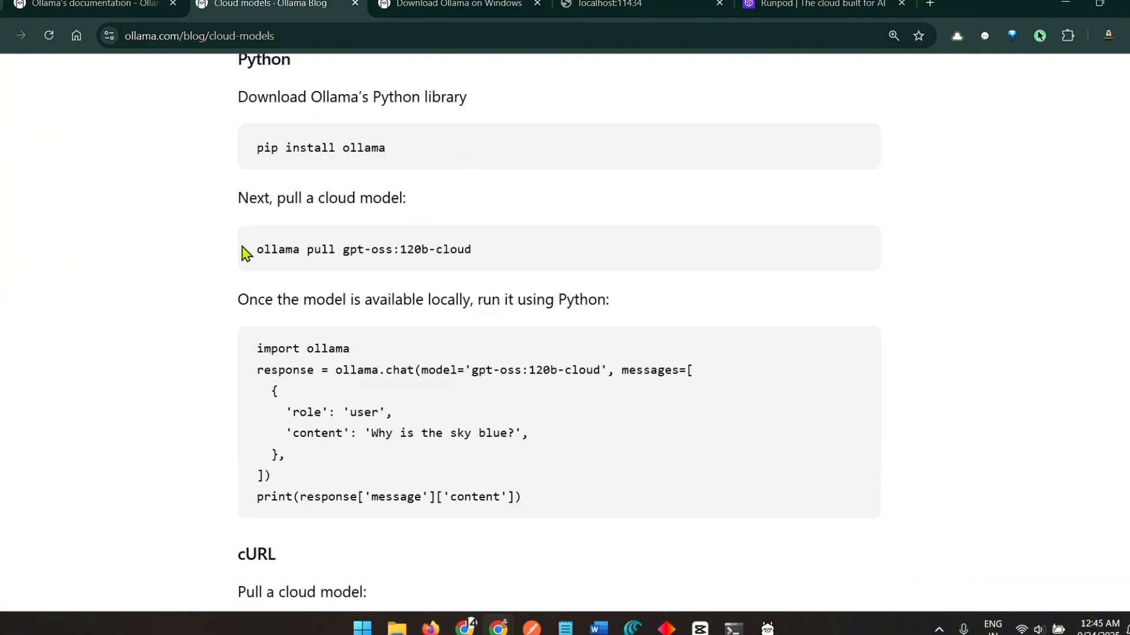
{"action": "left_click_drag", "start_coordinate": [256, 249], "coordinate": [372, 249]}
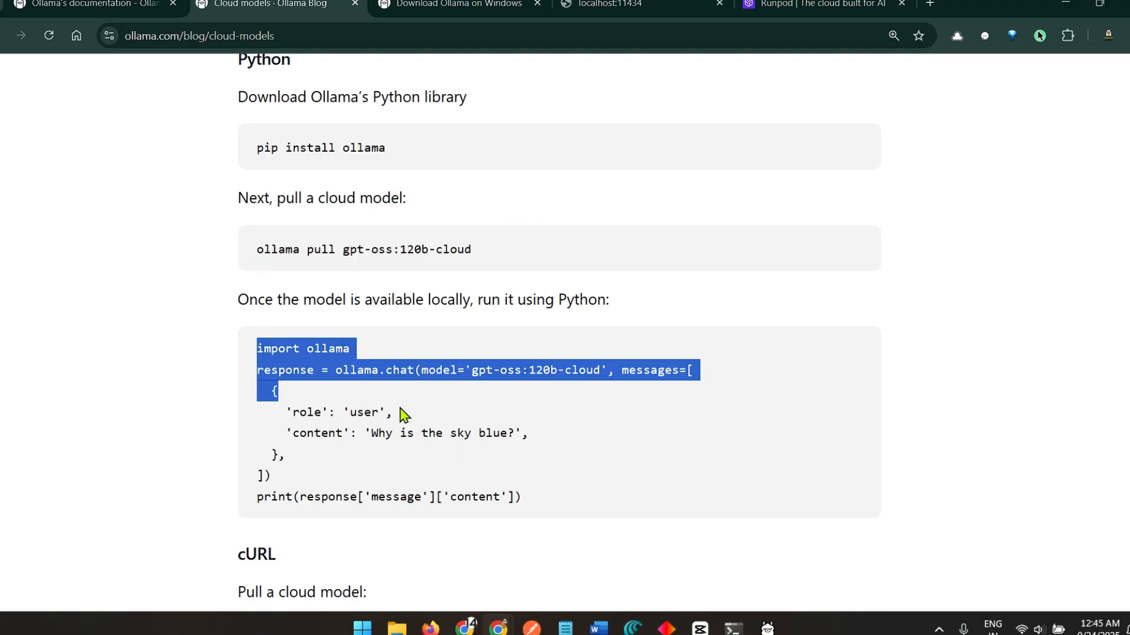
{"action": "left_click", "coordinate": [245, 349]}
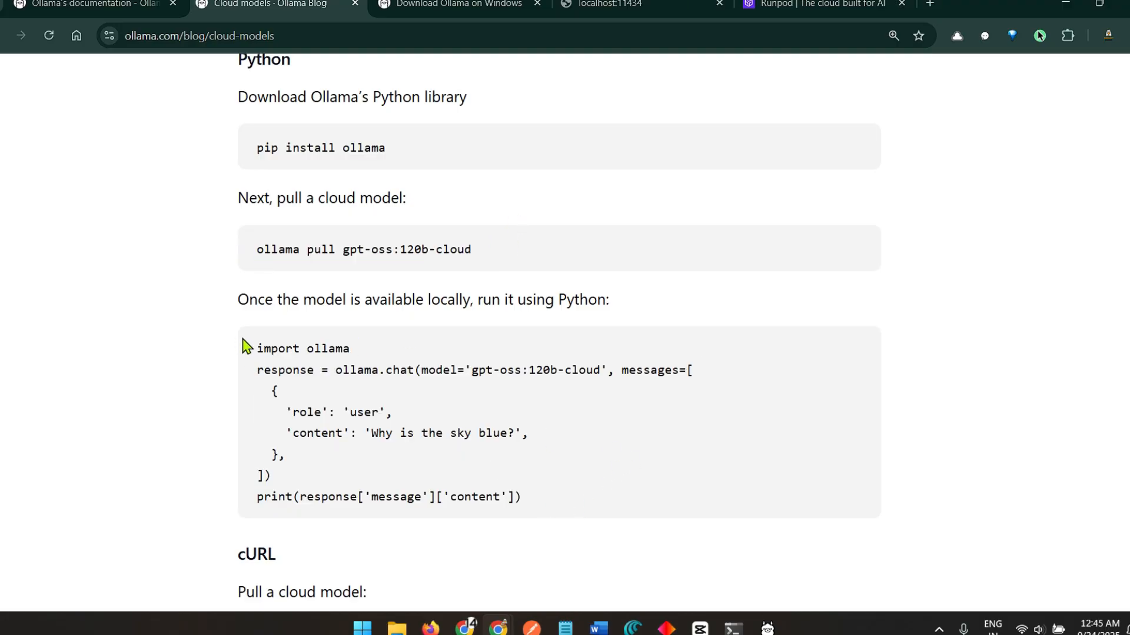
{"action": "left_click_drag", "start_coordinate": [342, 371], "coordinate": [279, 391]}
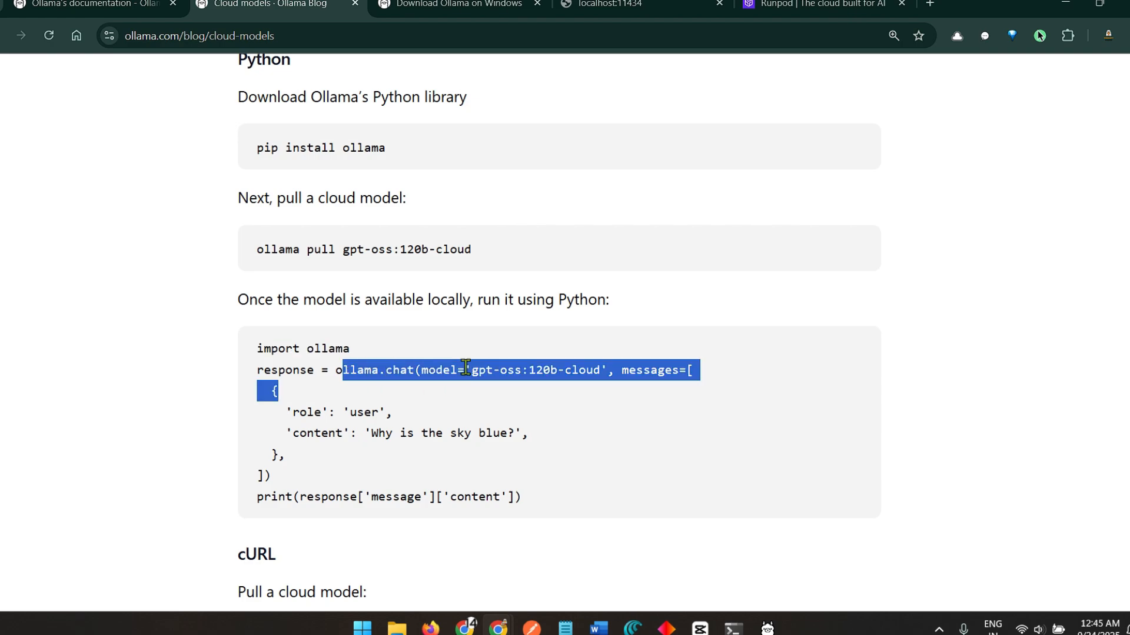
{"action": "left_click", "coordinate": [353, 416]}
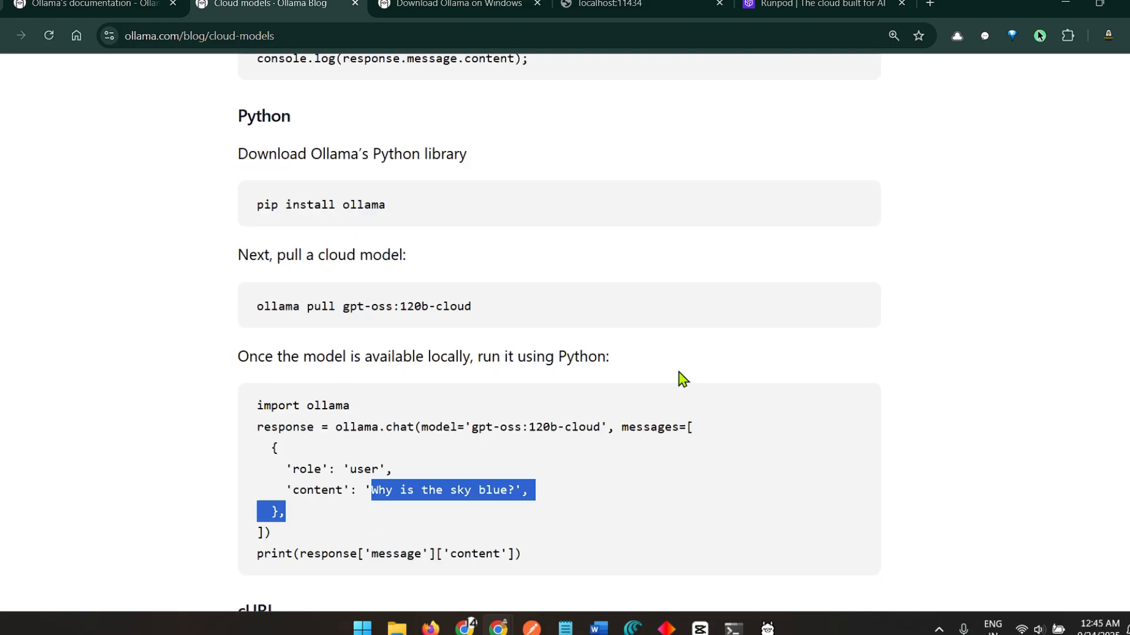
- Highlight the pull command in the cURL section, then bring up Postman
{"action": "scroll", "scroll_direction": "down", "scroll_amount": 3}
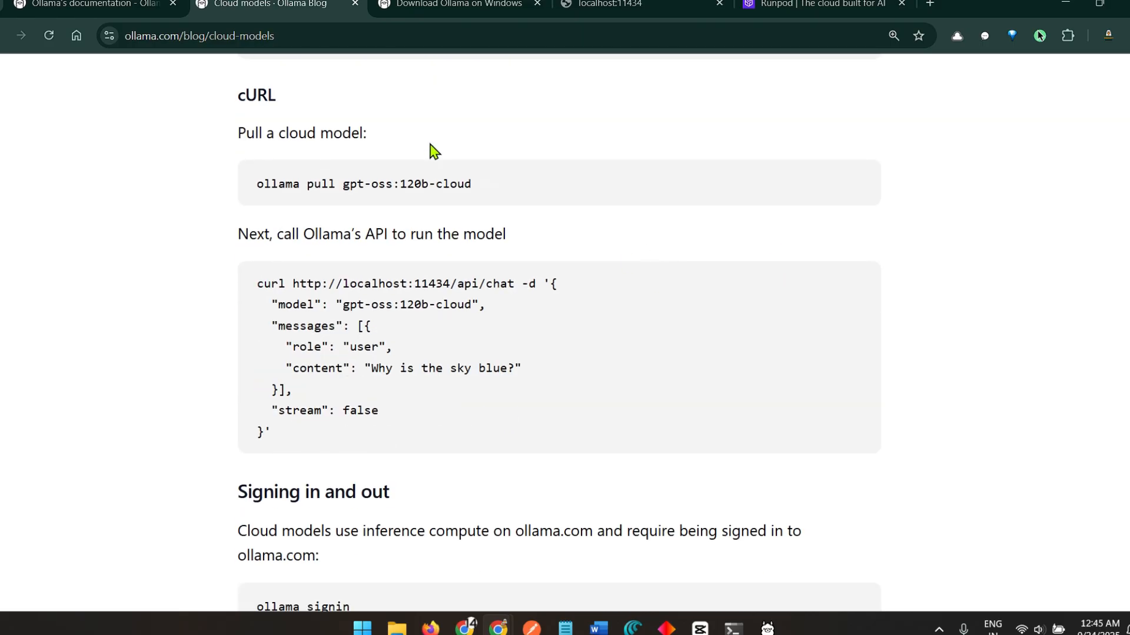
{"action": "left_click_drag", "start_coordinate": [263, 184], "coordinate": [447, 184]}
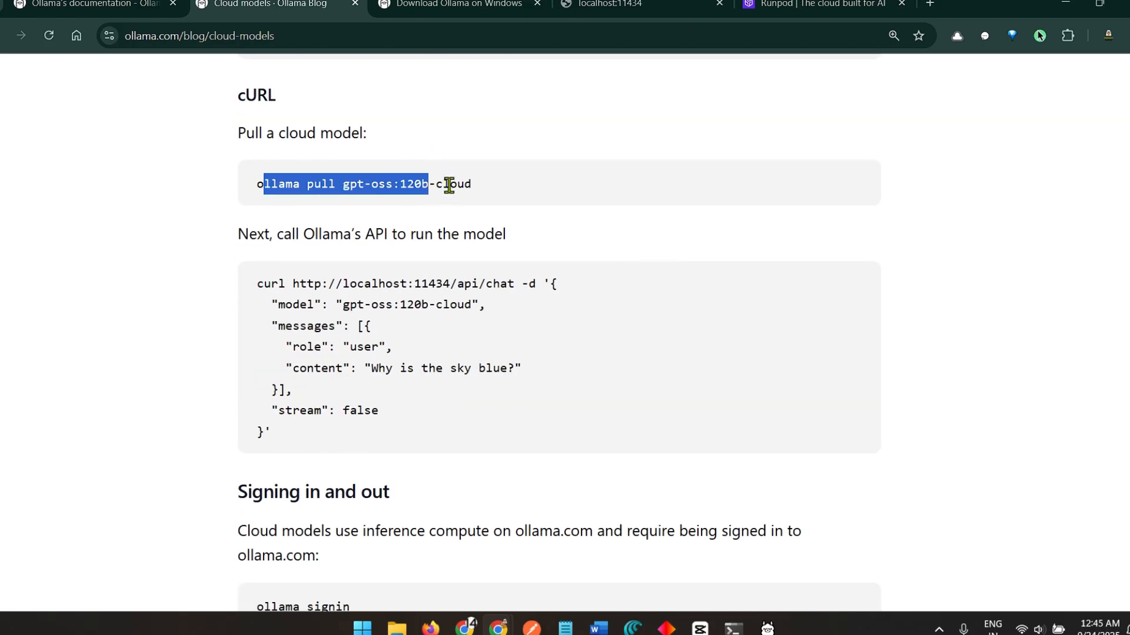
{"action": "mouse_move", "coordinate": [515, 344]}
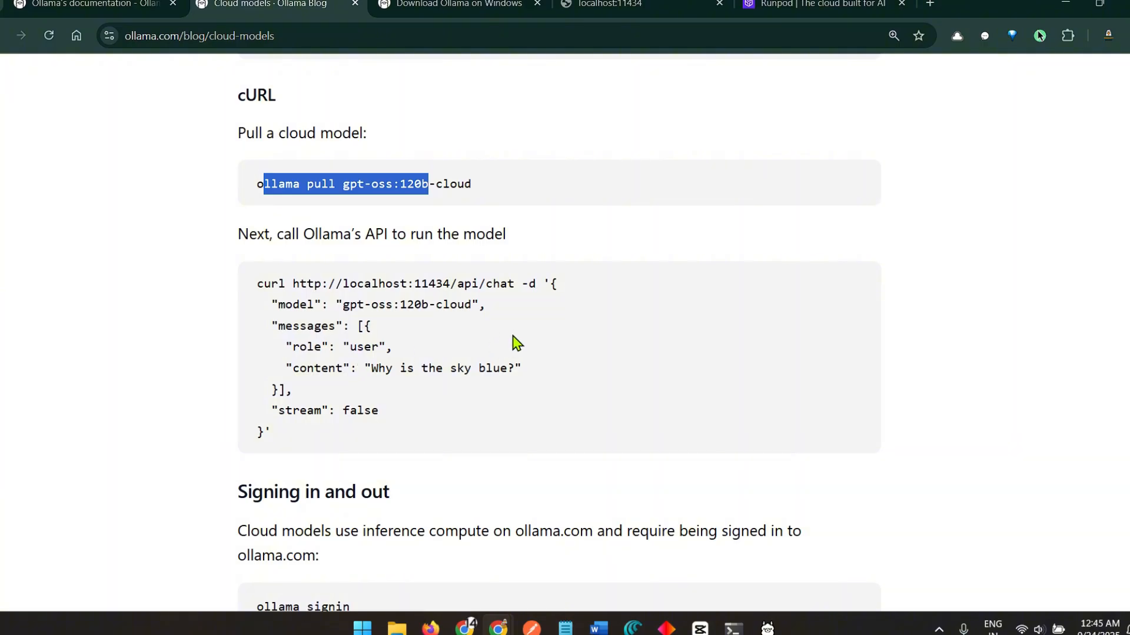
{"action": "left_click", "coordinate": [362, 627]}
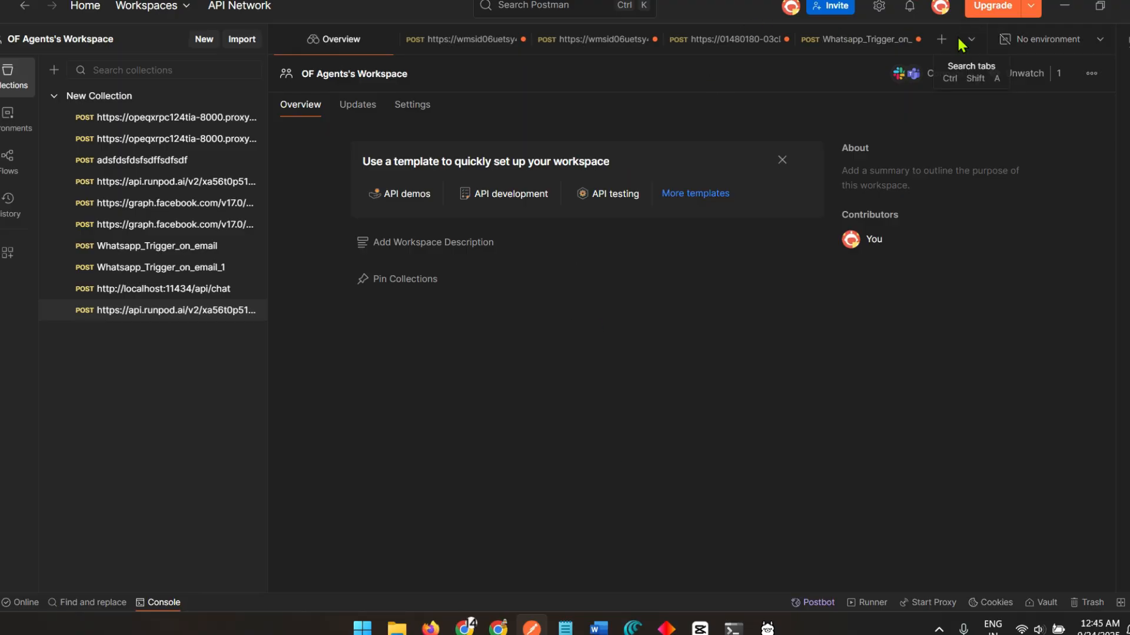
- Confirm in a new tab that localhost:11434 reports 'Ollama is running', then return to Postman
{"action": "left_click", "coordinate": [263, 5]}
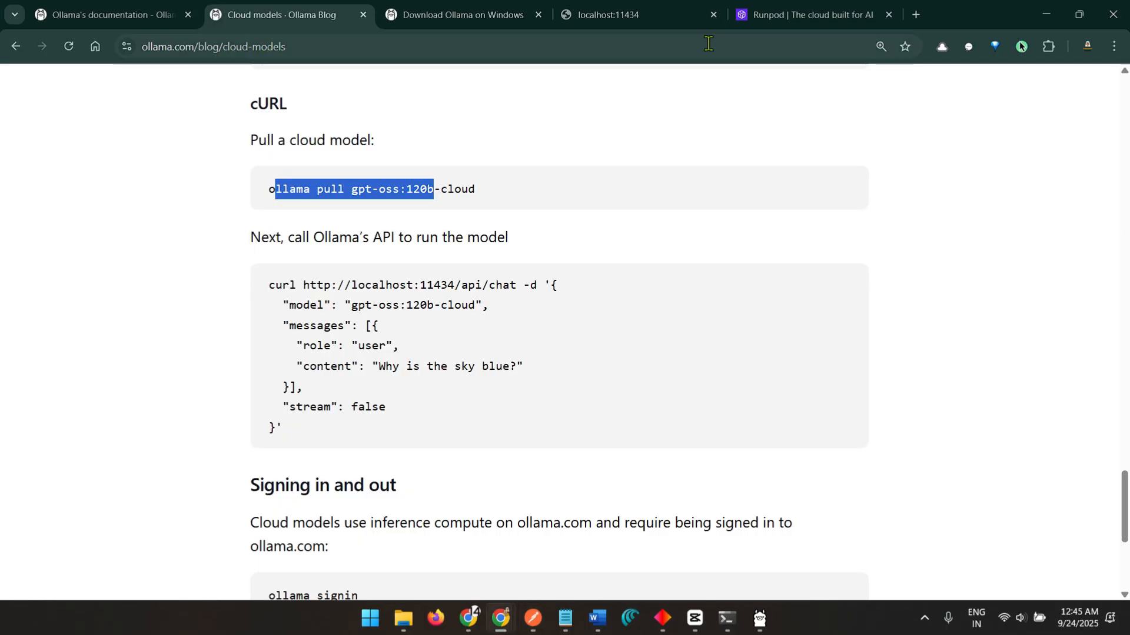
{"action": "left_click", "coordinate": [978, 14]}
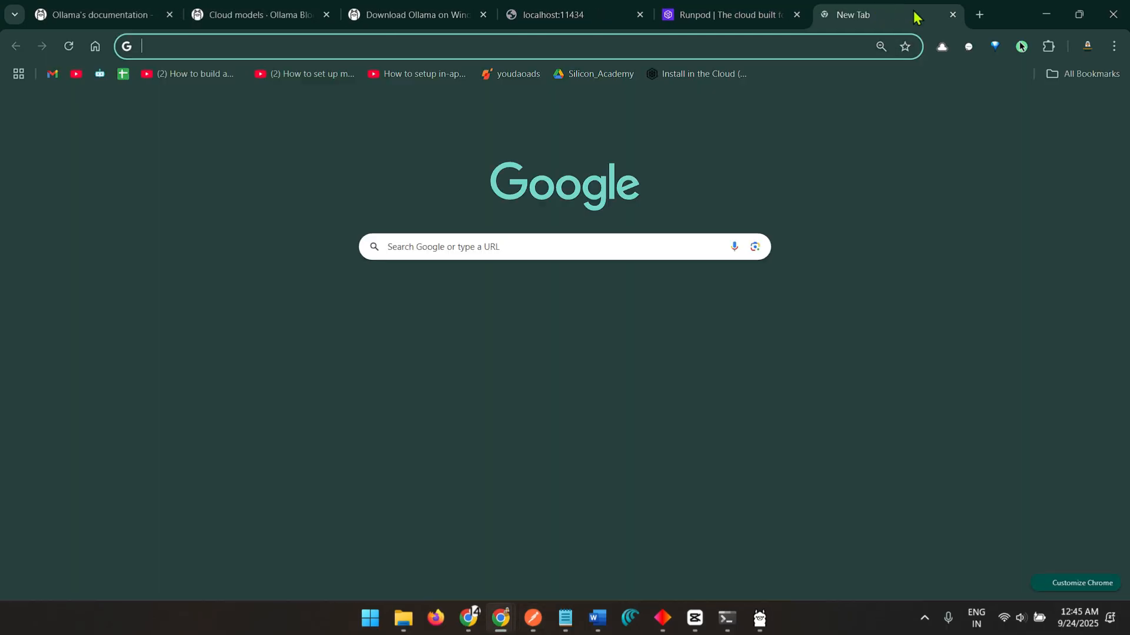
{"action": "type", "text": "localjhost:11434"}
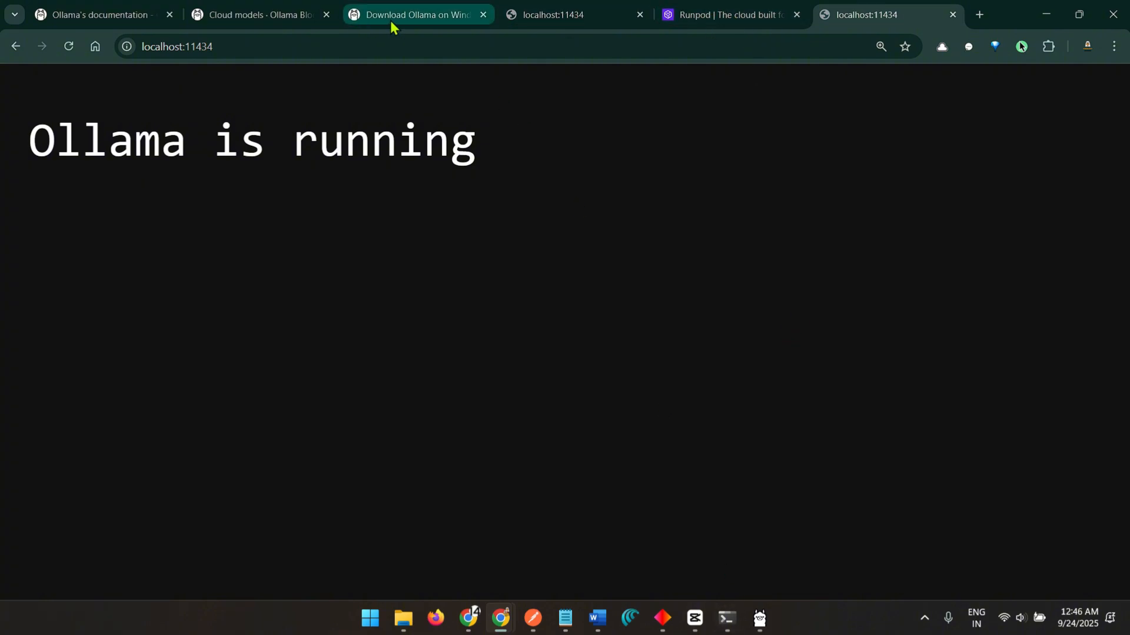
{"action": "left_click", "coordinate": [255, 14]}
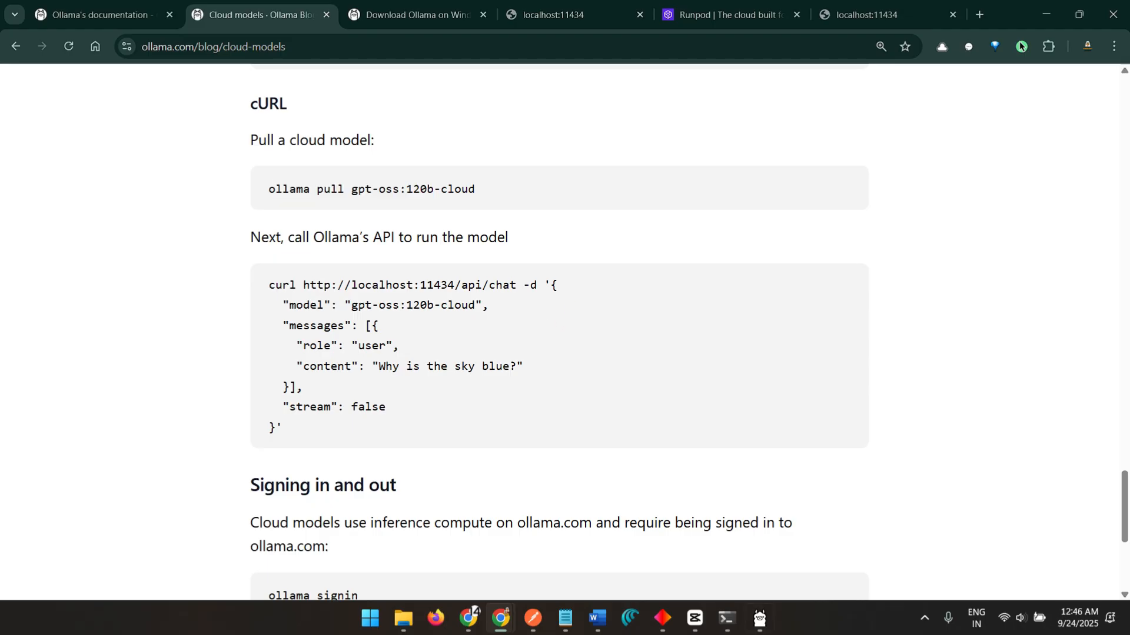
{"action": "left_click", "coordinate": [532, 618]}
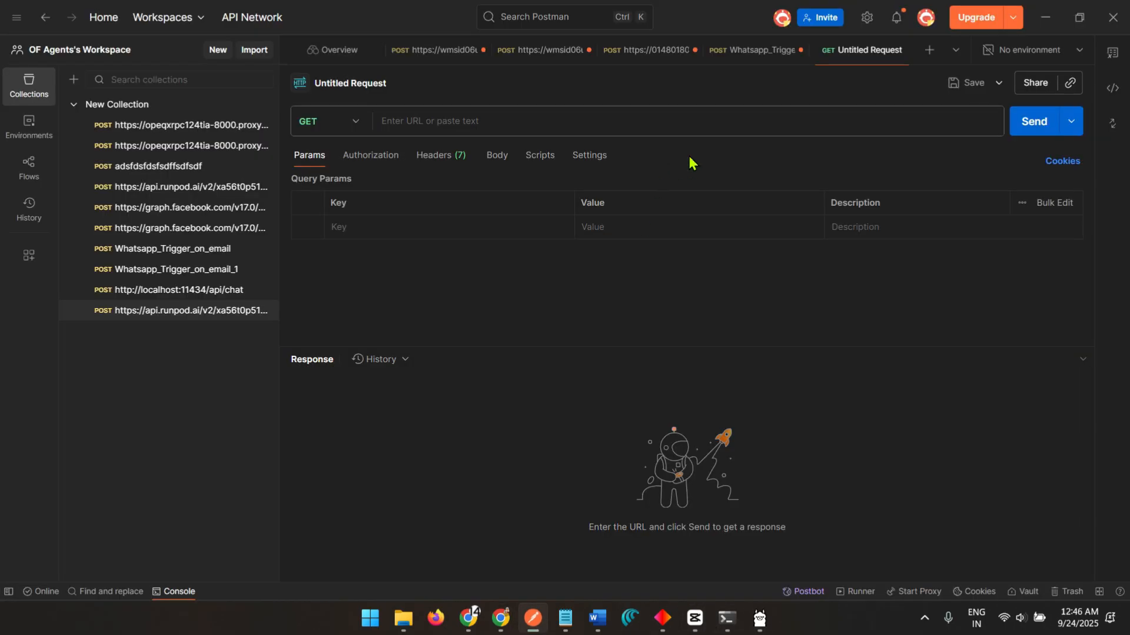
- Copy the local chat API address from the cURL example into Postman and choose a raw body
{"action": "left_click", "coordinate": [329, 120]}
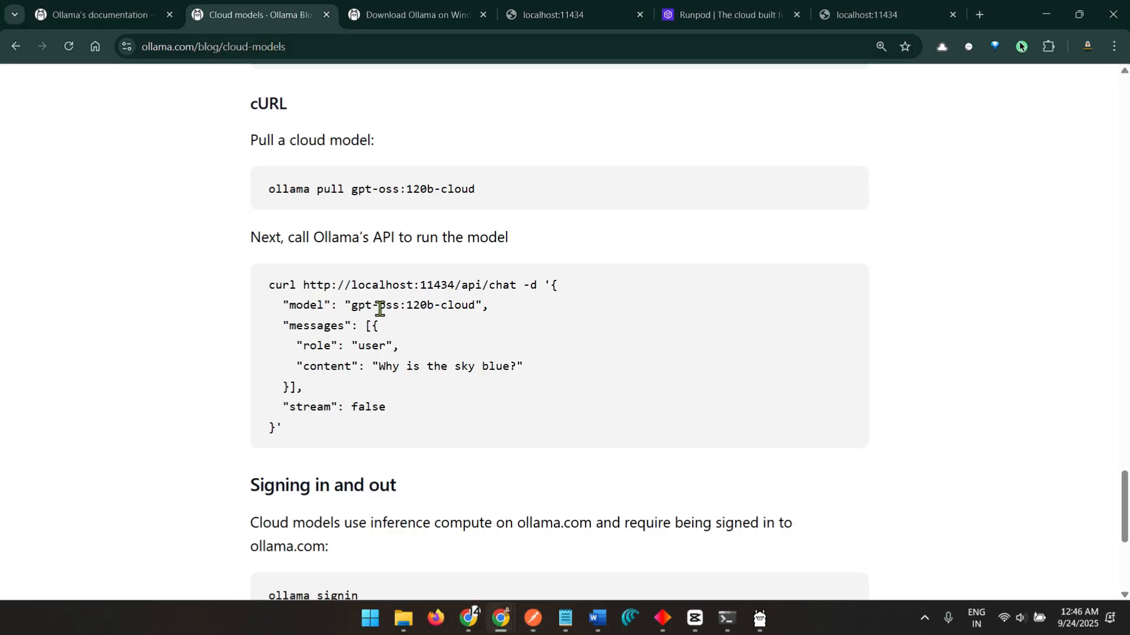
{"action": "left_click_drag", "start_coordinate": [302, 285], "coordinate": [517, 285]}
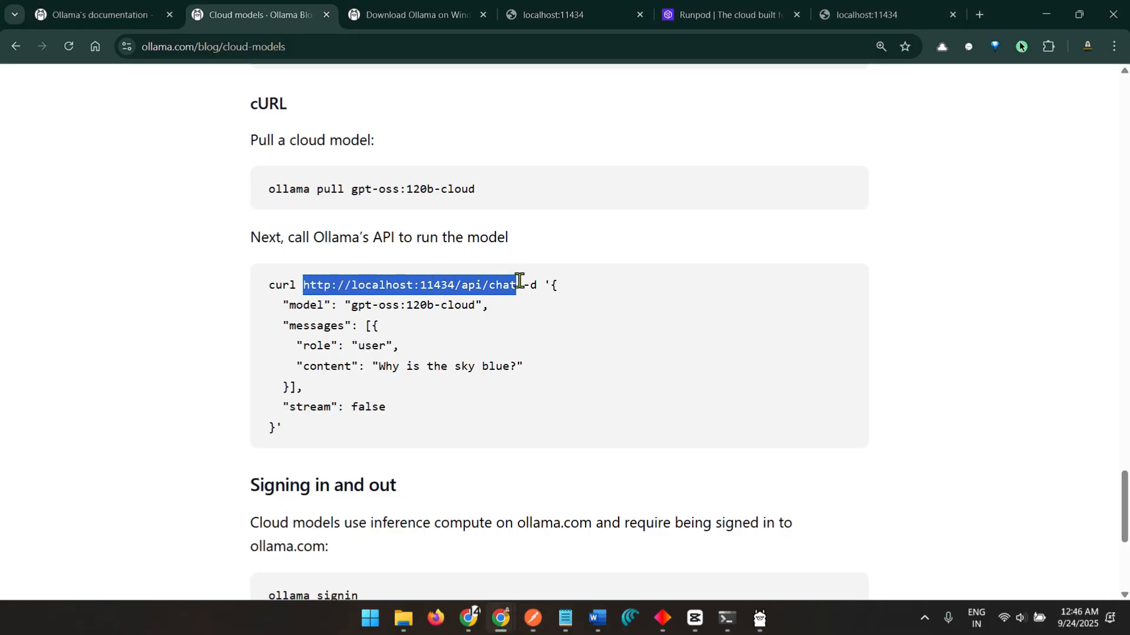
{"action": "left_click", "coordinate": [560, 156]}
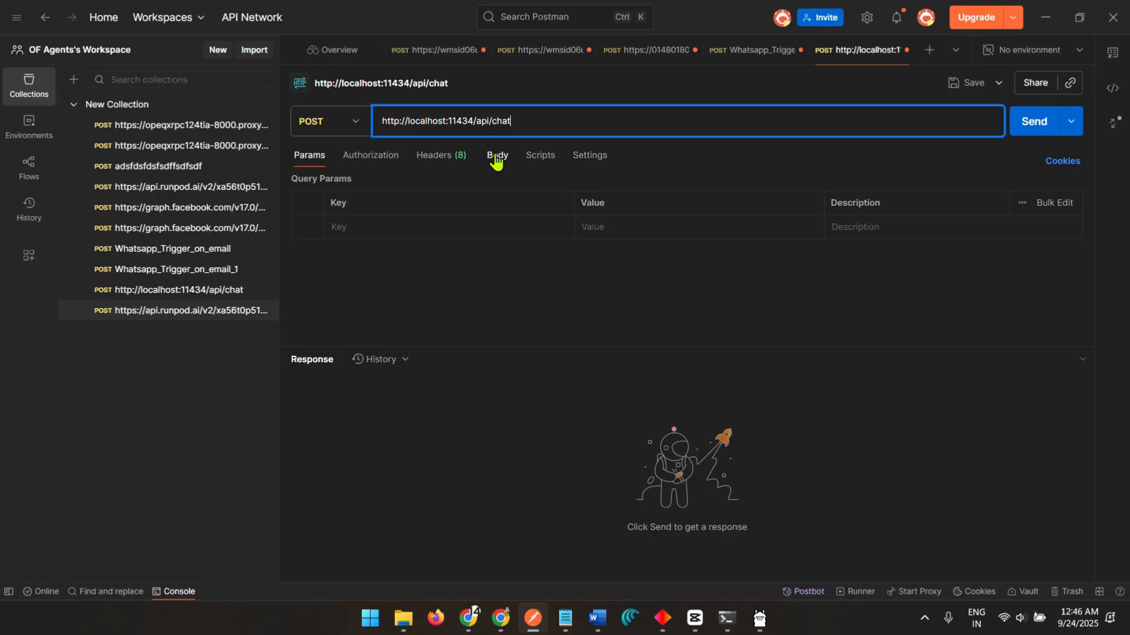
{"action": "left_click", "coordinate": [496, 156]}
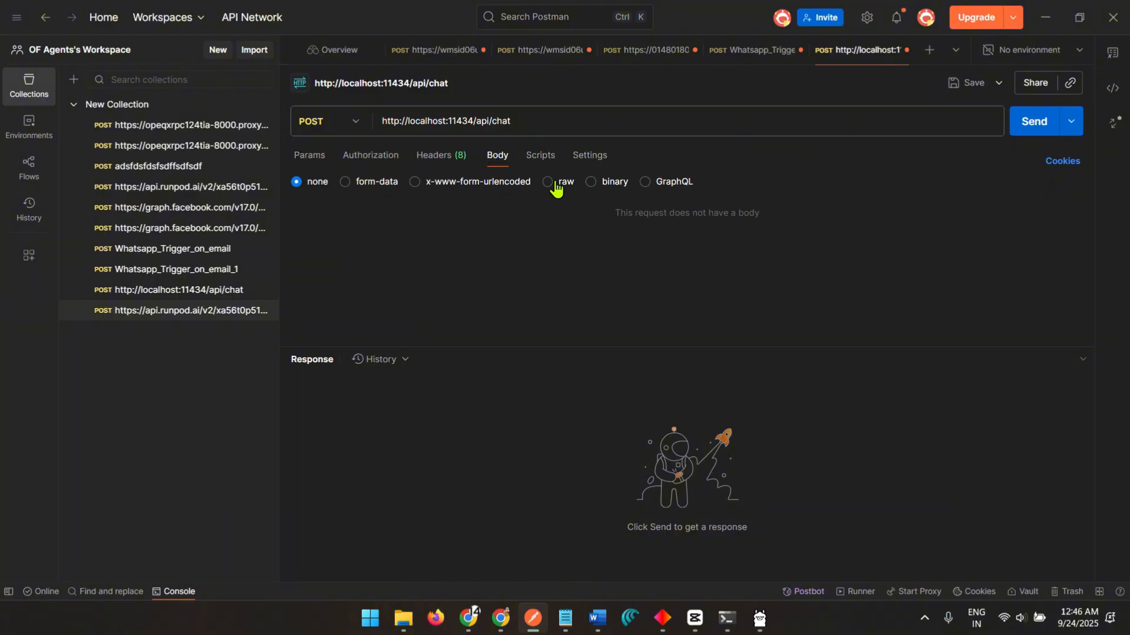
{"action": "left_click", "coordinate": [547, 181]}
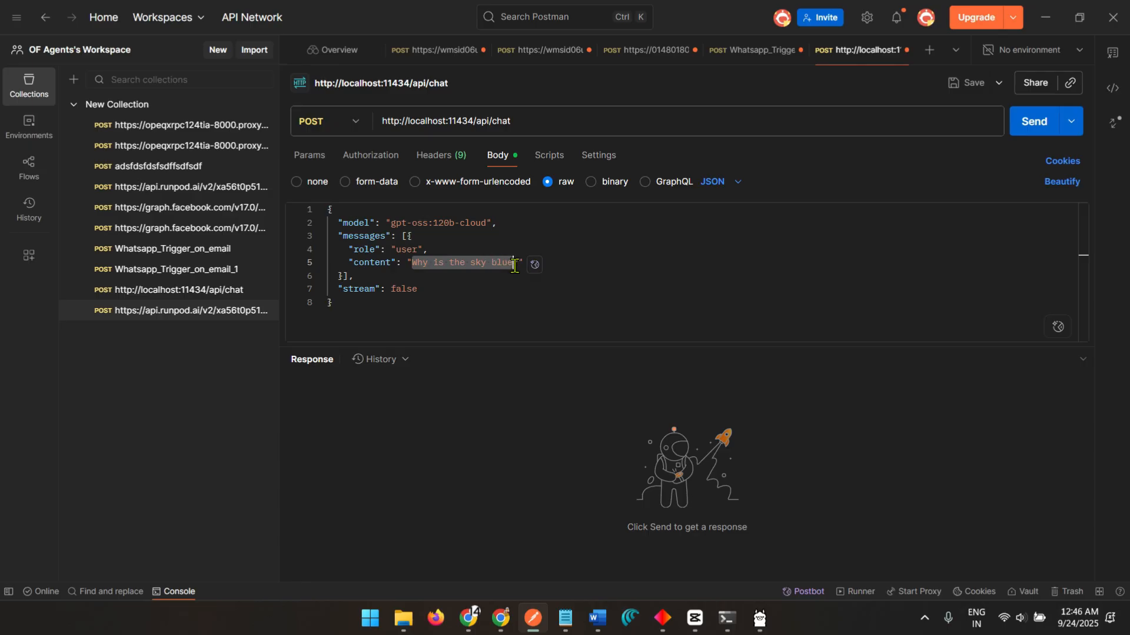
- Set the JSON content to 'What is the Capital of Japan?' for gpt-oss:120b-cloud and send it
{"action": "type", "text": "What i"}
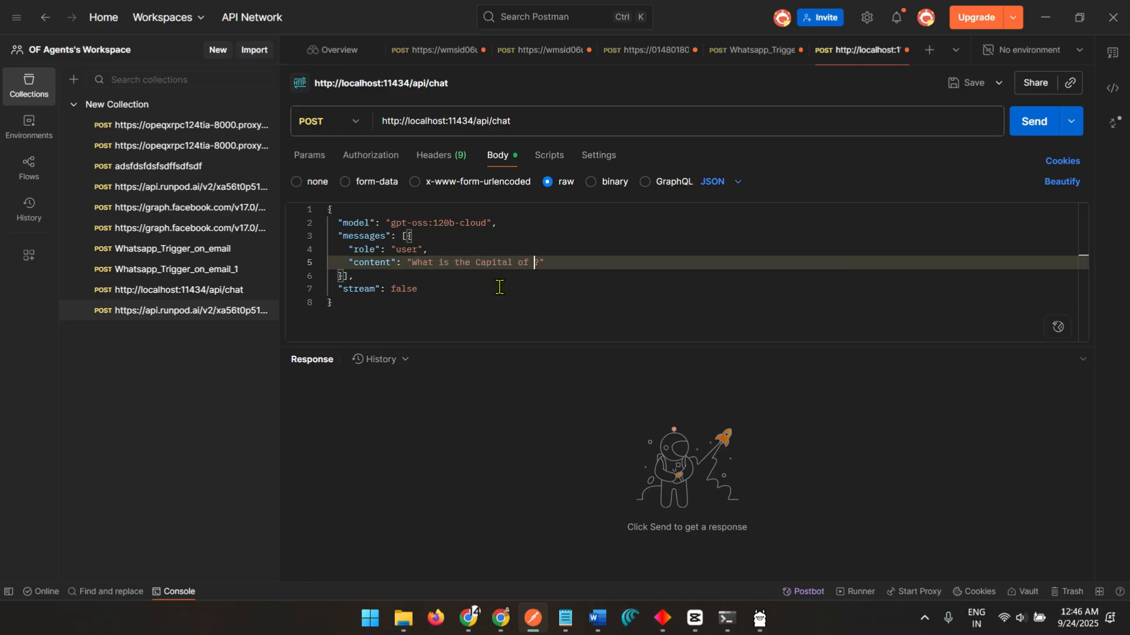
{"action": "type", "text": "Japan"}
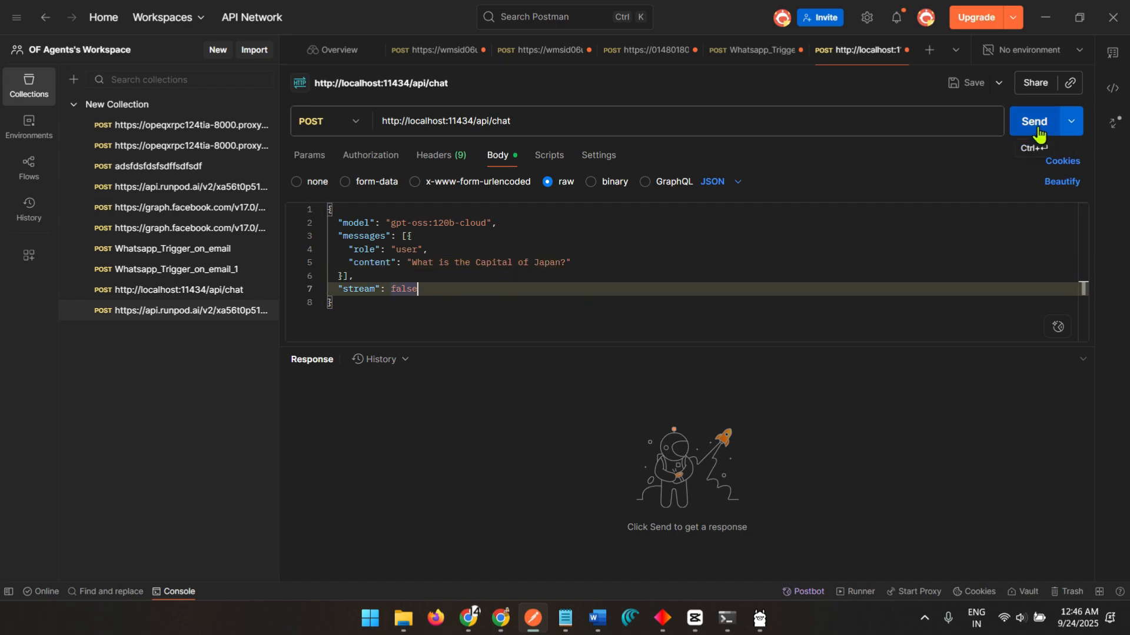
{"action": "left_click", "coordinate": [1035, 122]}
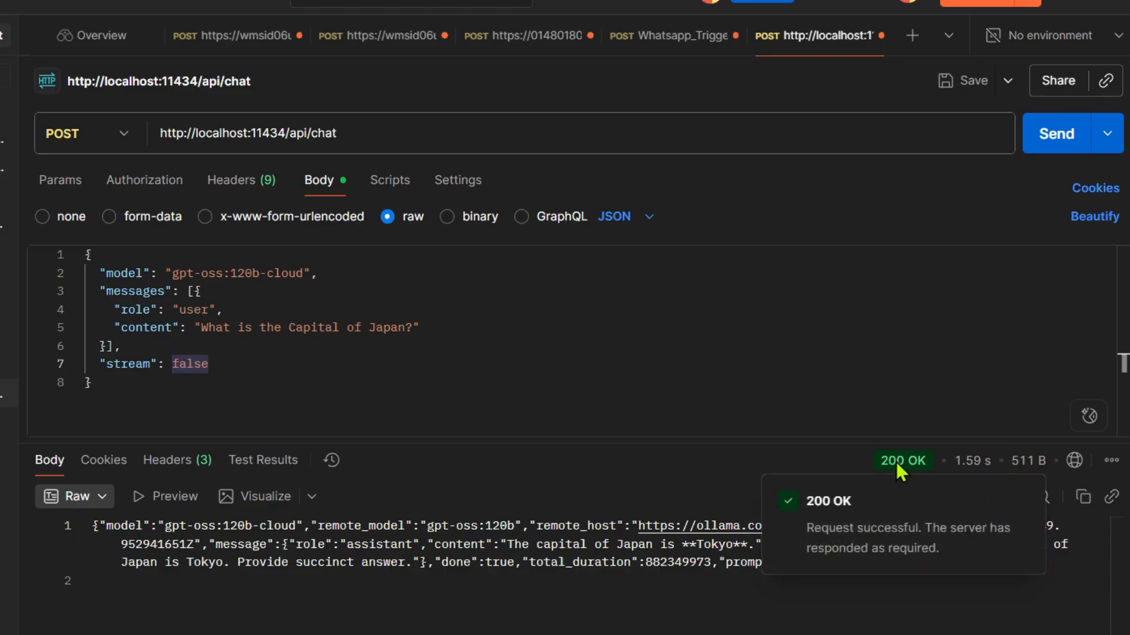
{"action": "mouse_move", "coordinate": [636, 512]}
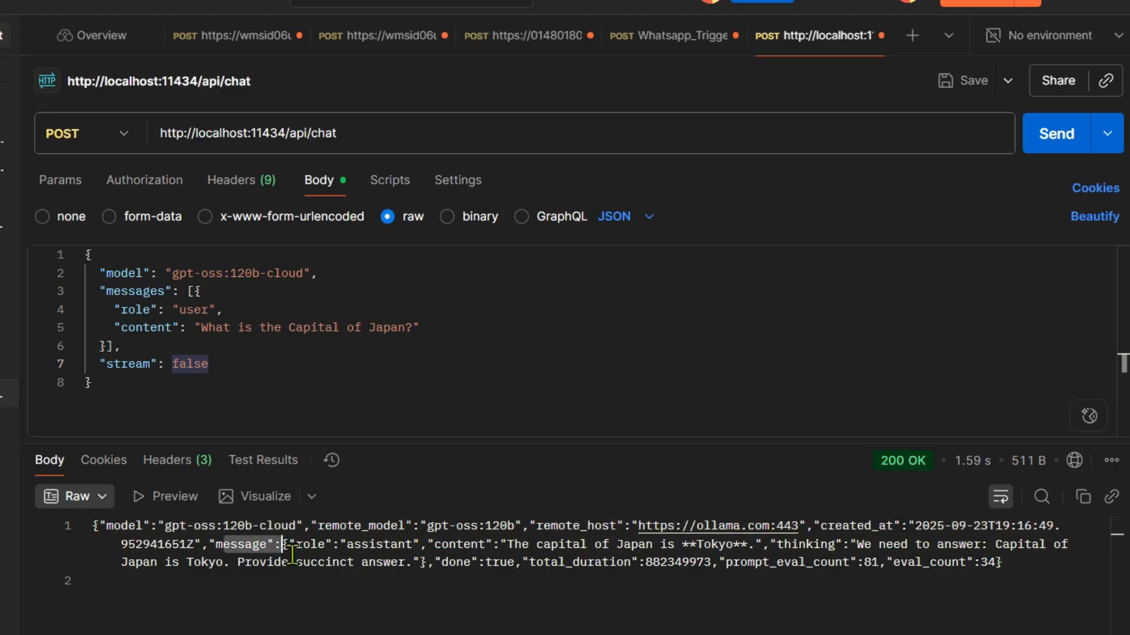
- Highlight the 200 OK response message answering Tokyo, then scroll the blog to Signing in and out
{"action": "left_click_drag", "start_coordinate": [288, 544], "coordinate": [530, 563]}
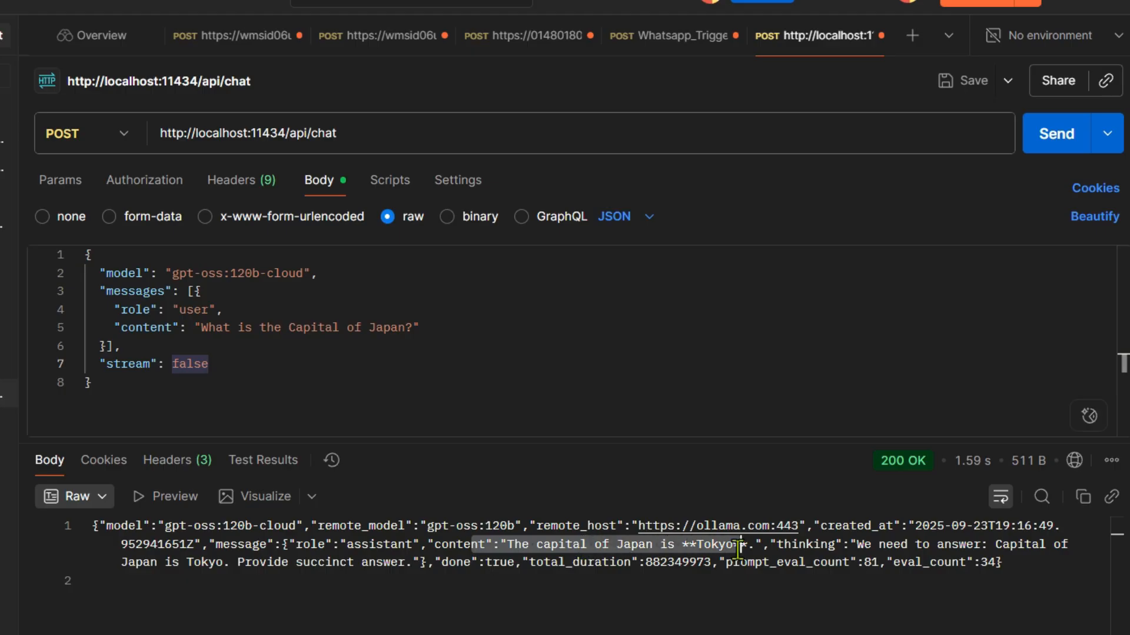
{"action": "mouse_move", "coordinate": [443, 353]}
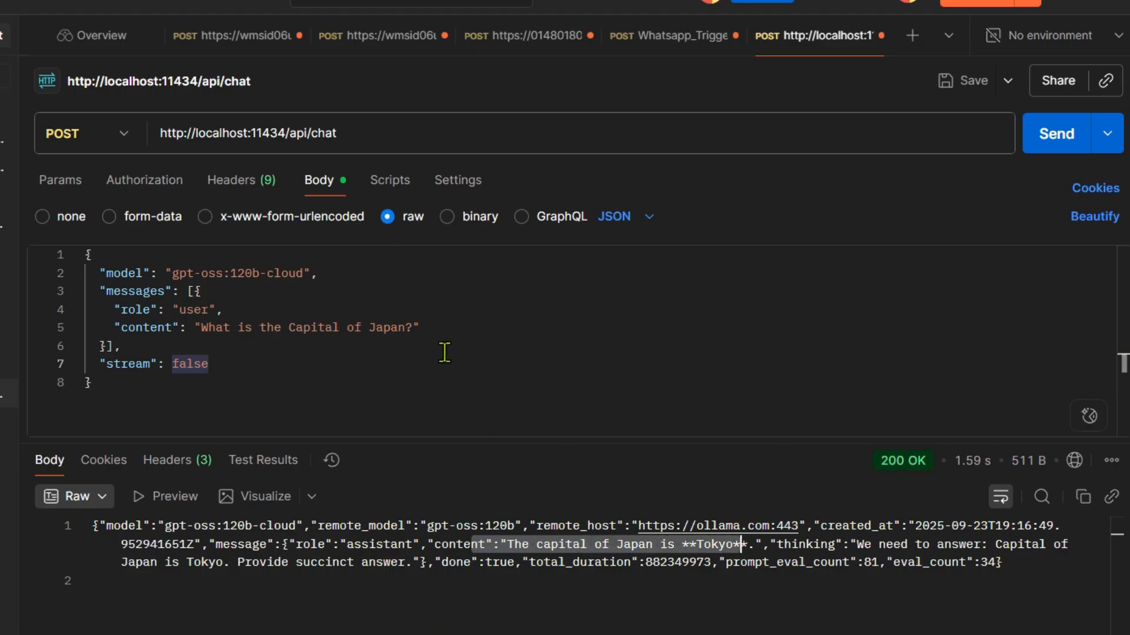
{"action": "double_click", "coordinate": [805, 543]}
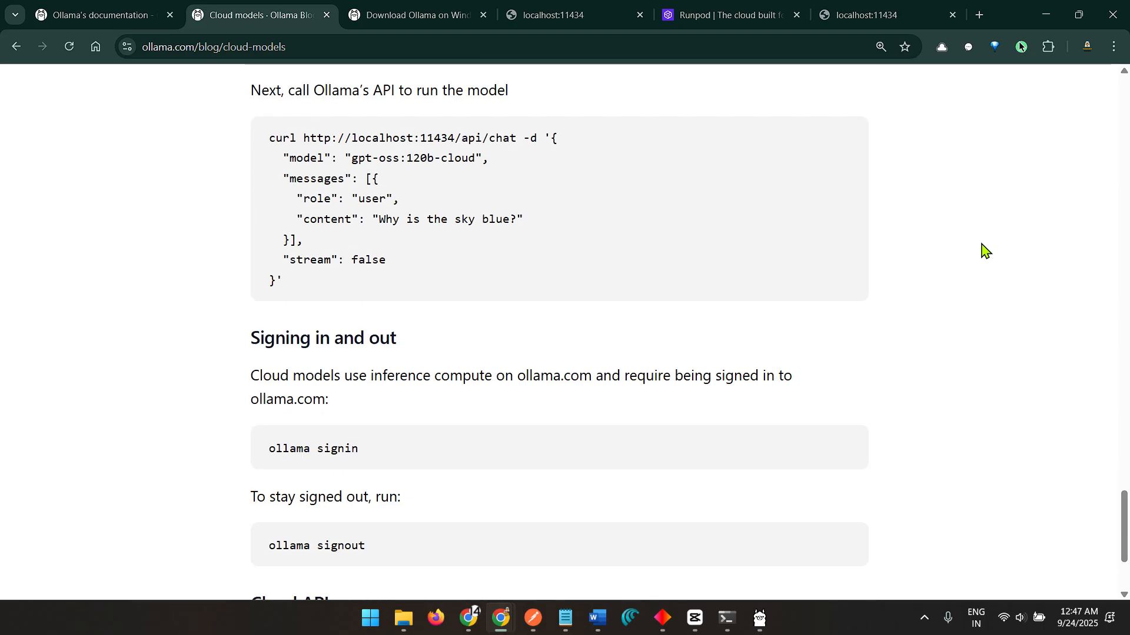
{"action": "scroll", "scroll_direction": "down", "scroll_amount": 3}
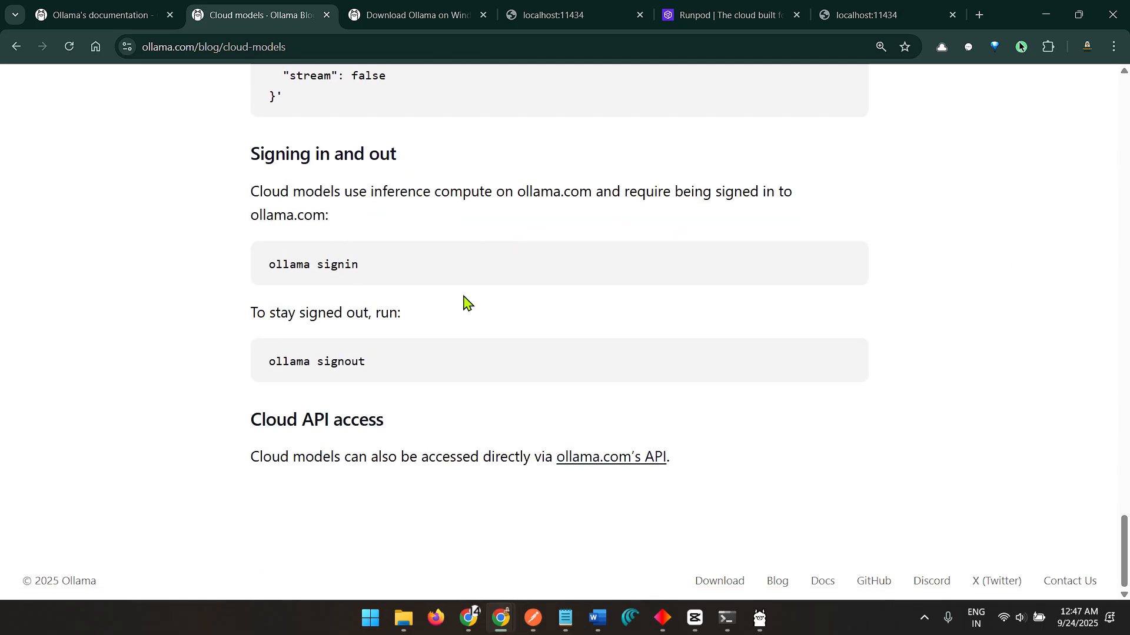
- Run 'ollama signin' (already signed in), 'ollama signout', then 'ollama signin' again for a connect link
{"action": "left_click", "coordinate": [726, 618]}
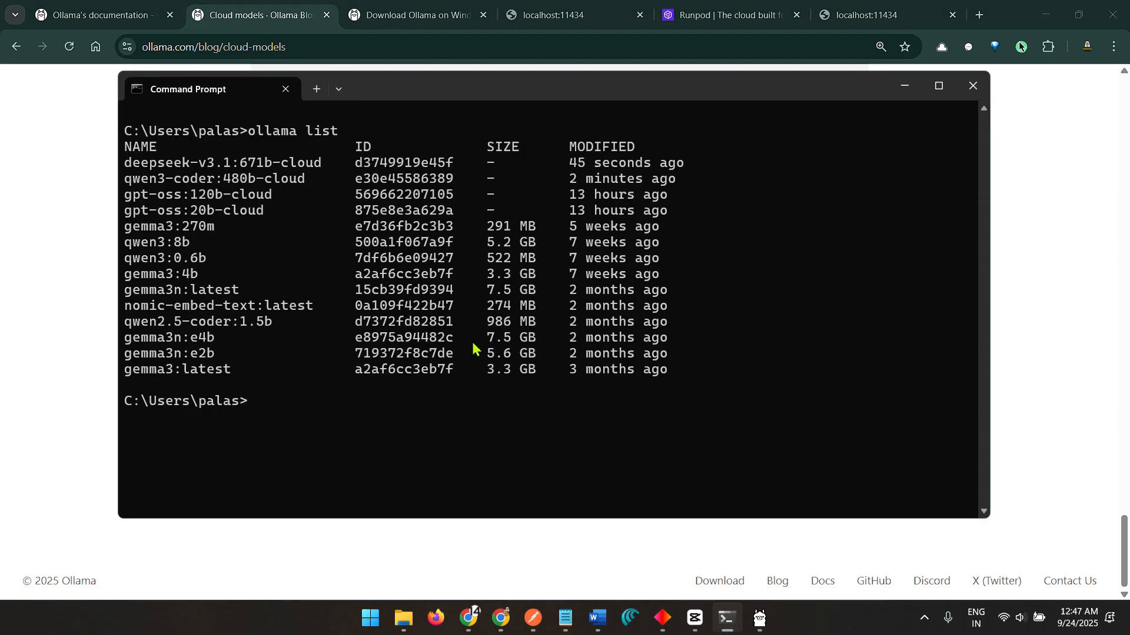
{"action": "type", "text": "olalam"}
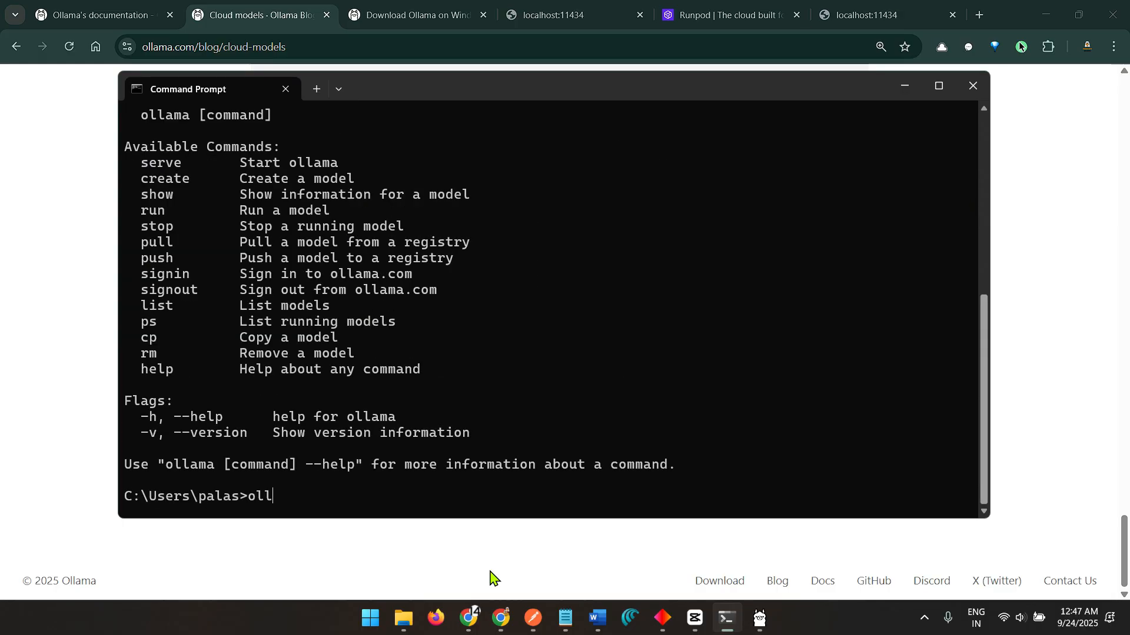
{"action": "type", "text": "ama signin"}
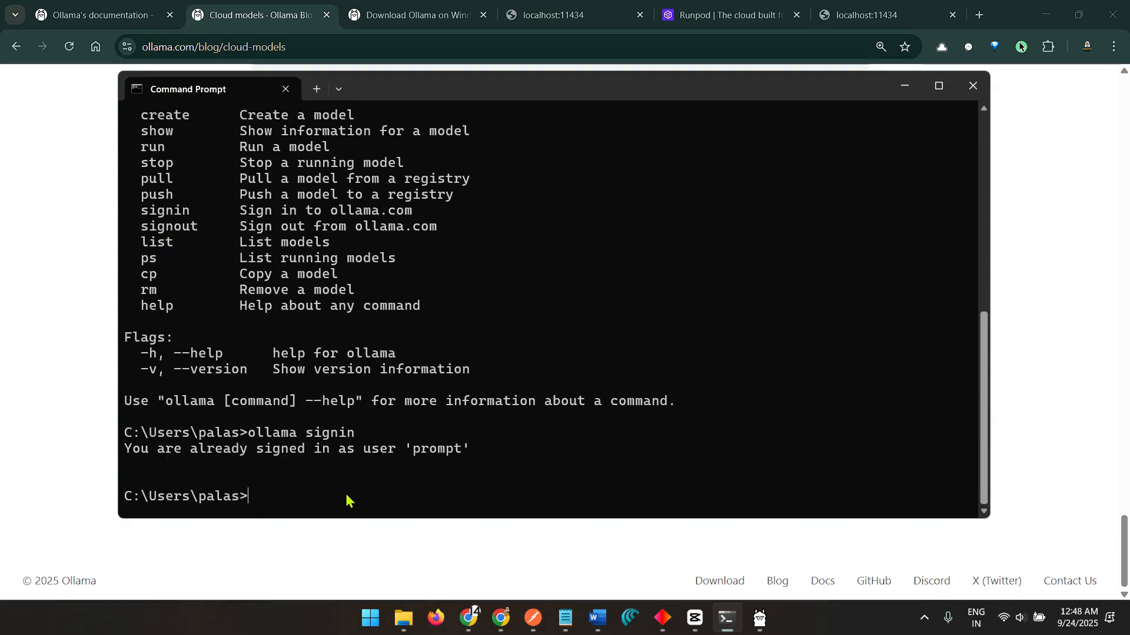
{"action": "type", "text": "ollama signout"}
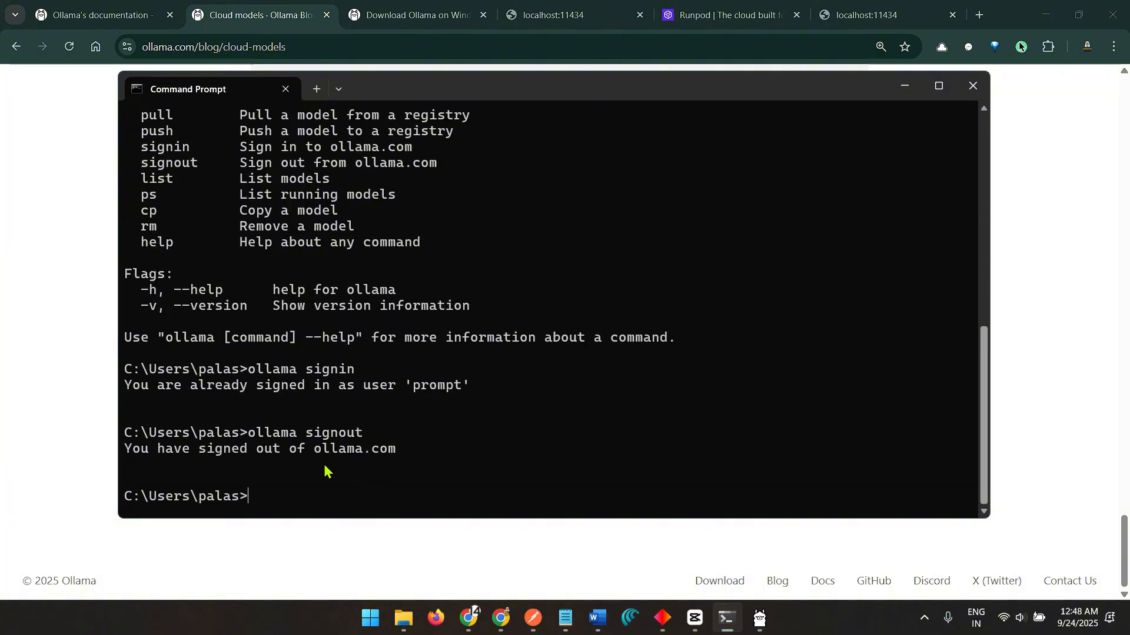
{"action": "mouse_move", "coordinate": [320, 463]}
{"action": "type", "text": "ollama signin"}
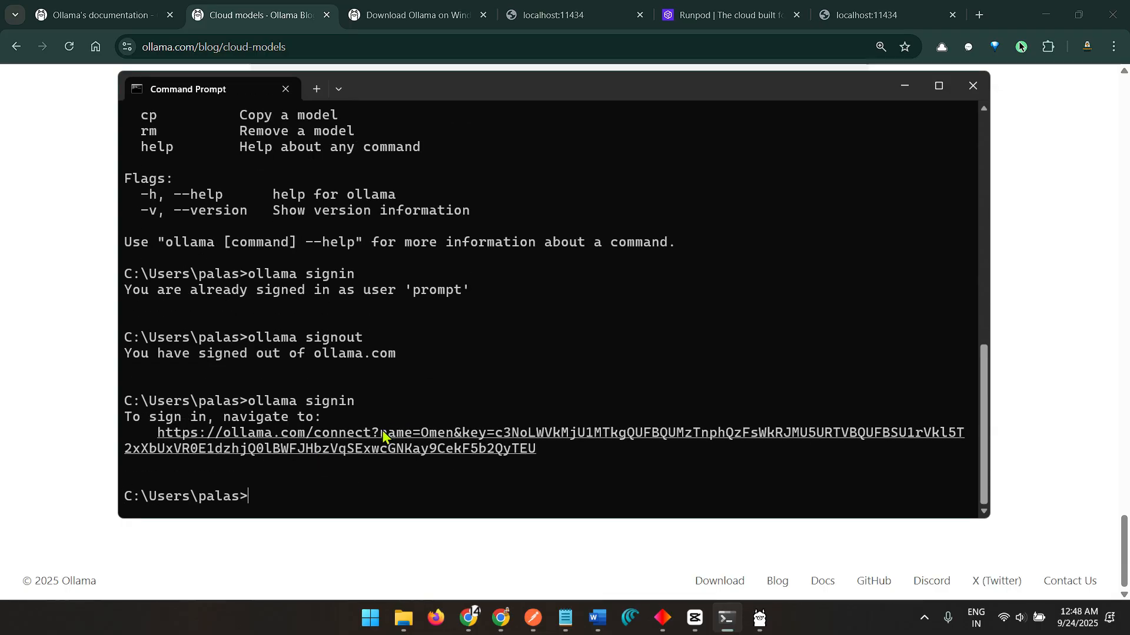
{"action": "mouse_move", "coordinate": [417, 454]}
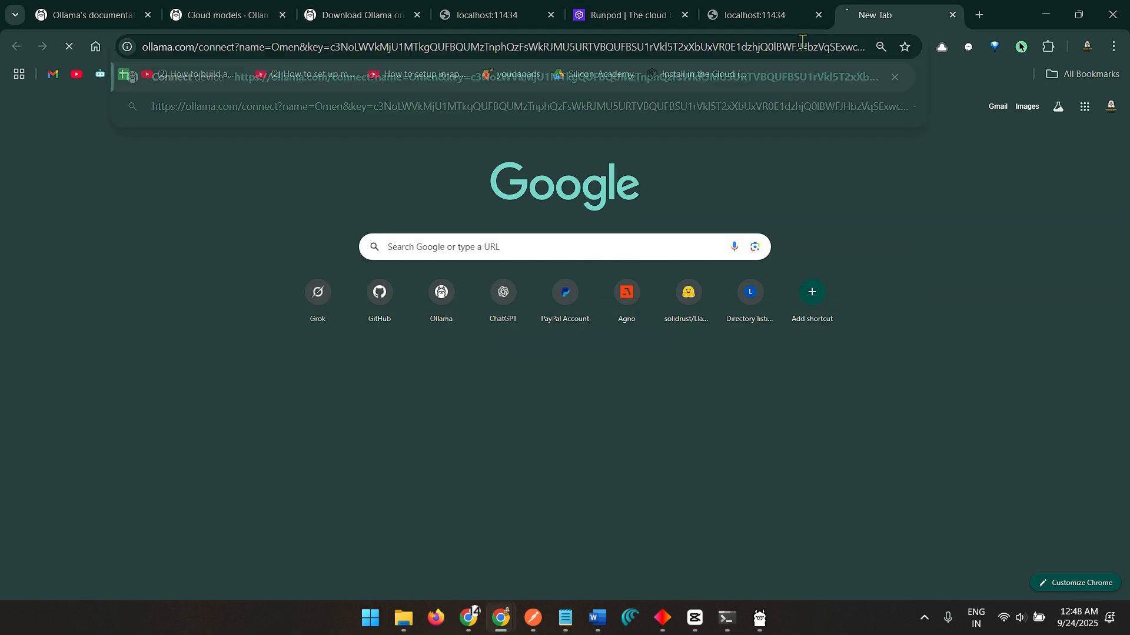
- Load the connect URL and pair this device with the 'prompt' account, confirming success
{"action": "key", "text": "Enter"}
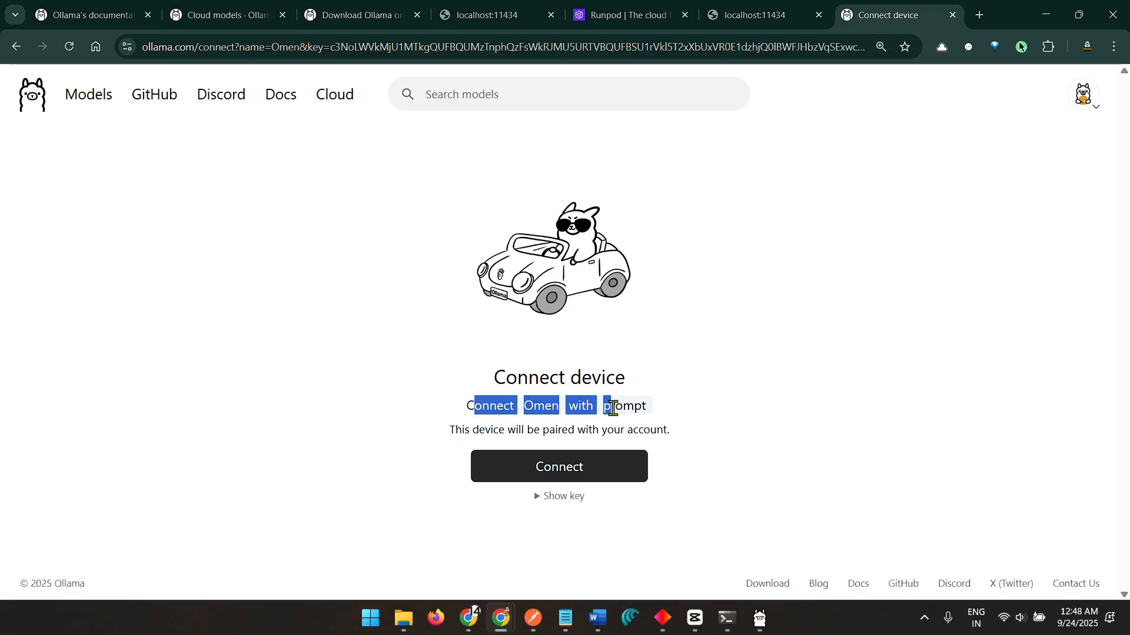
{"action": "double_click", "coordinate": [540, 404]}
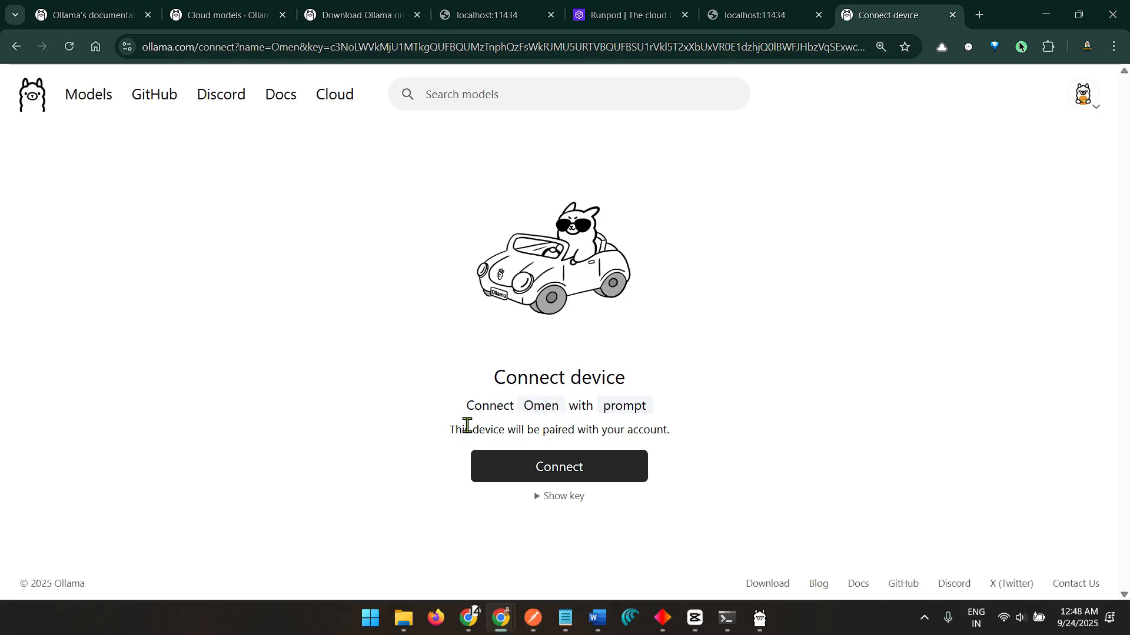
{"action": "mouse_move", "coordinate": [682, 486]}
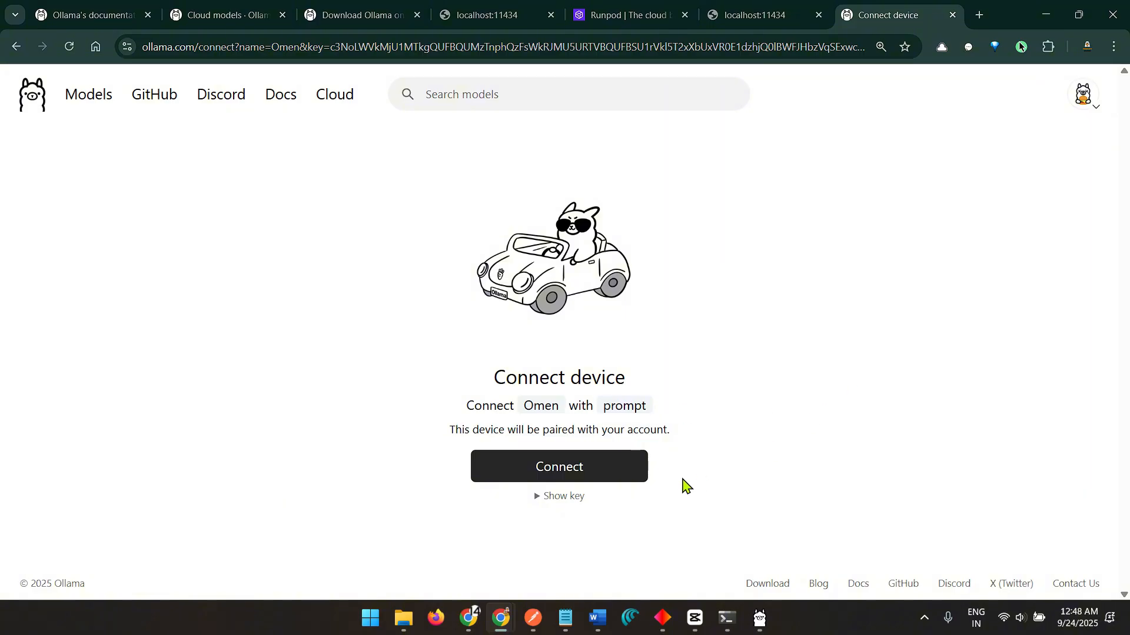
{"action": "left_click", "coordinate": [558, 466]}
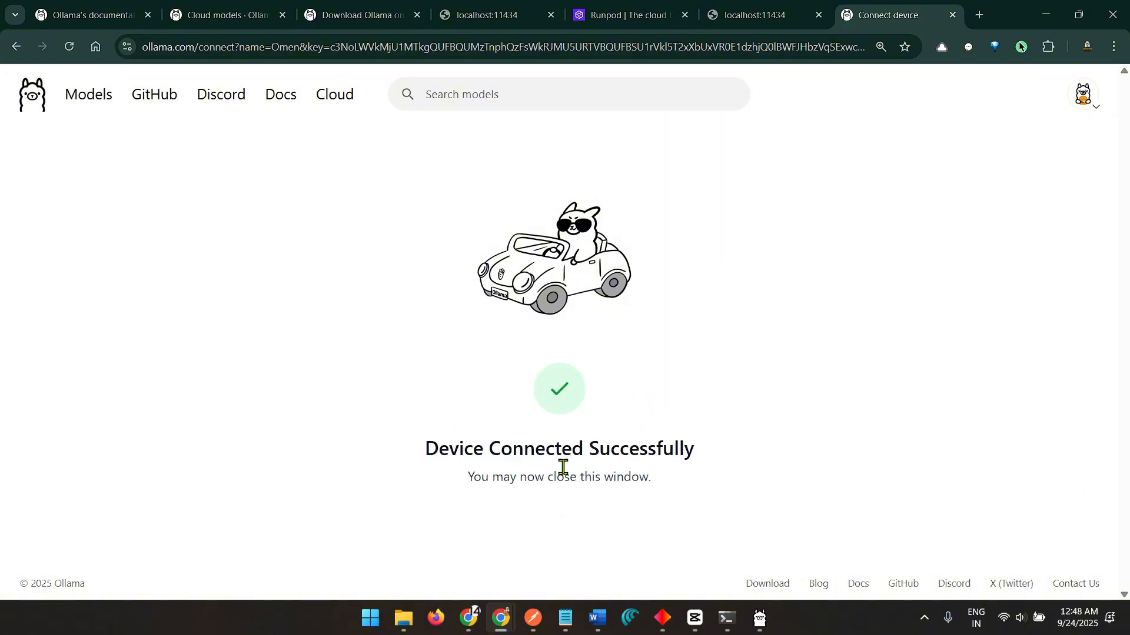
{"action": "triple_click", "coordinate": [559, 447]}
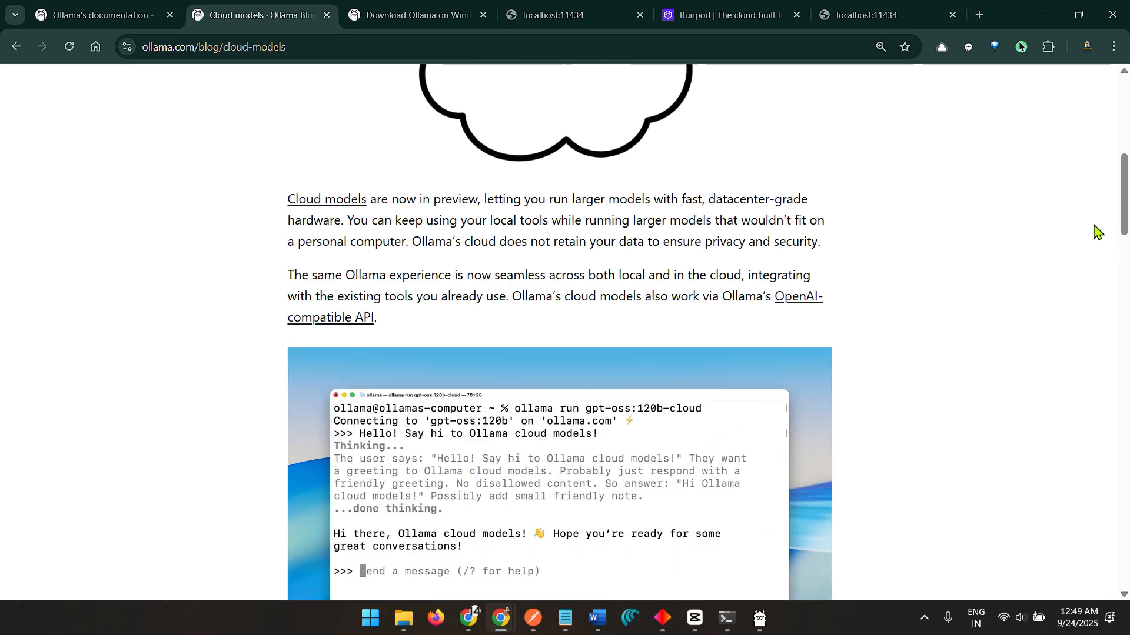
- Browse the Cloud API access docs from the blog's 'ollama.com's API' link, then switch to the Windows download page
{"action": "scroll", "scroll_direction": "up", "scroll_amount": 3}
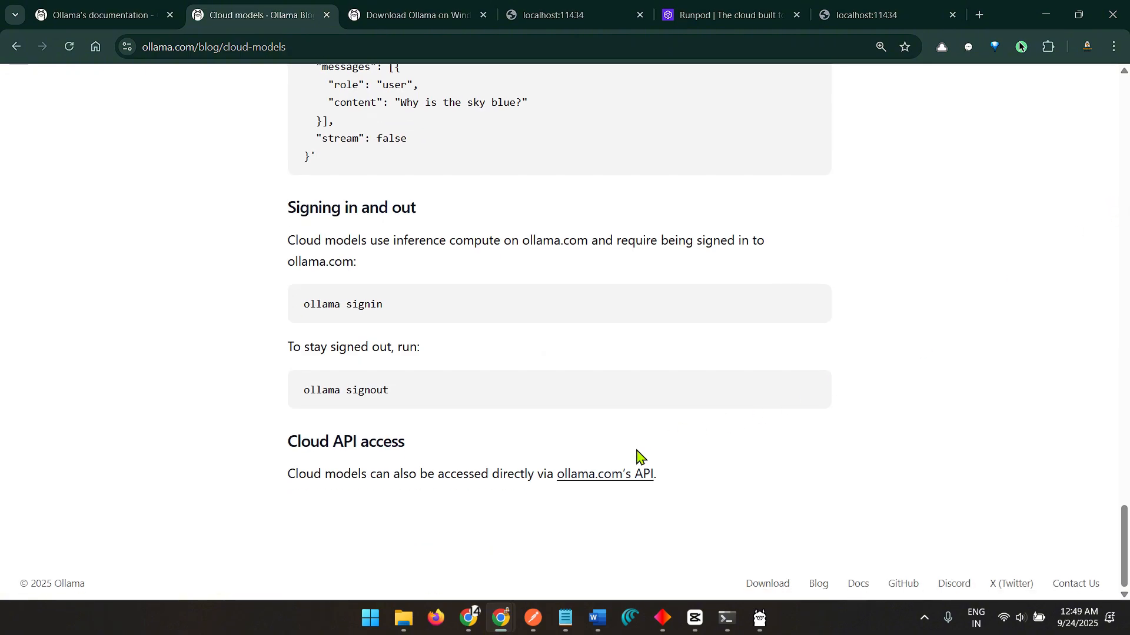
{"action": "left_click", "coordinate": [604, 473]}
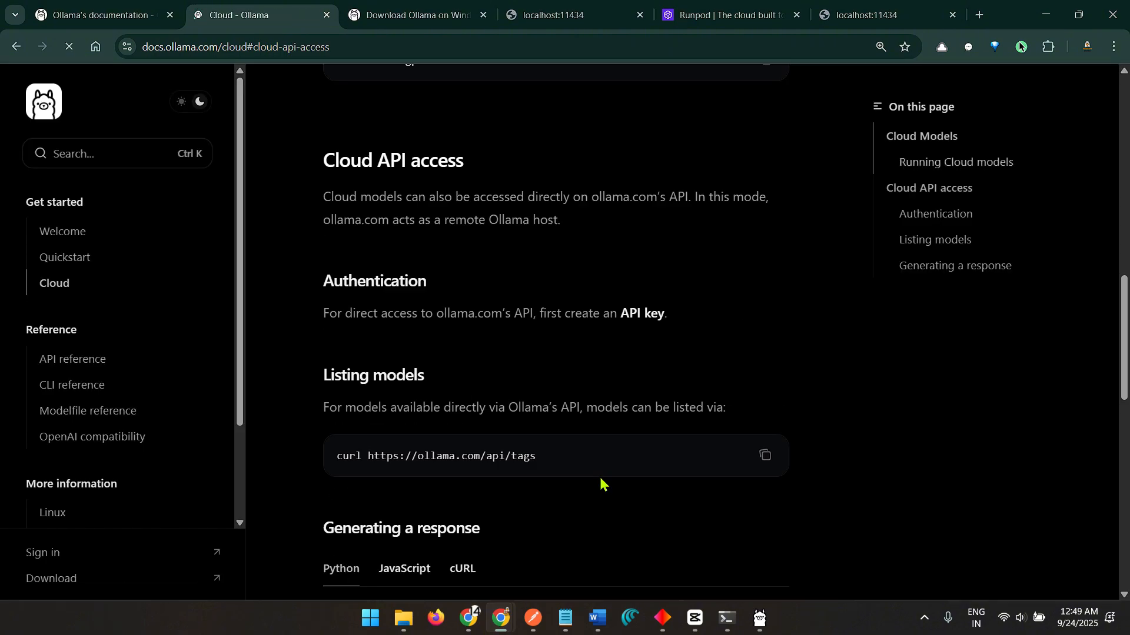
{"action": "scroll", "scroll_direction": "down", "scroll_amount": 3}
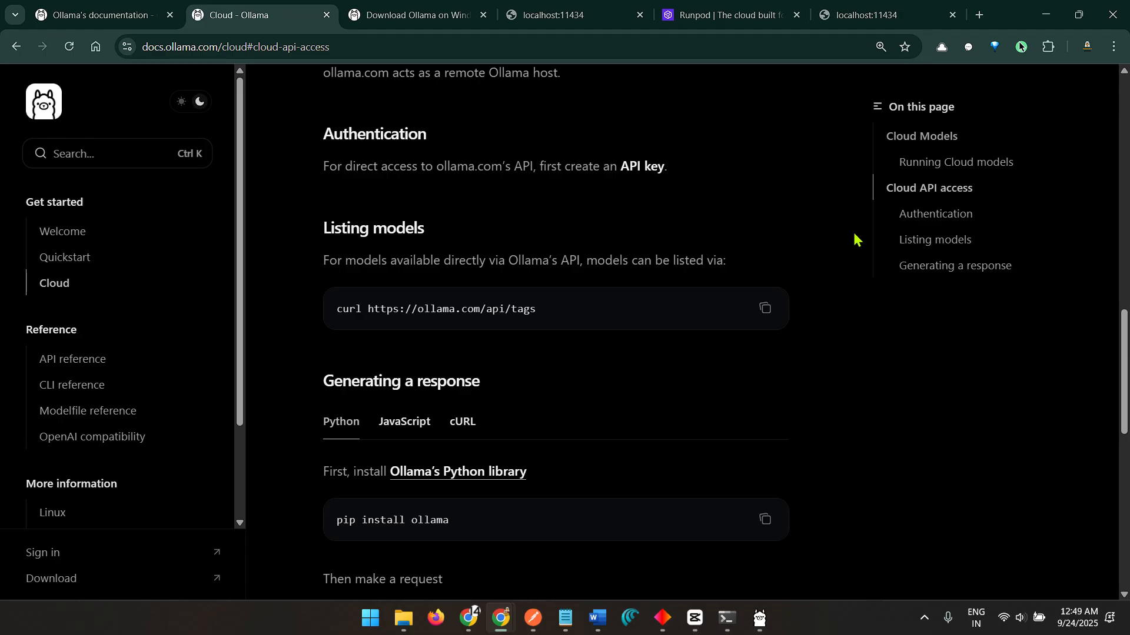
{"action": "scroll", "scroll_direction": "down", "scroll_amount": 3}
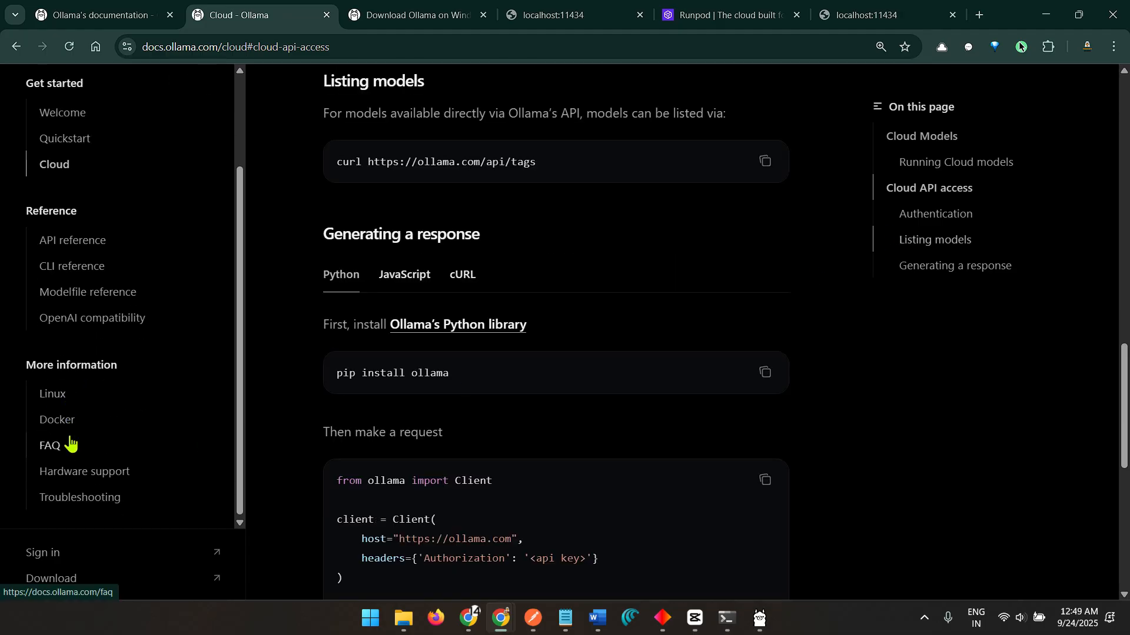
{"action": "mouse_move", "coordinate": [637, 398]}
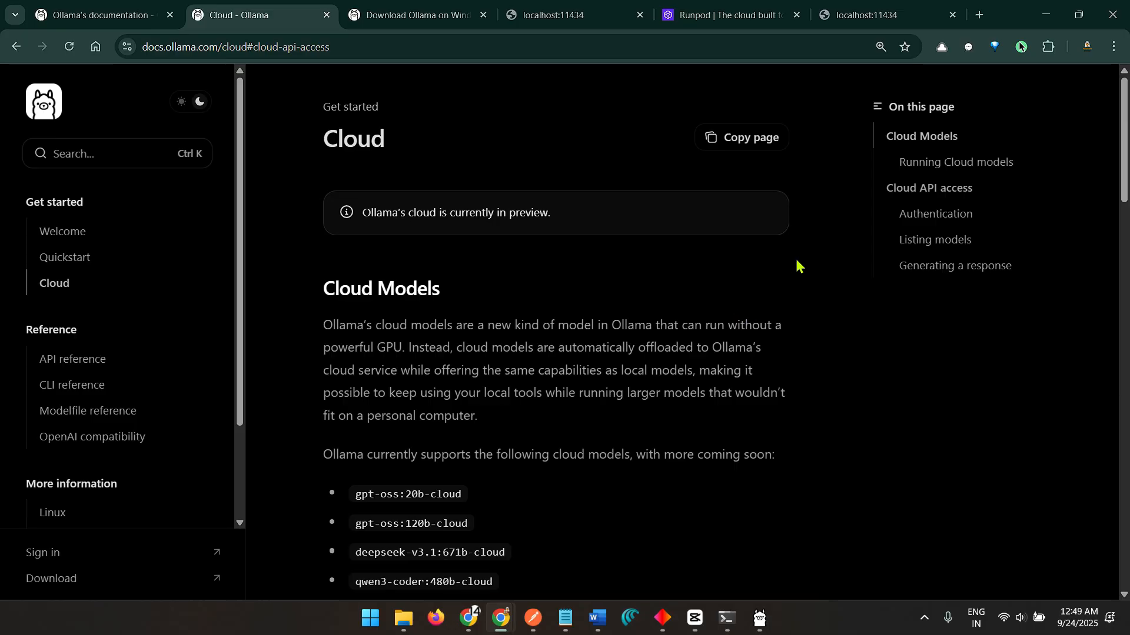
{"action": "left_click", "coordinate": [417, 15]}
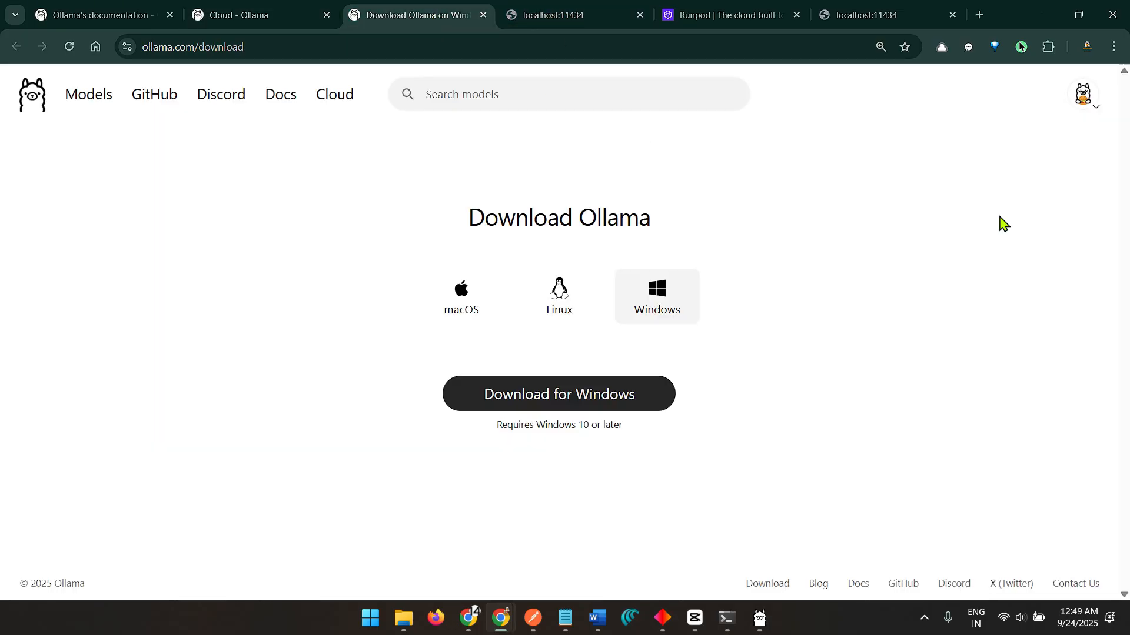
{"action": "mouse_move", "coordinate": [1091, 110]}
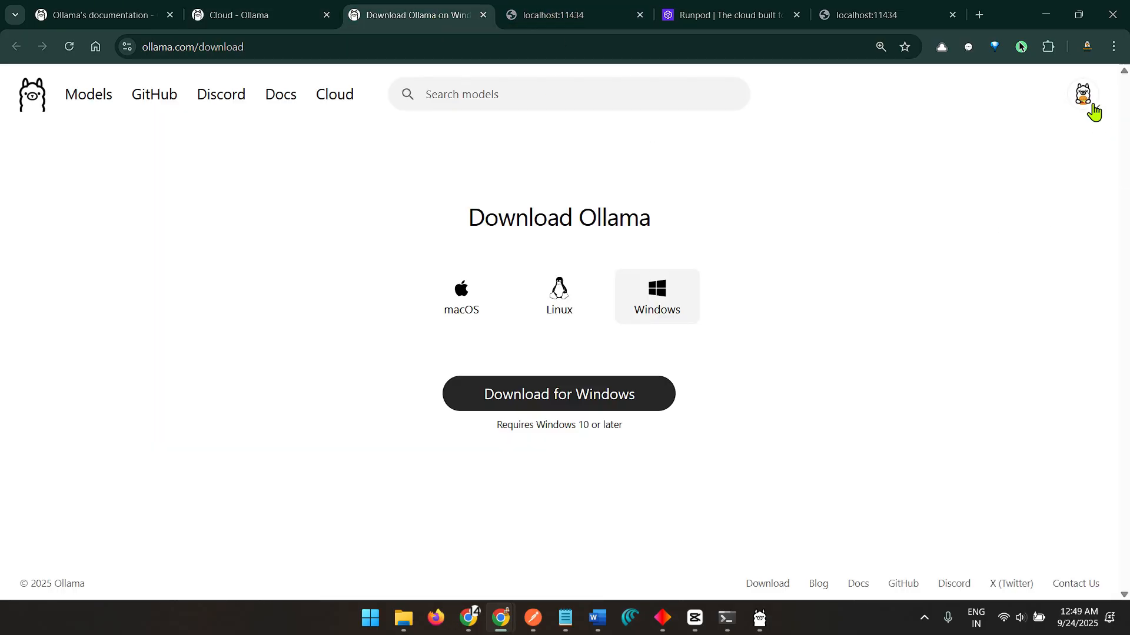
- Visit the 'prompt' account's profile with its published models, then return to the Cloud docs
{"action": "left_click", "coordinate": [1082, 94]}
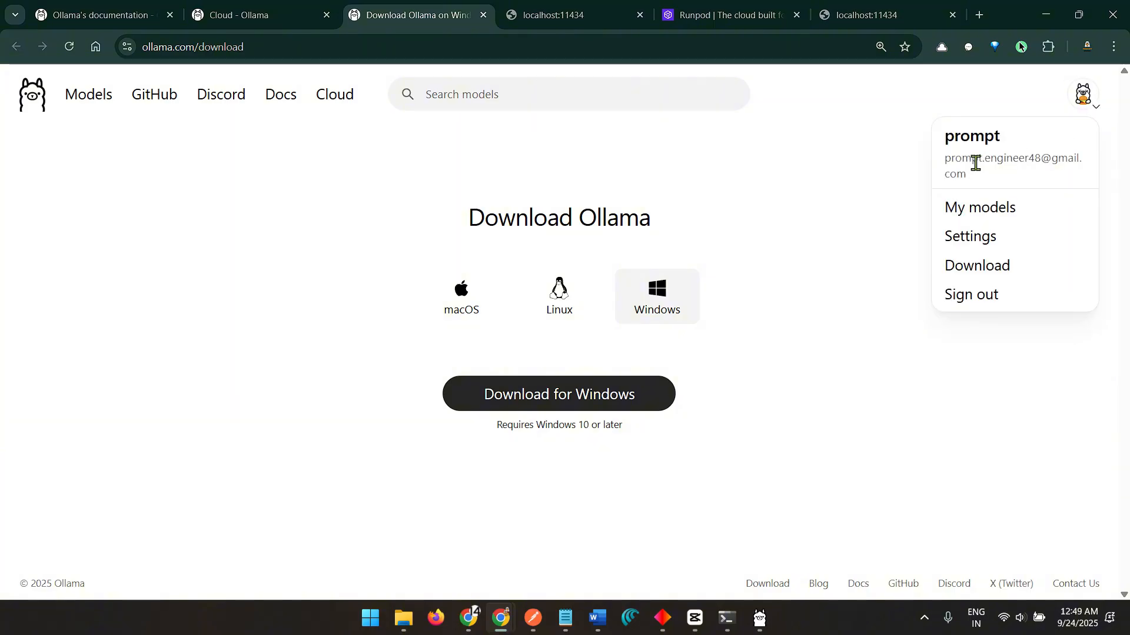
{"action": "mouse_move", "coordinate": [1082, 94]}
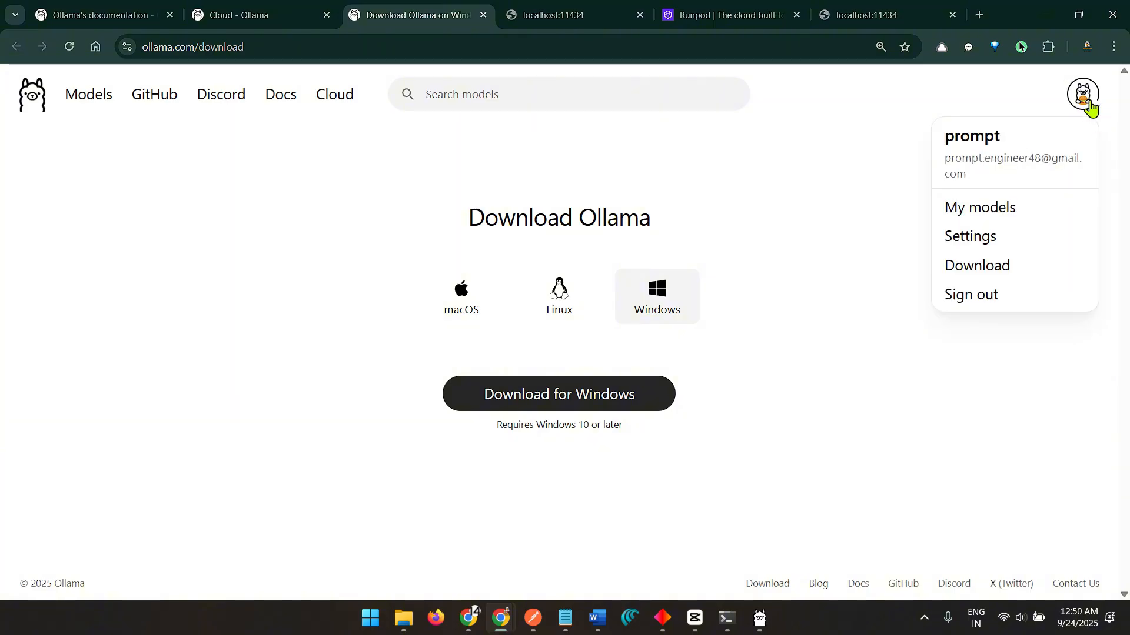
{"action": "mouse_move", "coordinate": [1023, 177]}
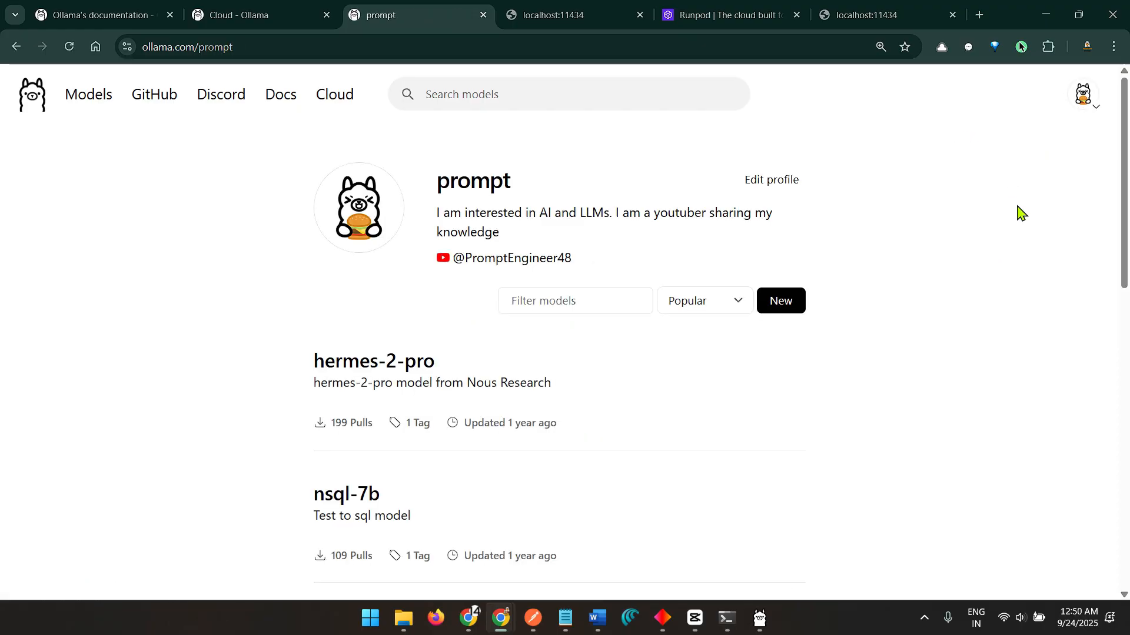
{"action": "scroll", "scroll_direction": "down", "scroll_amount": 3}
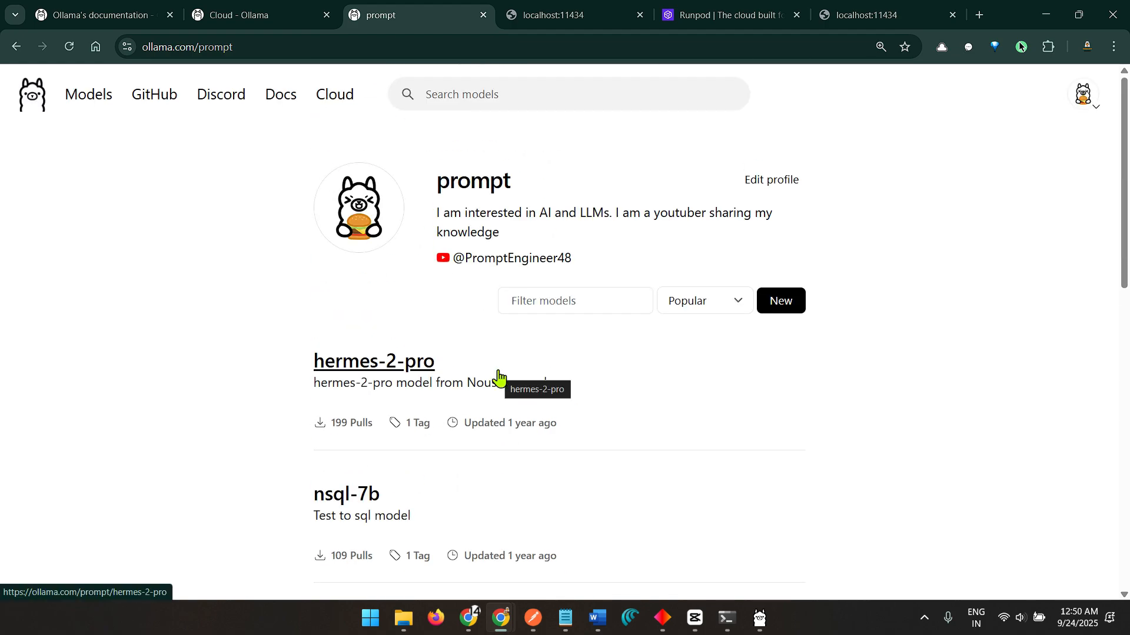
{"action": "mouse_move", "coordinate": [1072, 115]}
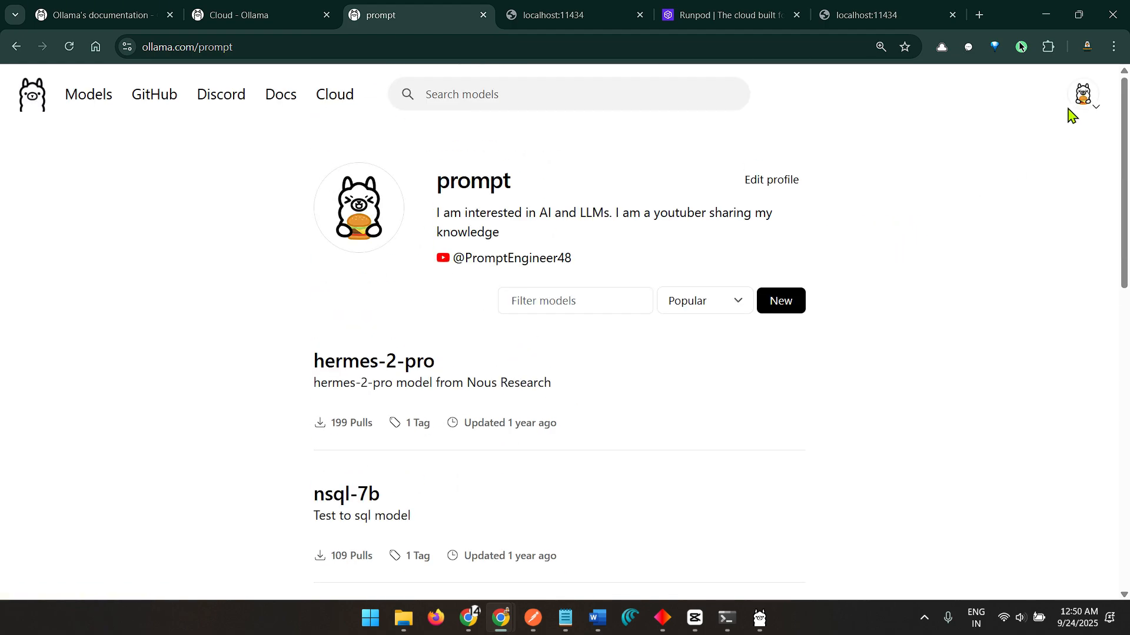
{"action": "left_click", "coordinate": [1083, 94]}
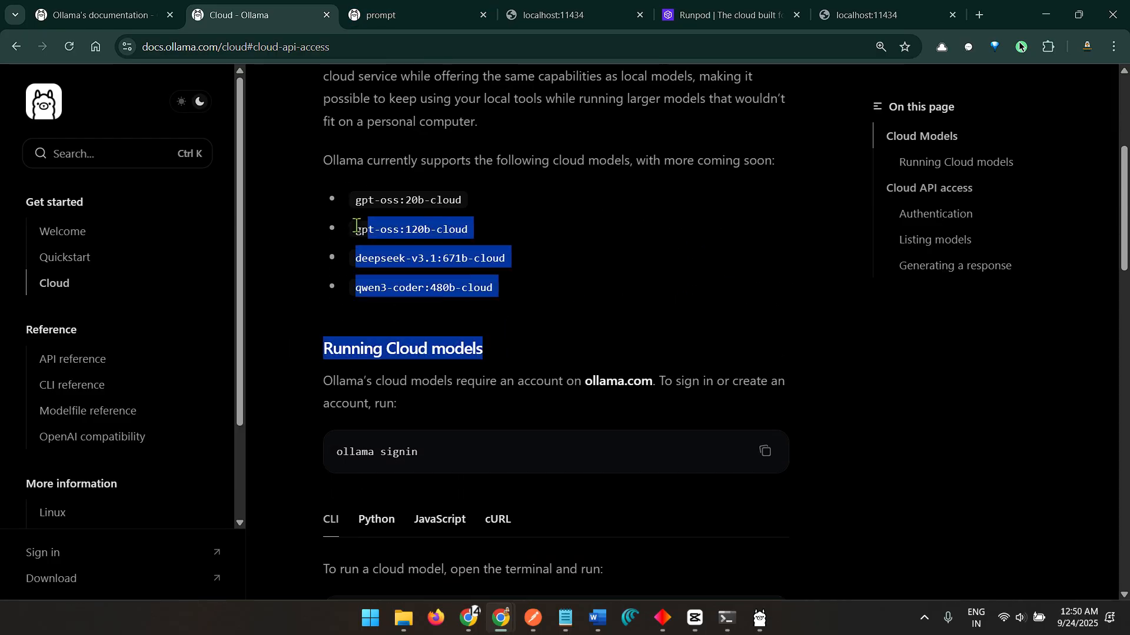
- Highlight and clear the supported cloud models list, then head to the Beam site in a new tab
{"action": "left_click", "coordinate": [504, 293]}
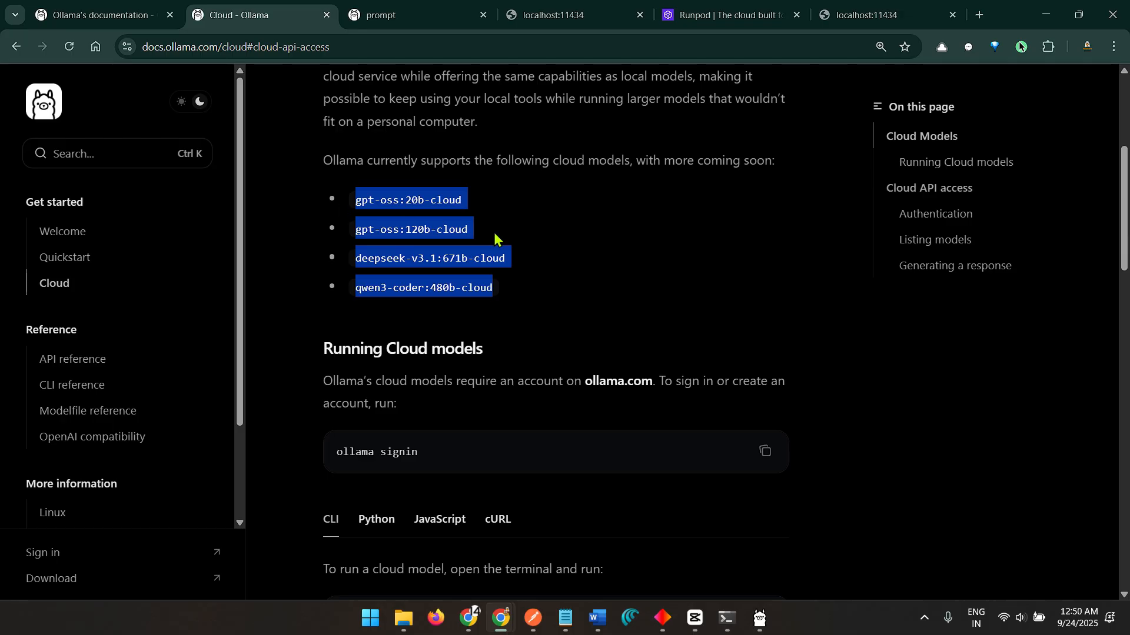
{"action": "left_click", "coordinate": [570, 154]}
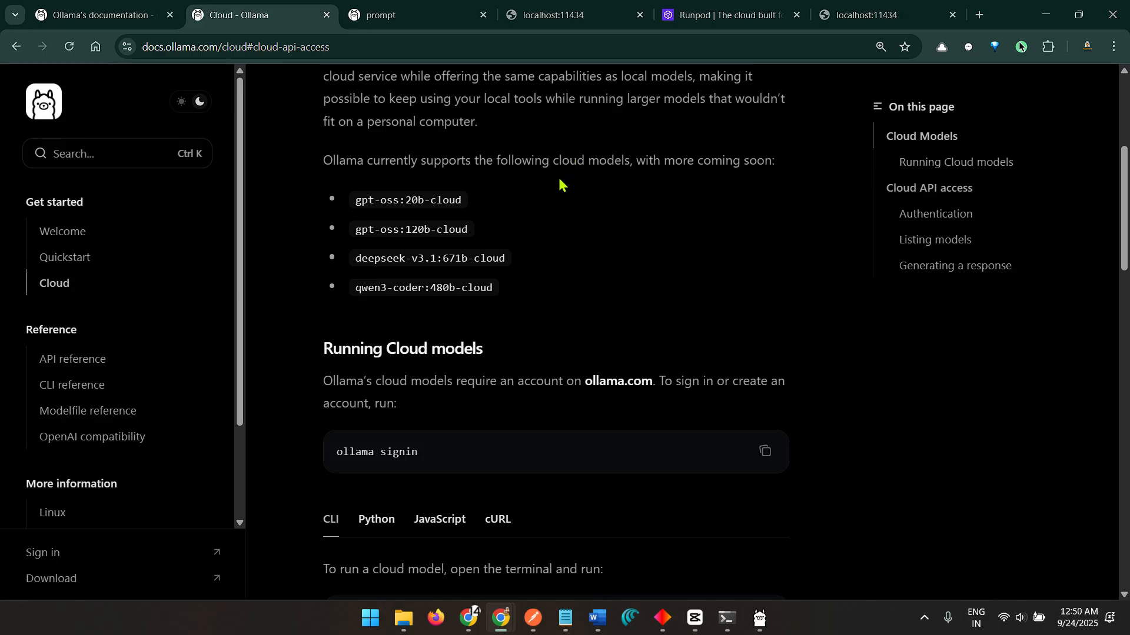
{"action": "type", "text": "beam.cloud"}
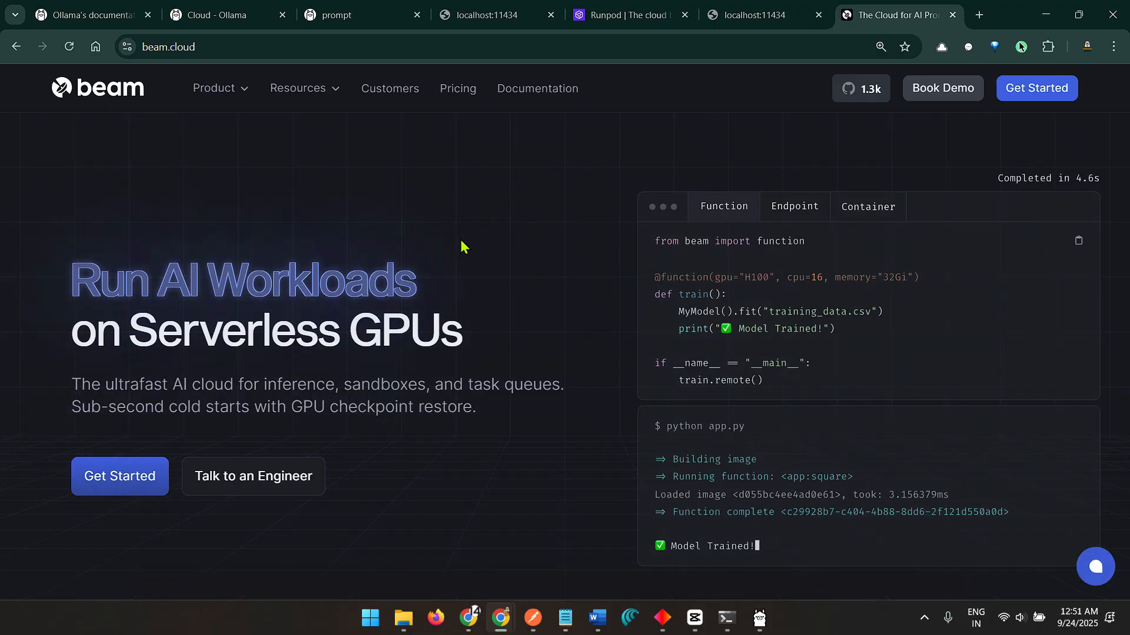
{"action": "mouse_move", "coordinate": [547, 249]}
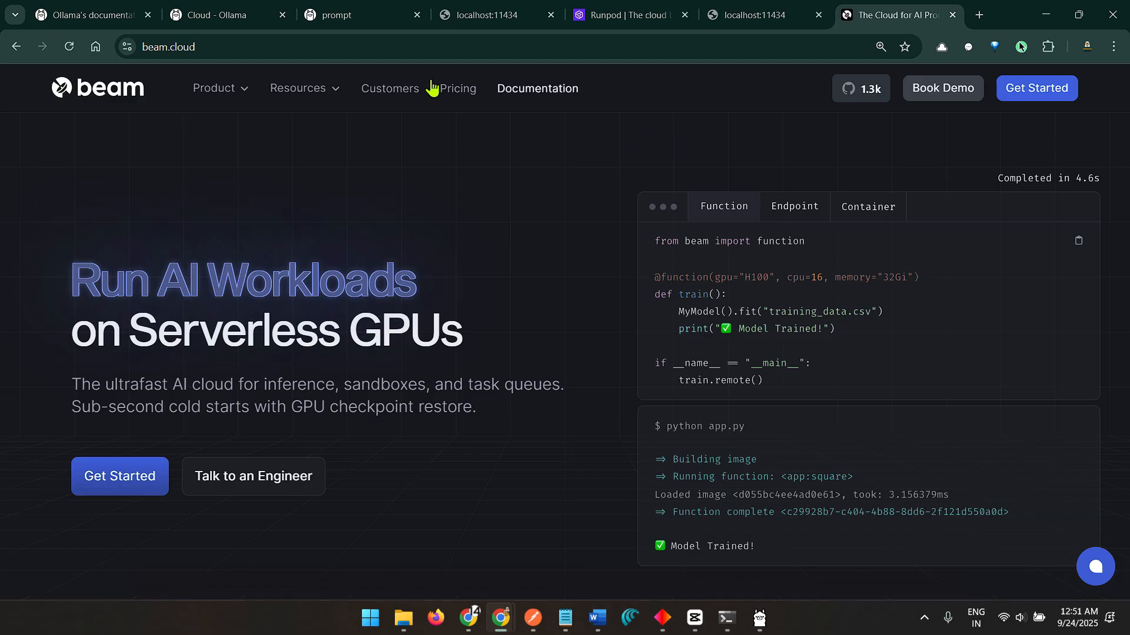
{"action": "mouse_move", "coordinate": [360, 14]}
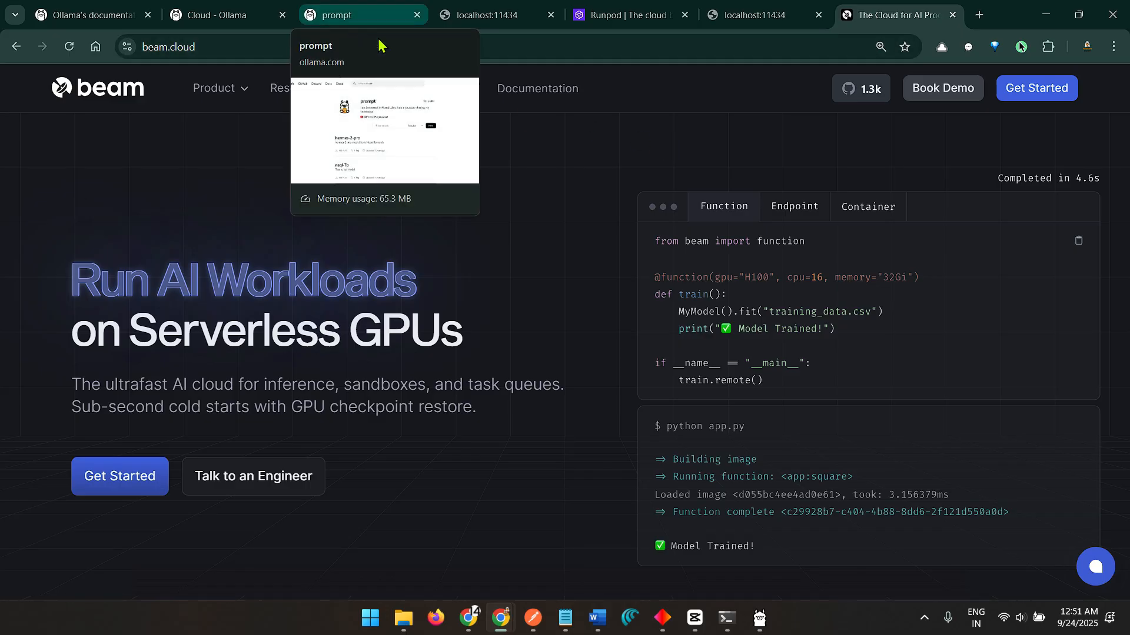
{"action": "mouse_move", "coordinate": [609, 189]}
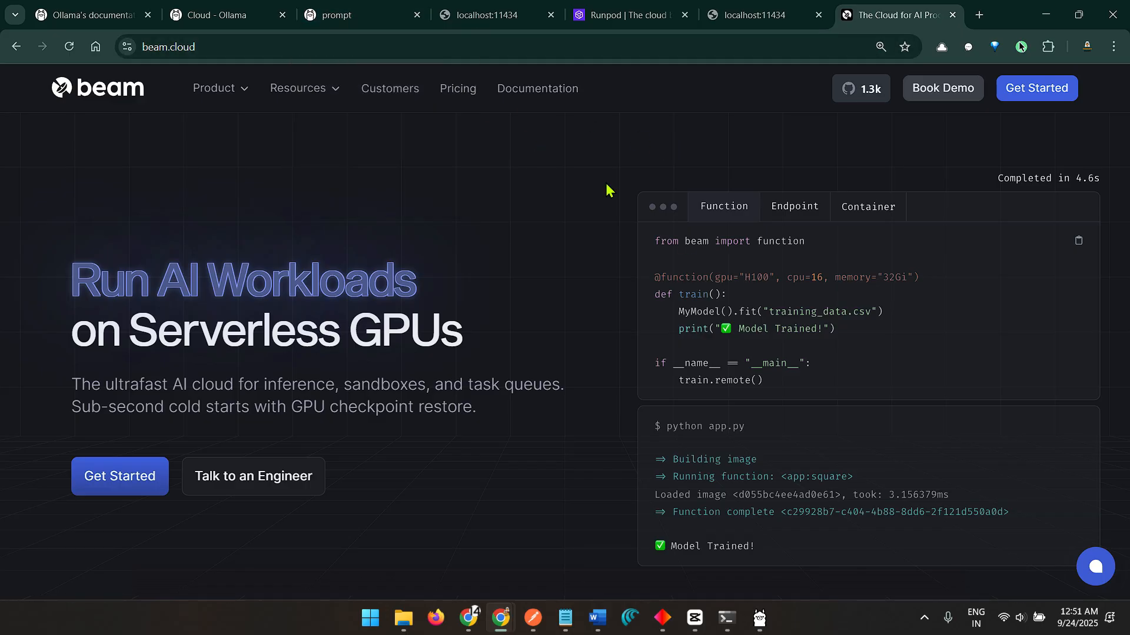
{"action": "mouse_move", "coordinate": [616, 177]}
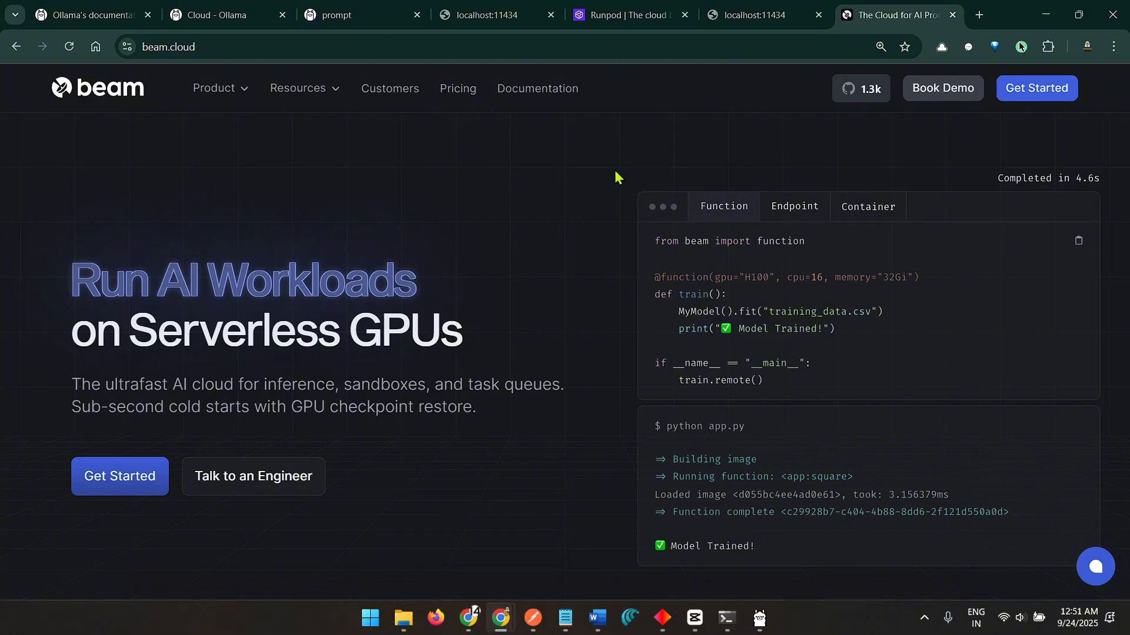
{"action": "mouse_move", "coordinate": [640, 155]}
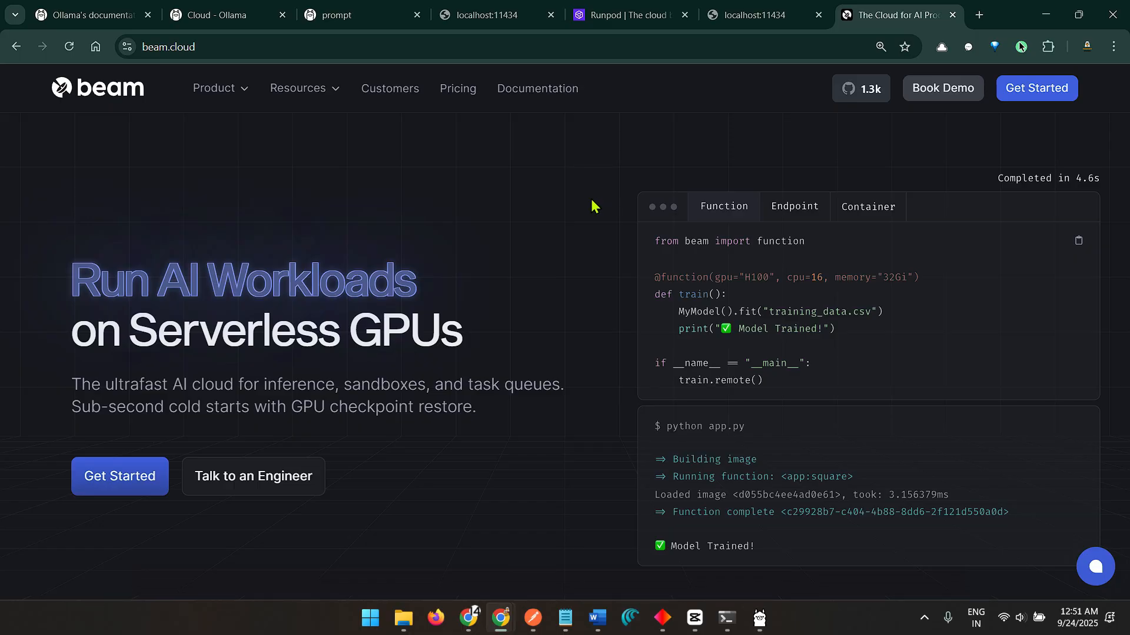
- Compare the Beam and Runpod sites, then scroll the Ollama Cloud docs to the 'ollama signin' command
{"action": "scroll", "scroll_direction": "down", "scroll_amount": 3}
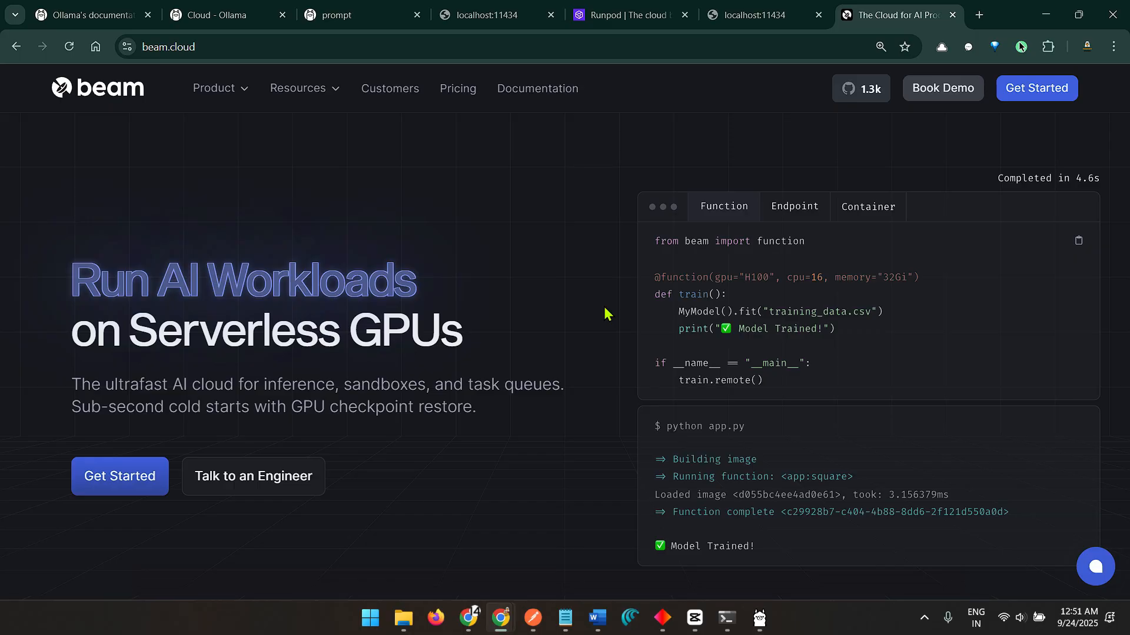
{"action": "left_click", "coordinate": [217, 14]}
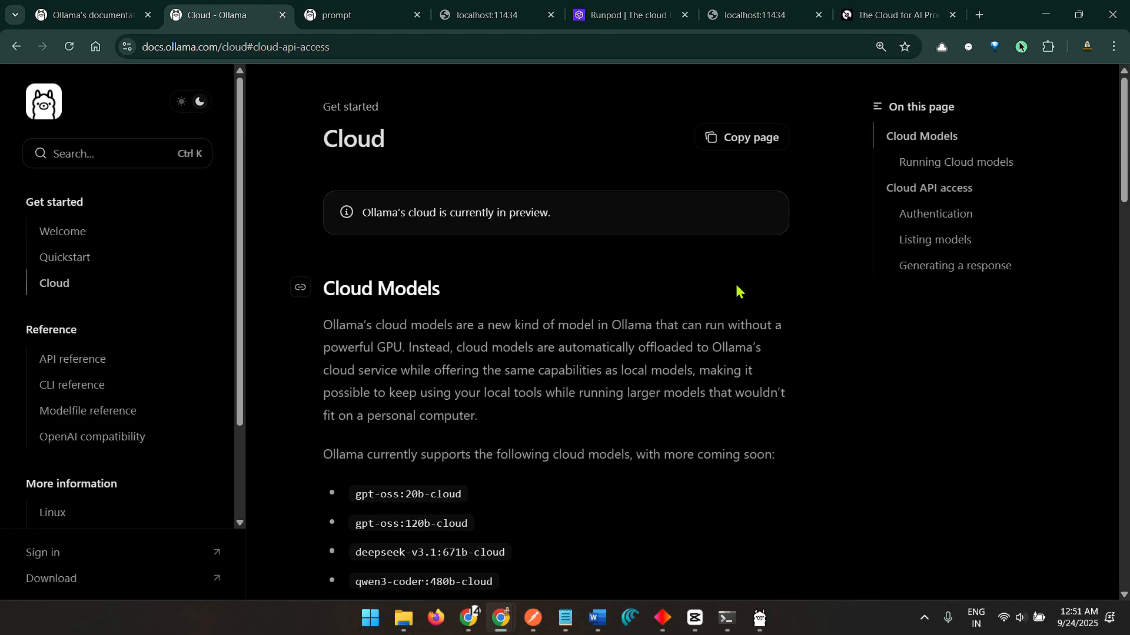
{"action": "left_click", "coordinate": [896, 14]}
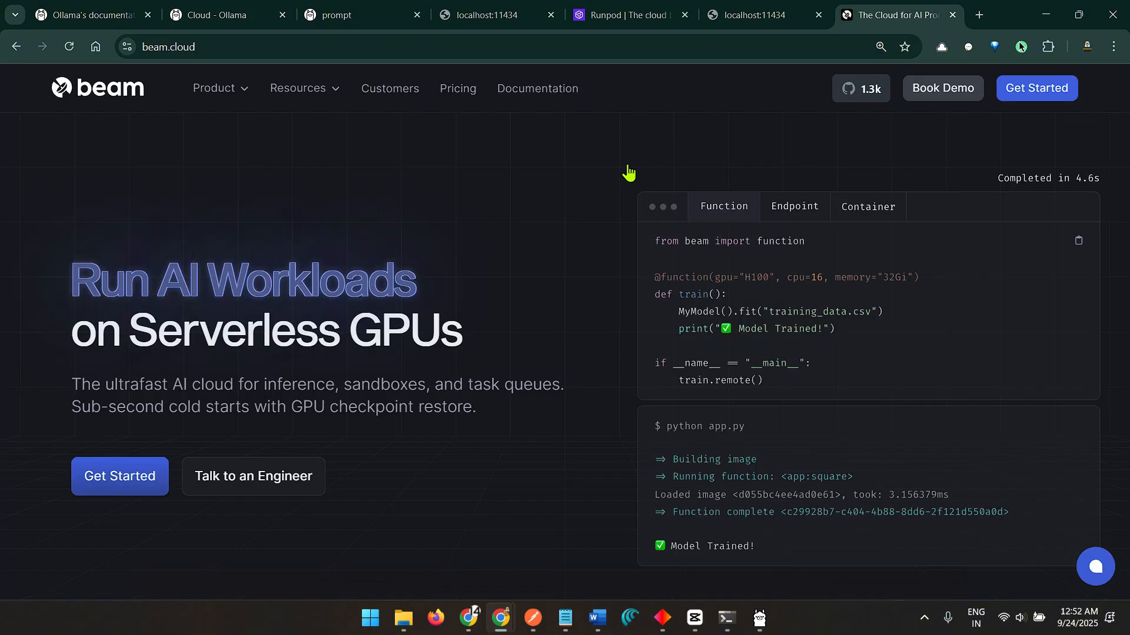
{"action": "left_click", "coordinate": [627, 14]}
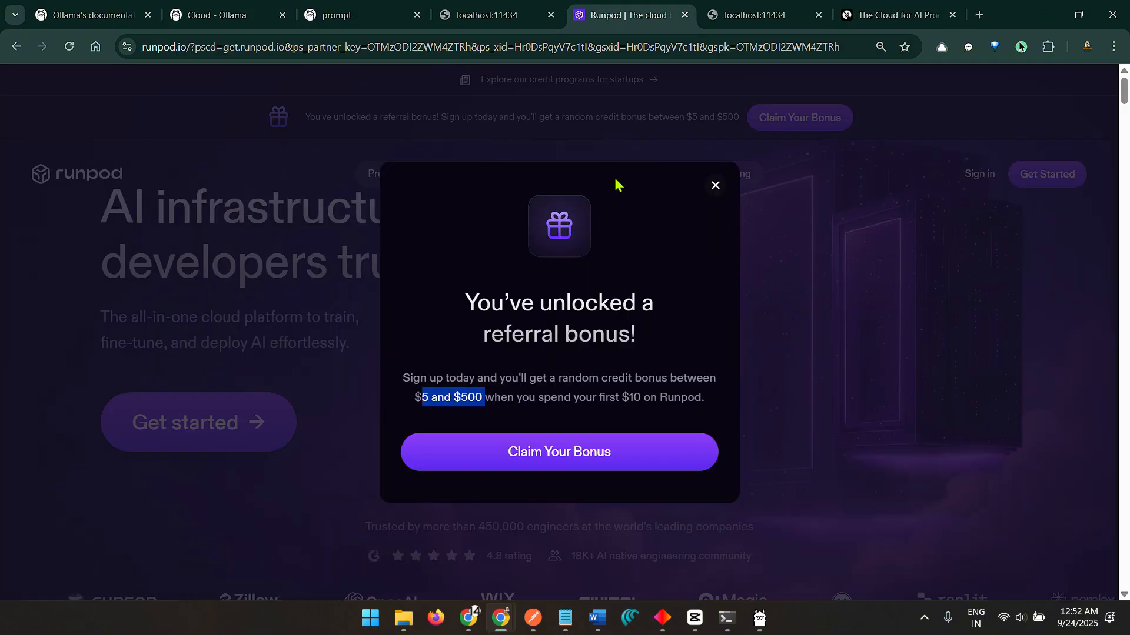
{"action": "left_click", "coordinate": [217, 14]}
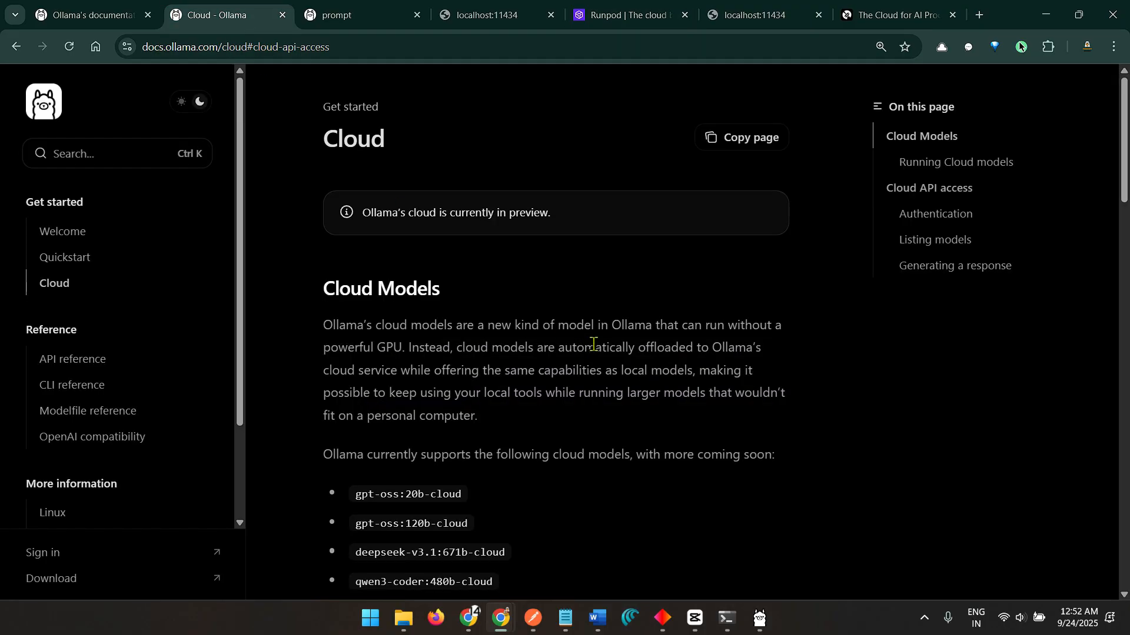
{"action": "mouse_move", "coordinate": [552, 362]}
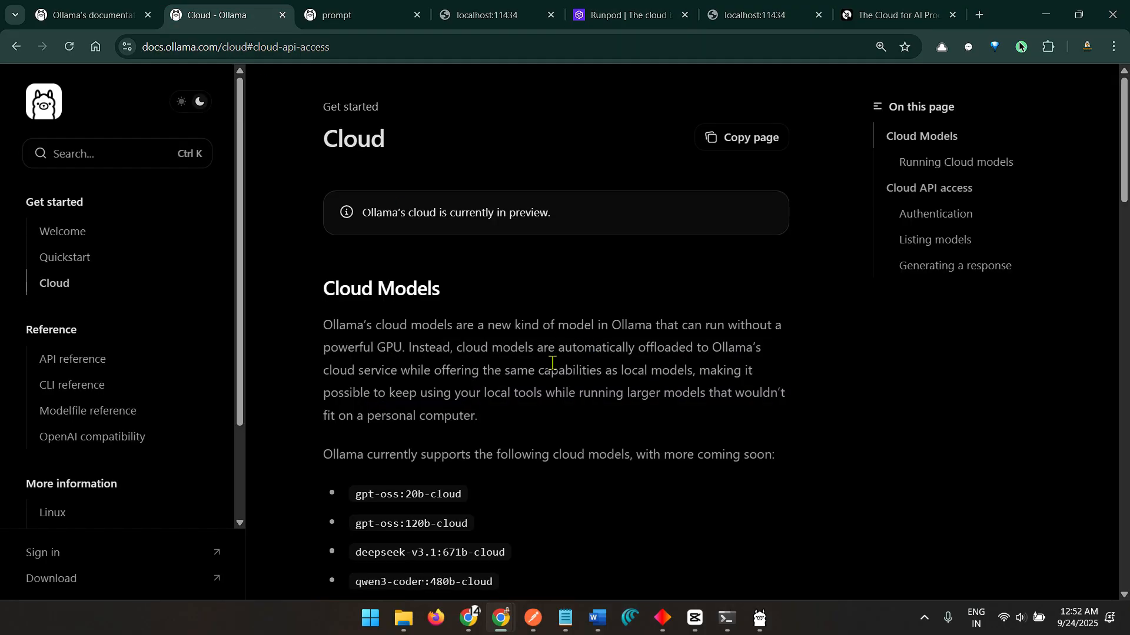
{"action": "scroll", "scroll_direction": "down", "scroll_amount": 3}
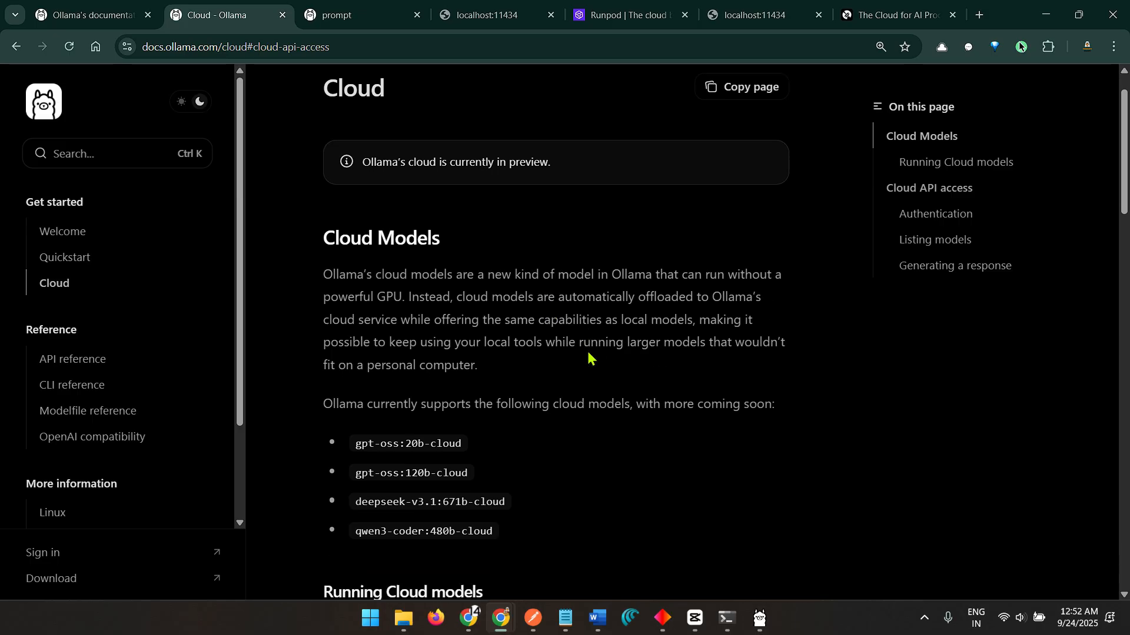
{"action": "scroll", "scroll_direction": "down", "scroll_amount": 3}
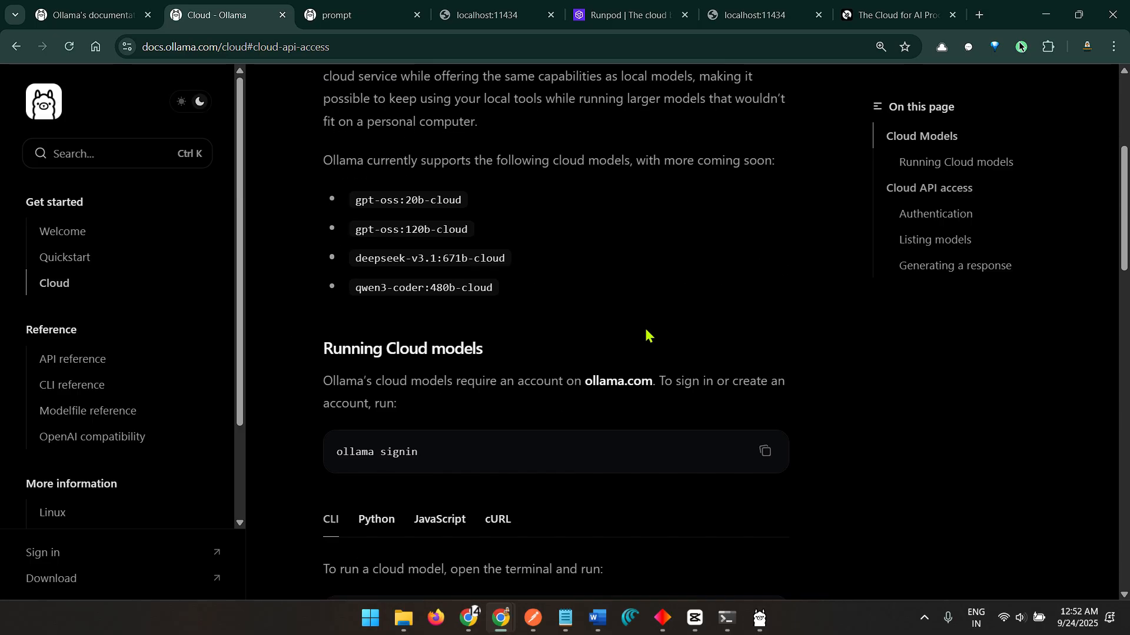